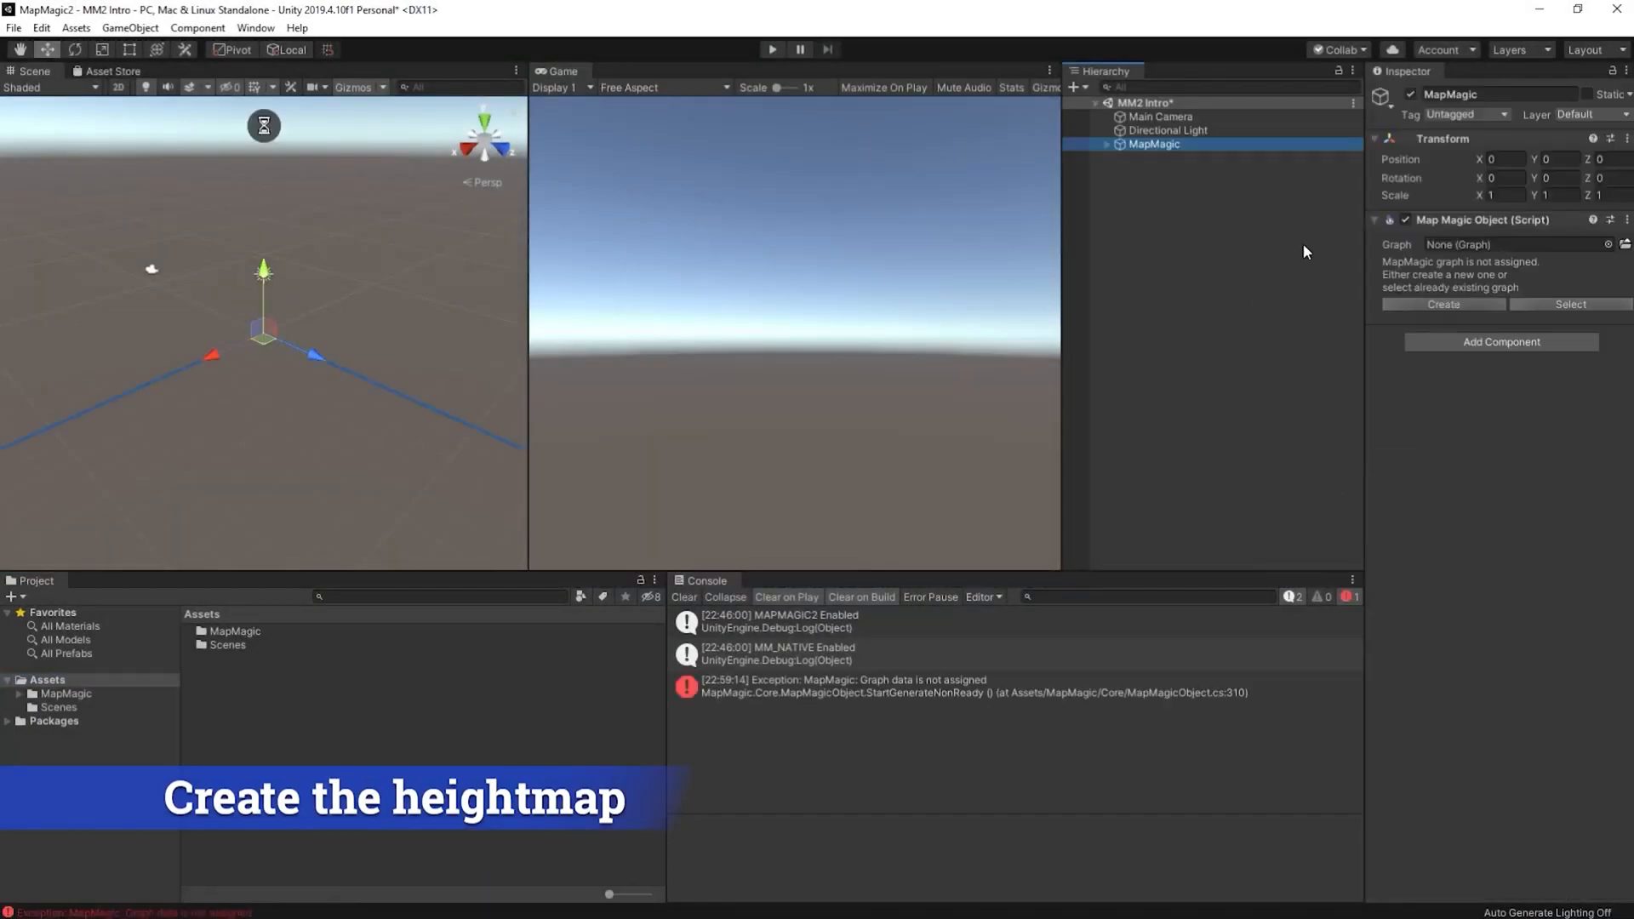
Create a new MapMagic graph asset saved inside a new _MyStuff folder
click(1442, 303)
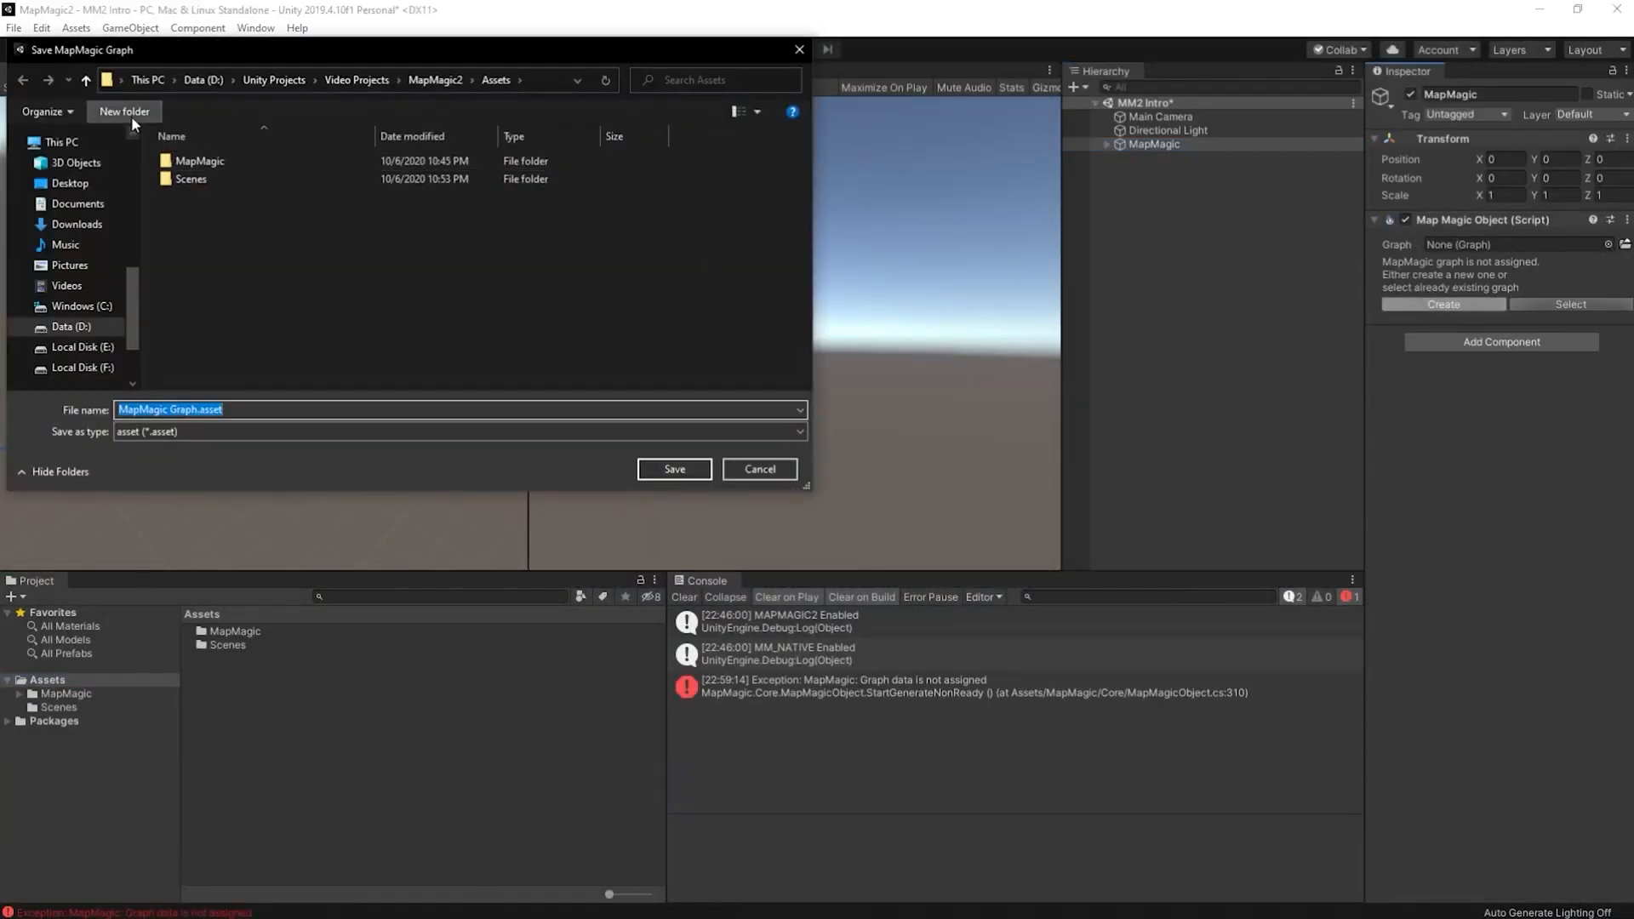
click(125, 113)
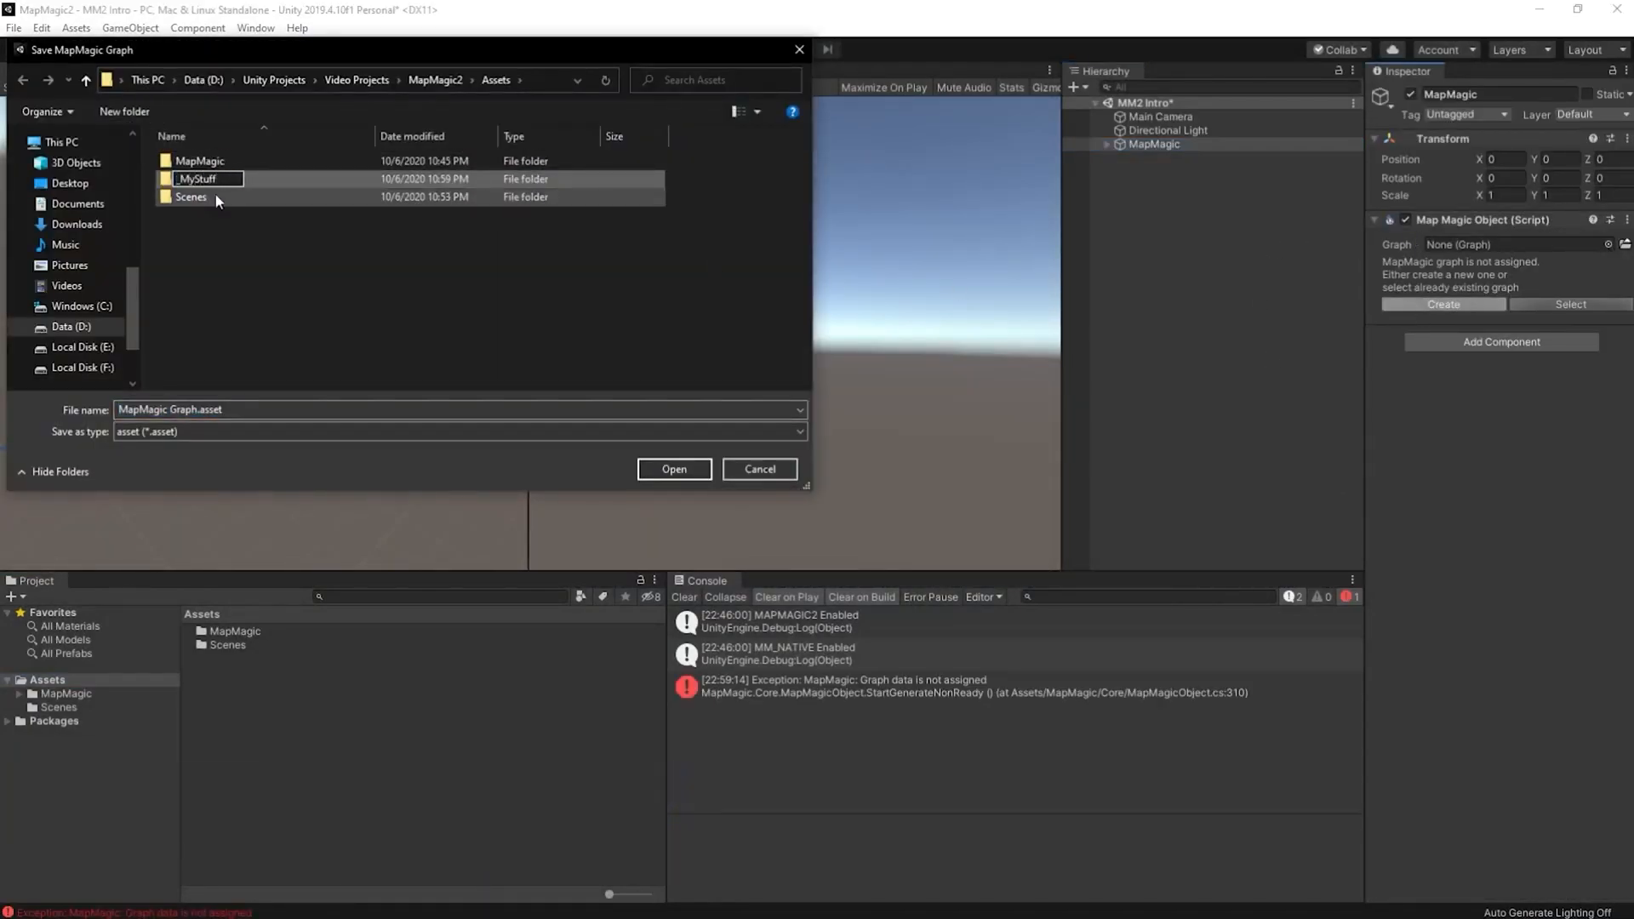
double_click(194, 178)
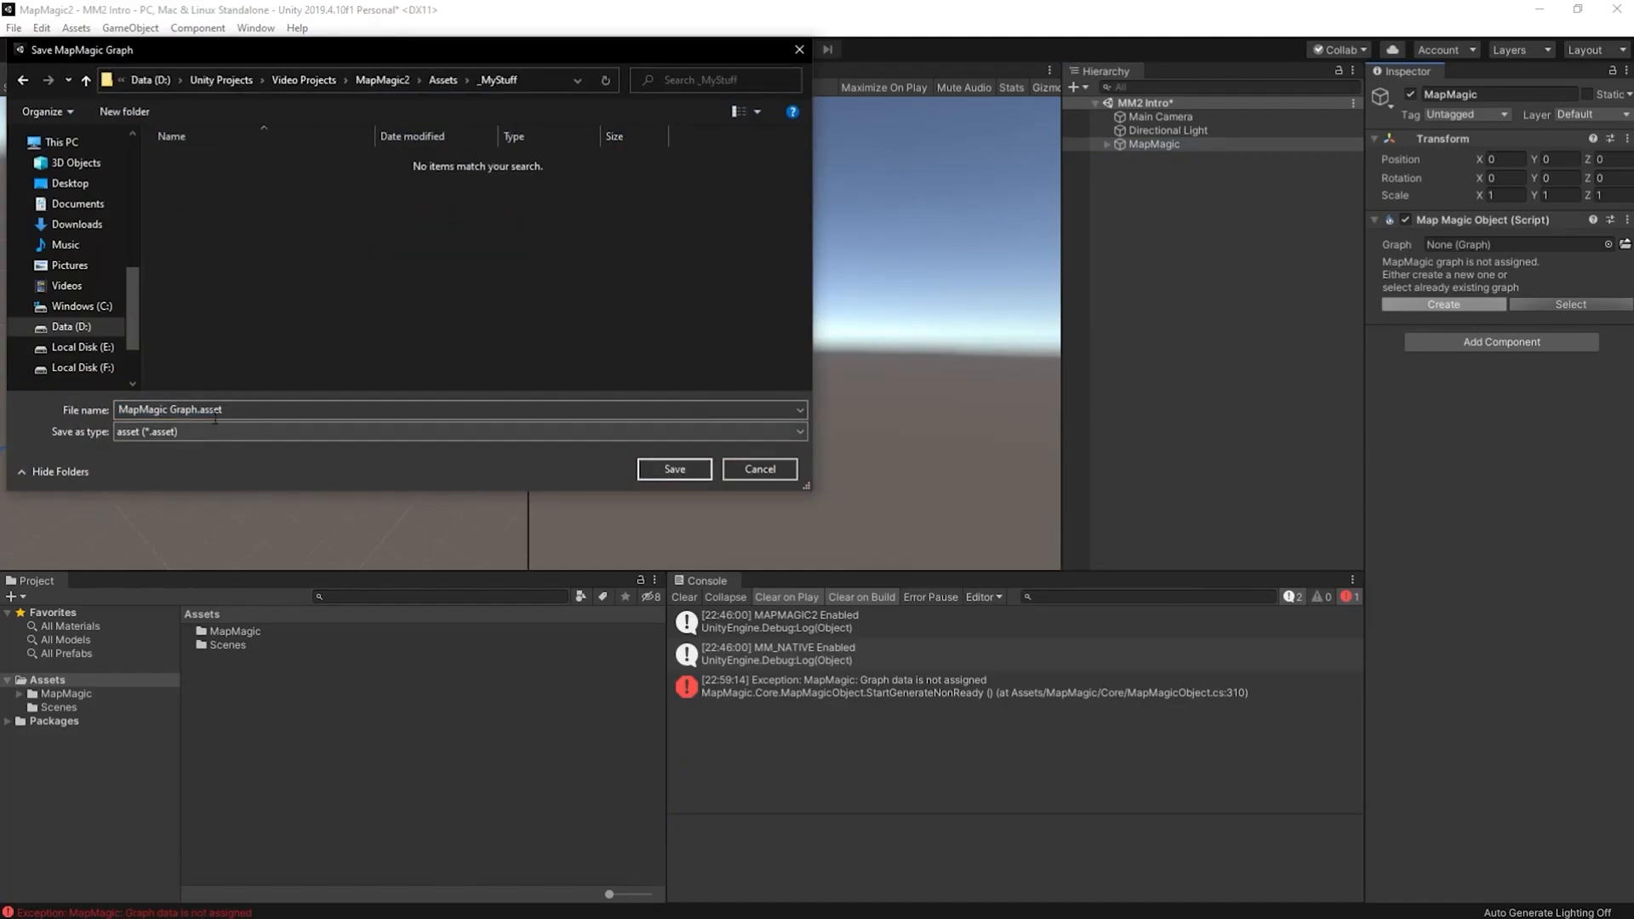
click(674, 470)
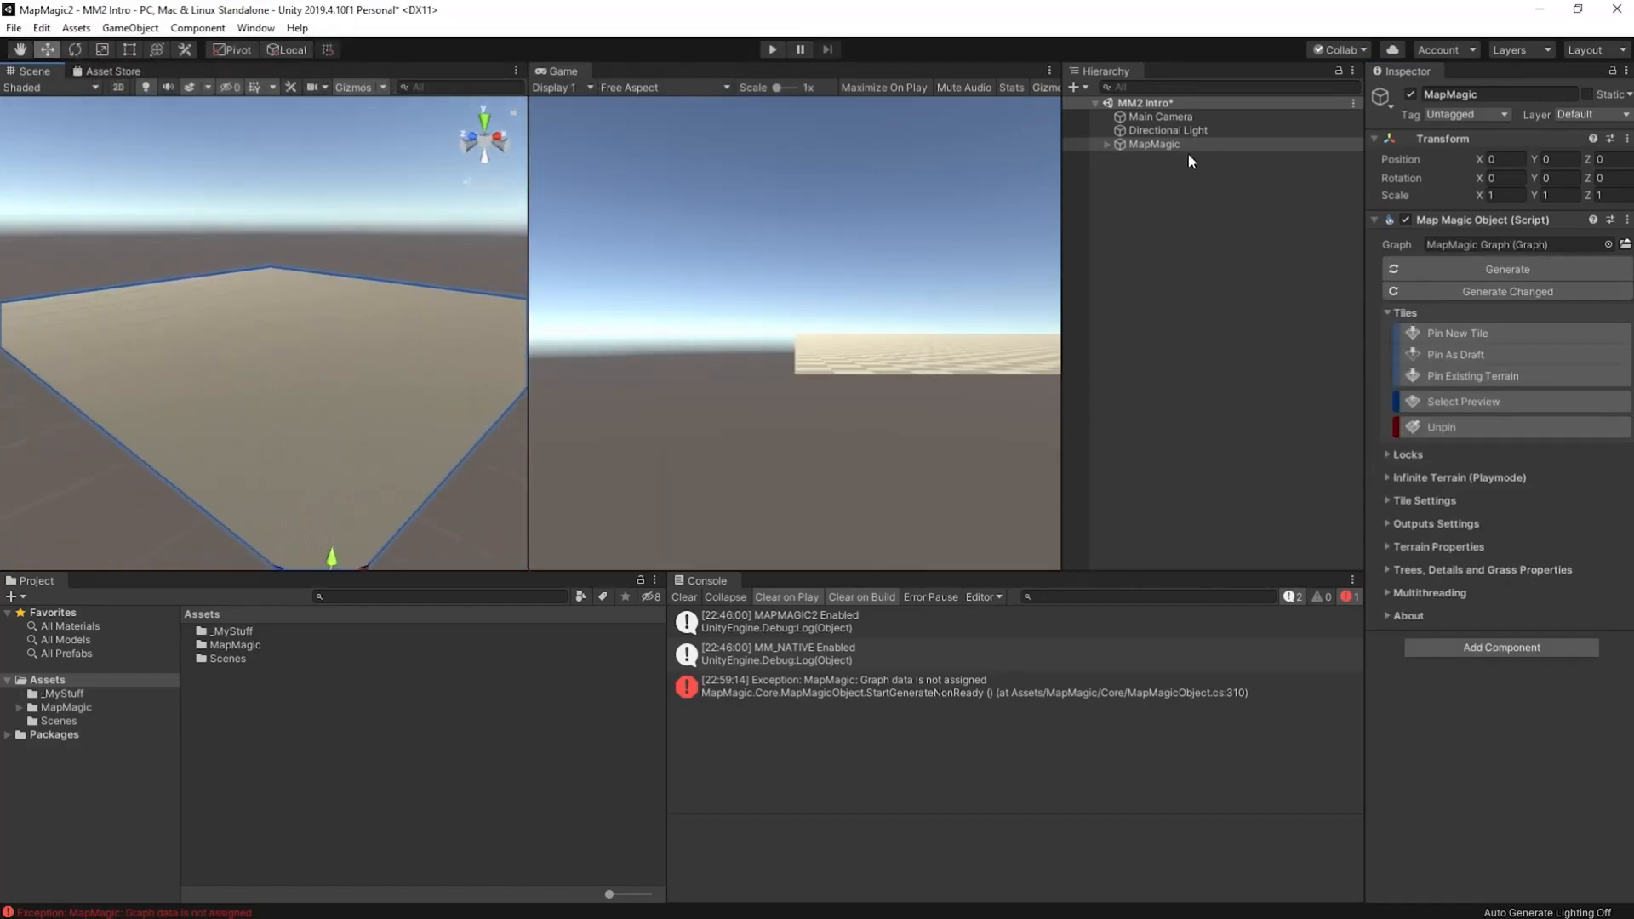
Open the MapMagic graph editor from the inspector to add a Voronoi generator
click(1161, 116)
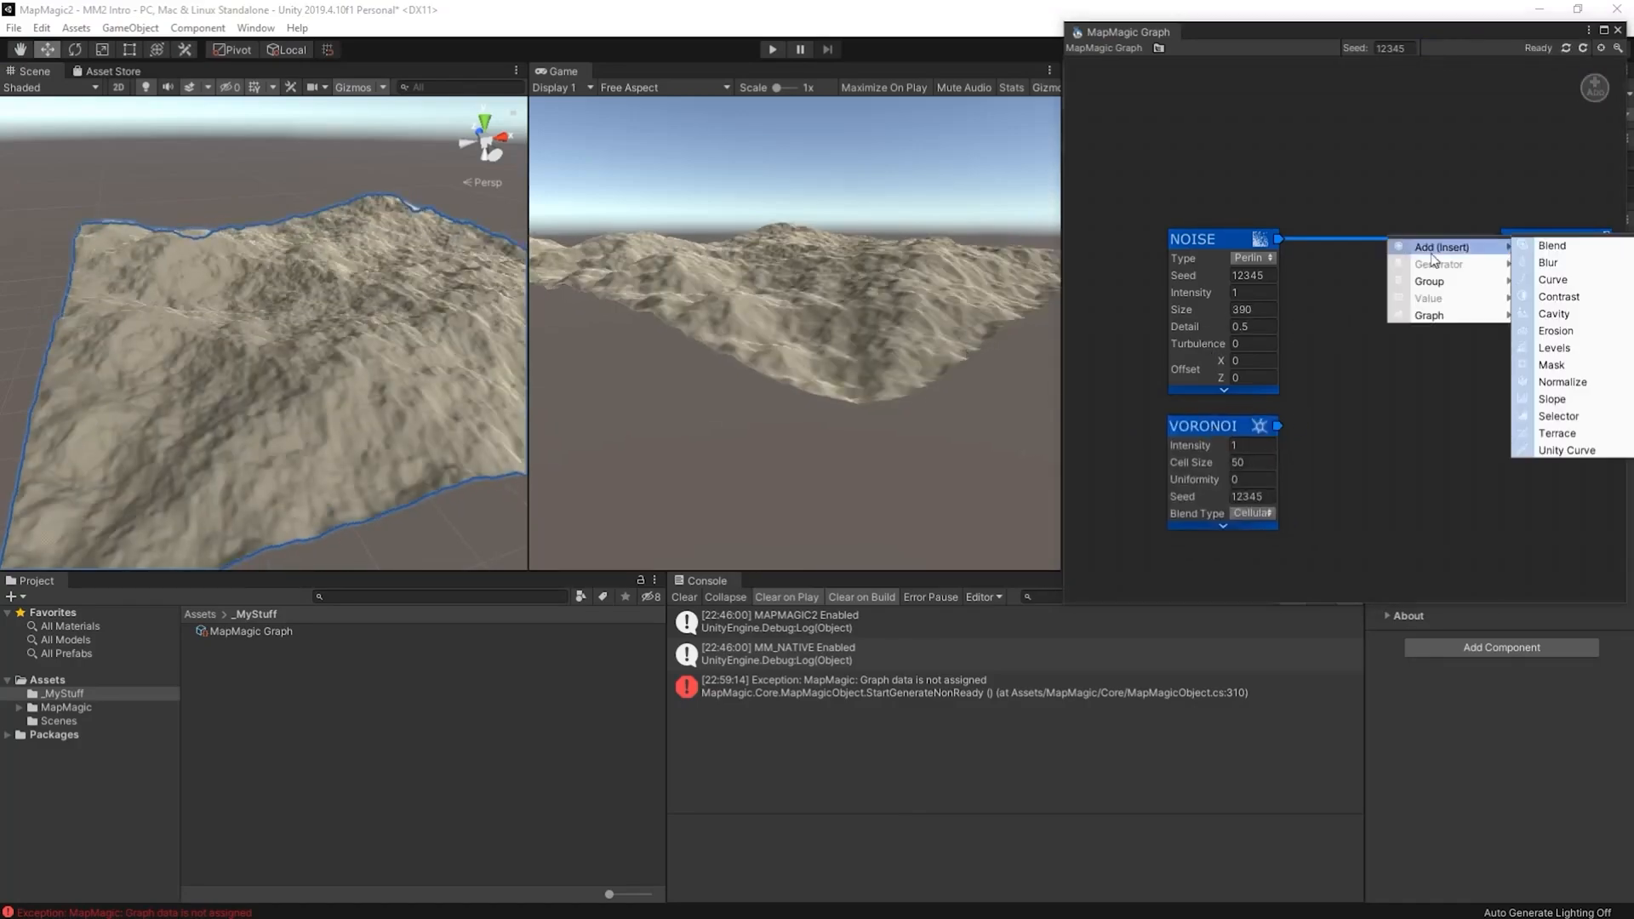
Insert a Blend node, set Voronoi Blend Type to Closest and lower the noise Detail
click(1552, 245)
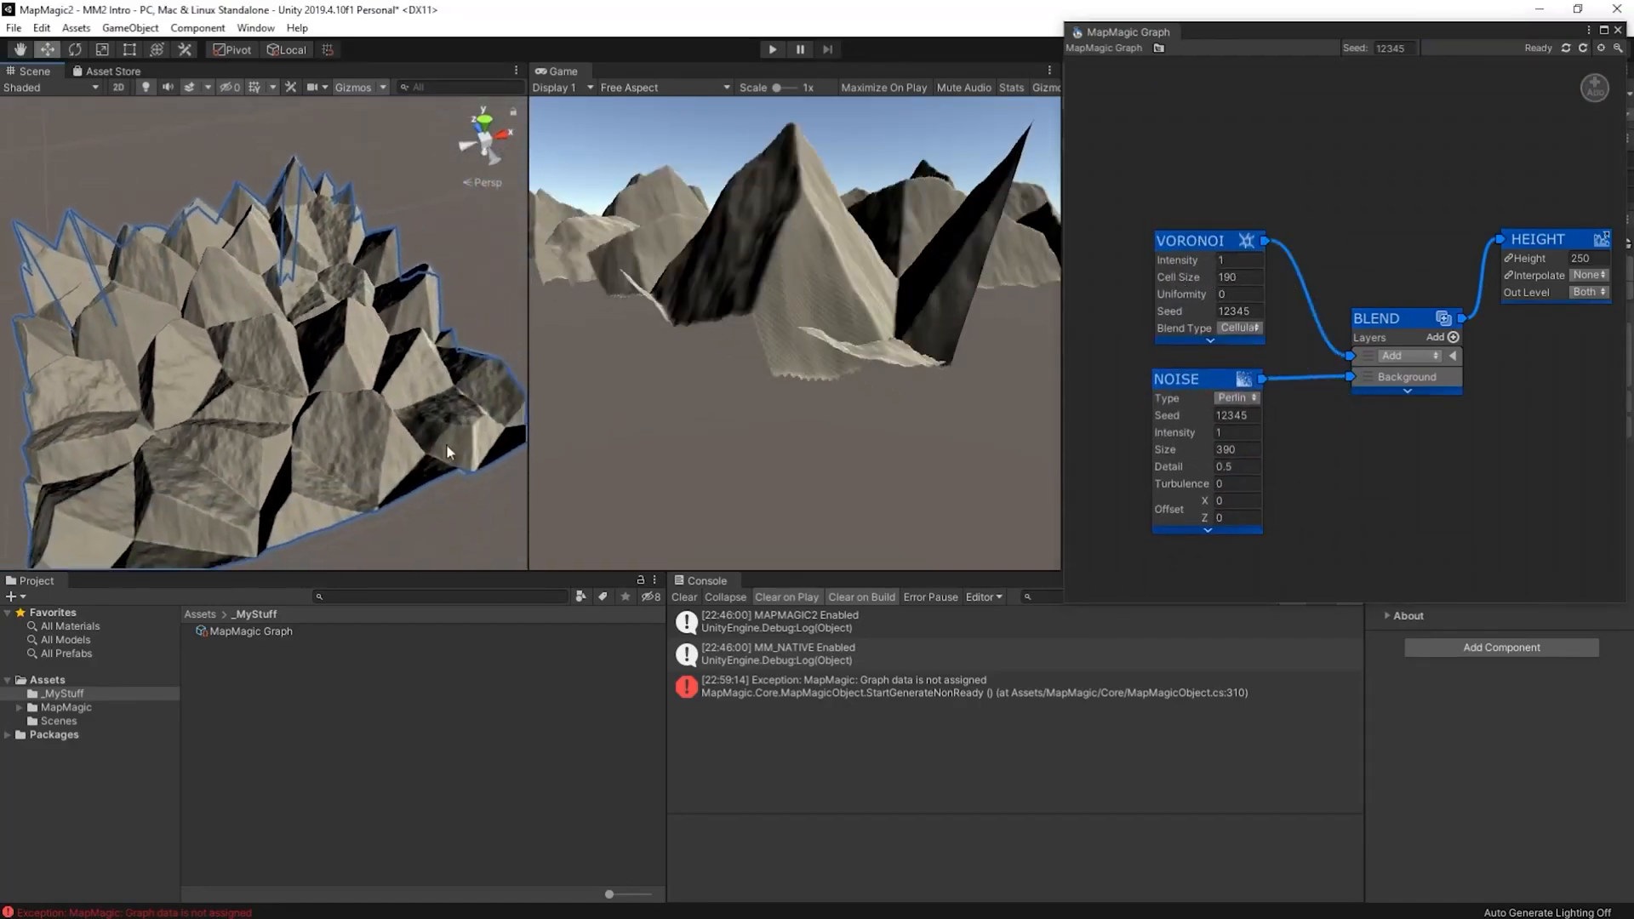
click(1238, 329)
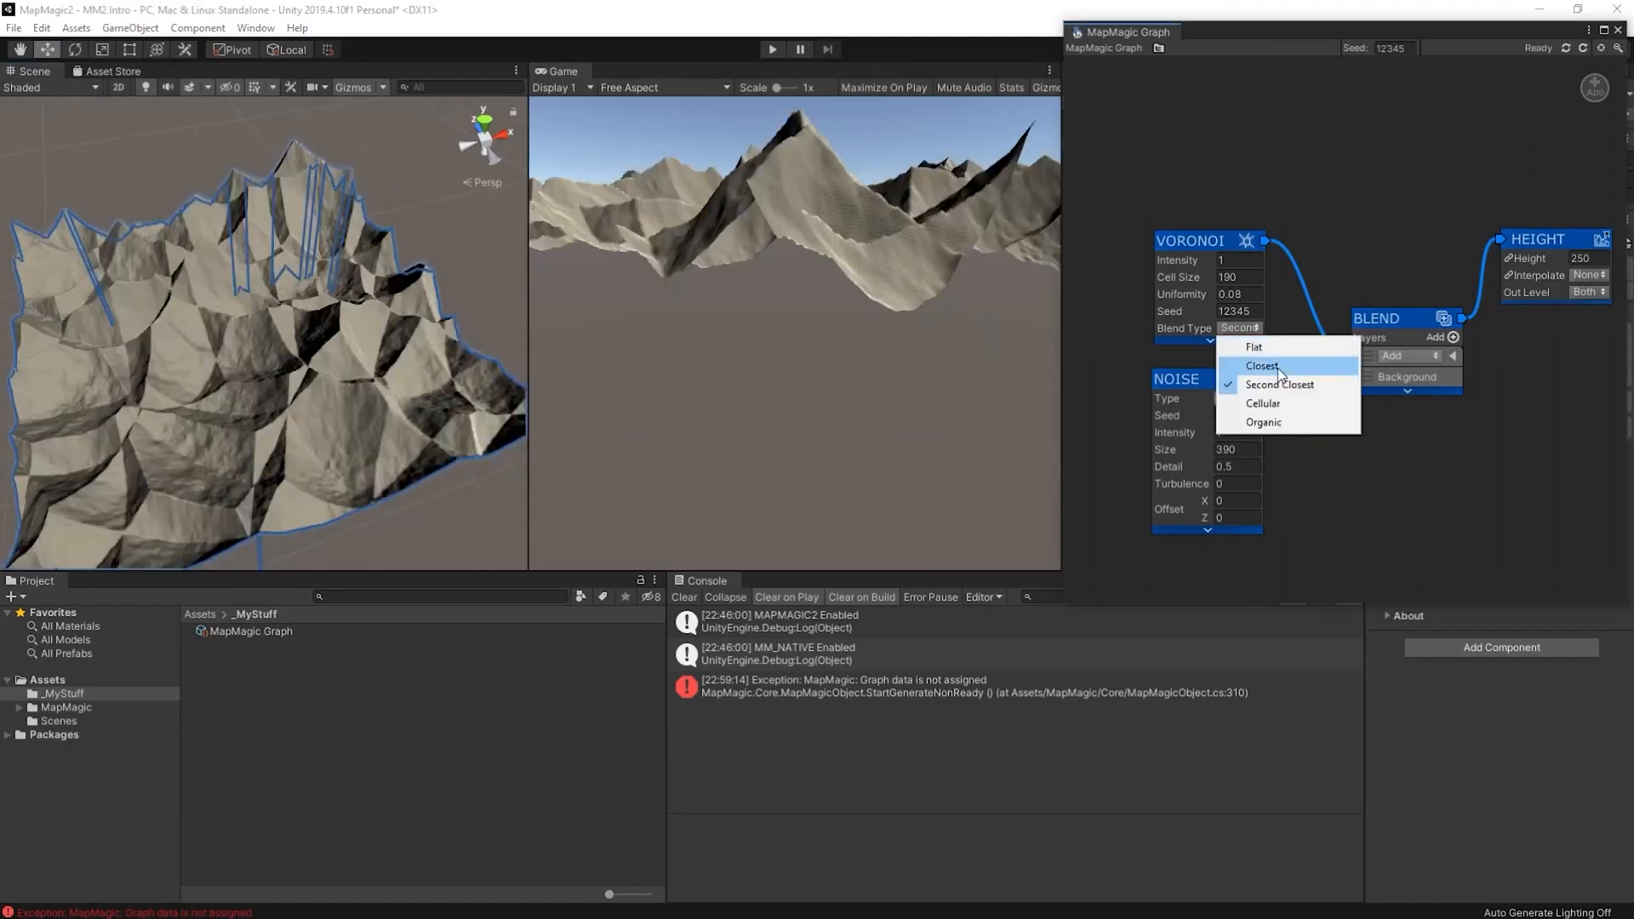
click(1261, 366)
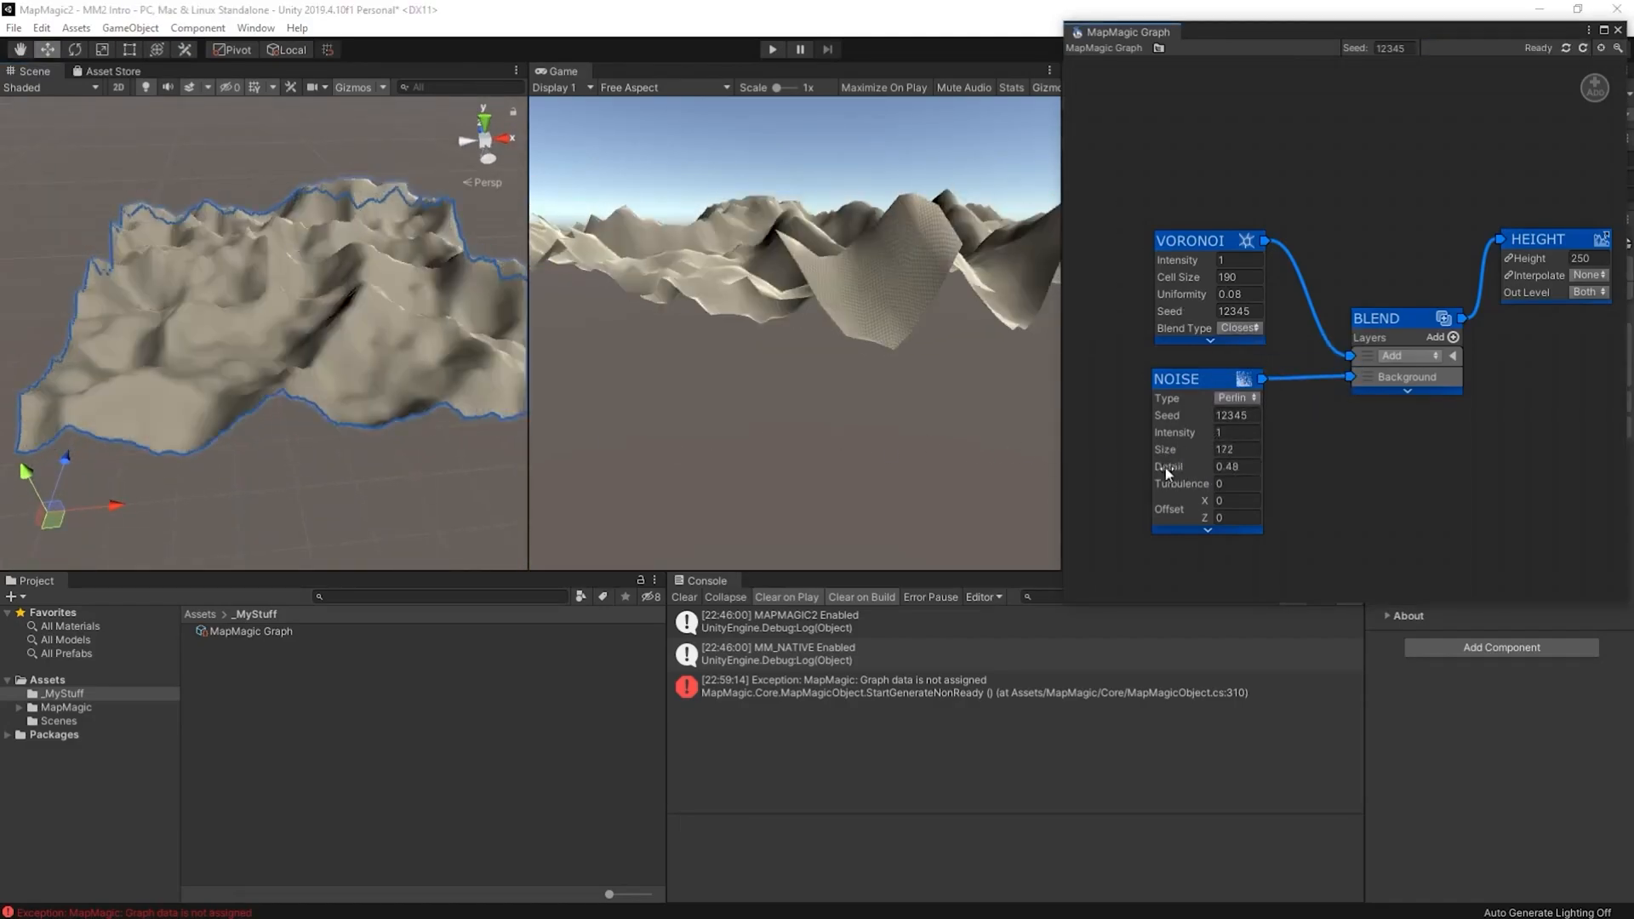
drag(1236, 466, 1262, 467)
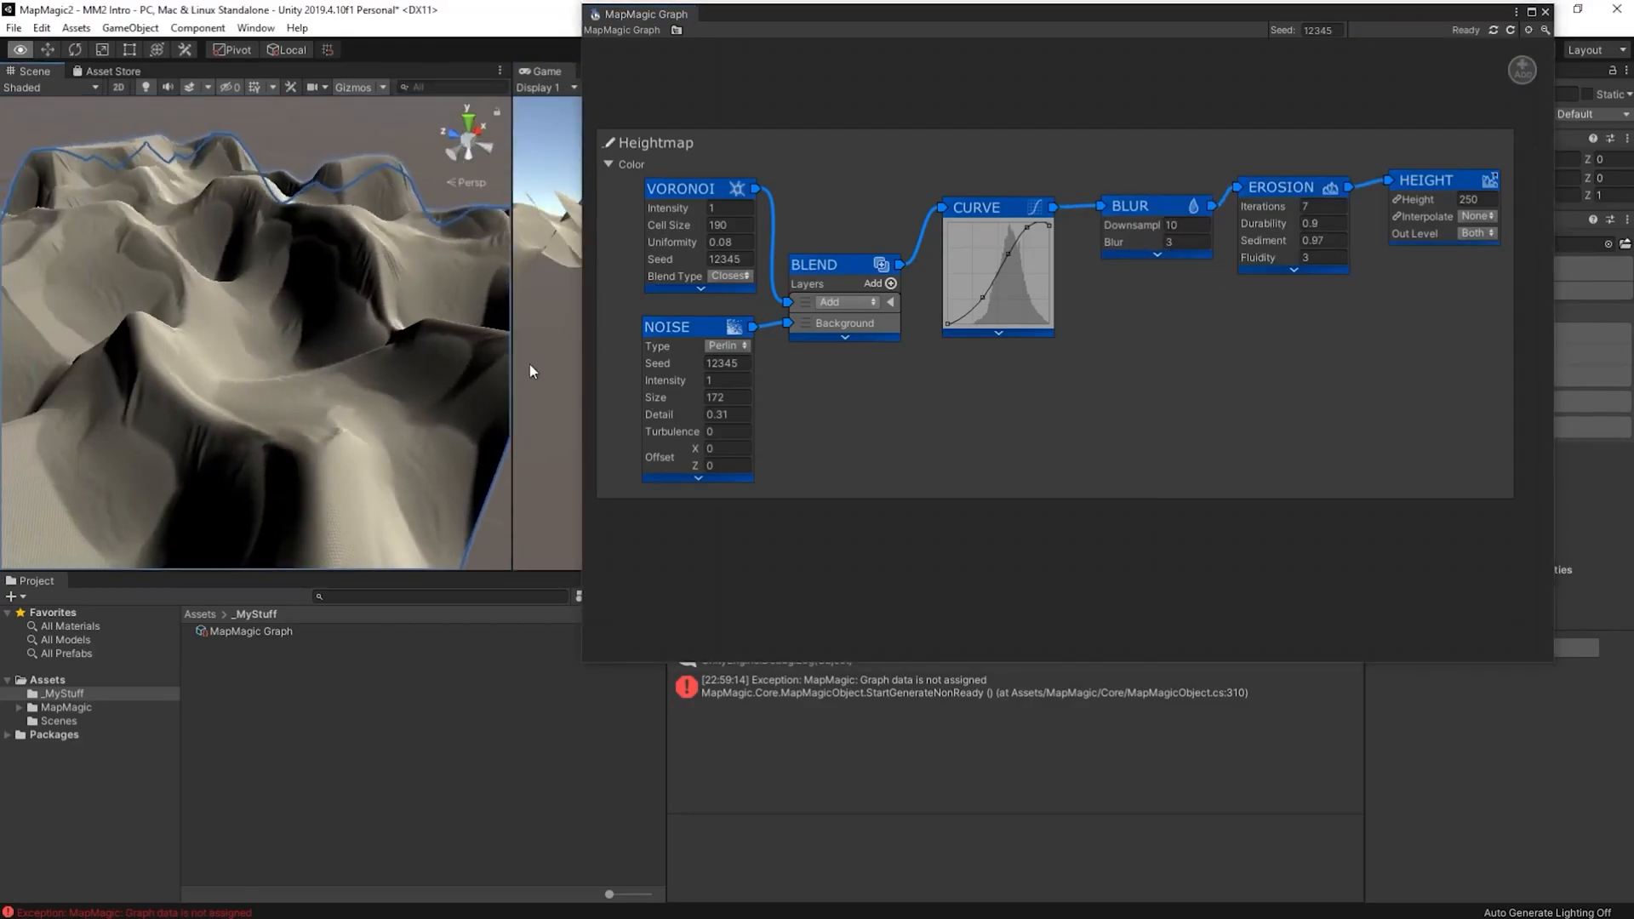
Add a second Noise and Blend after Blur, reposition Erosion and choose the blend mode
click(845, 303)
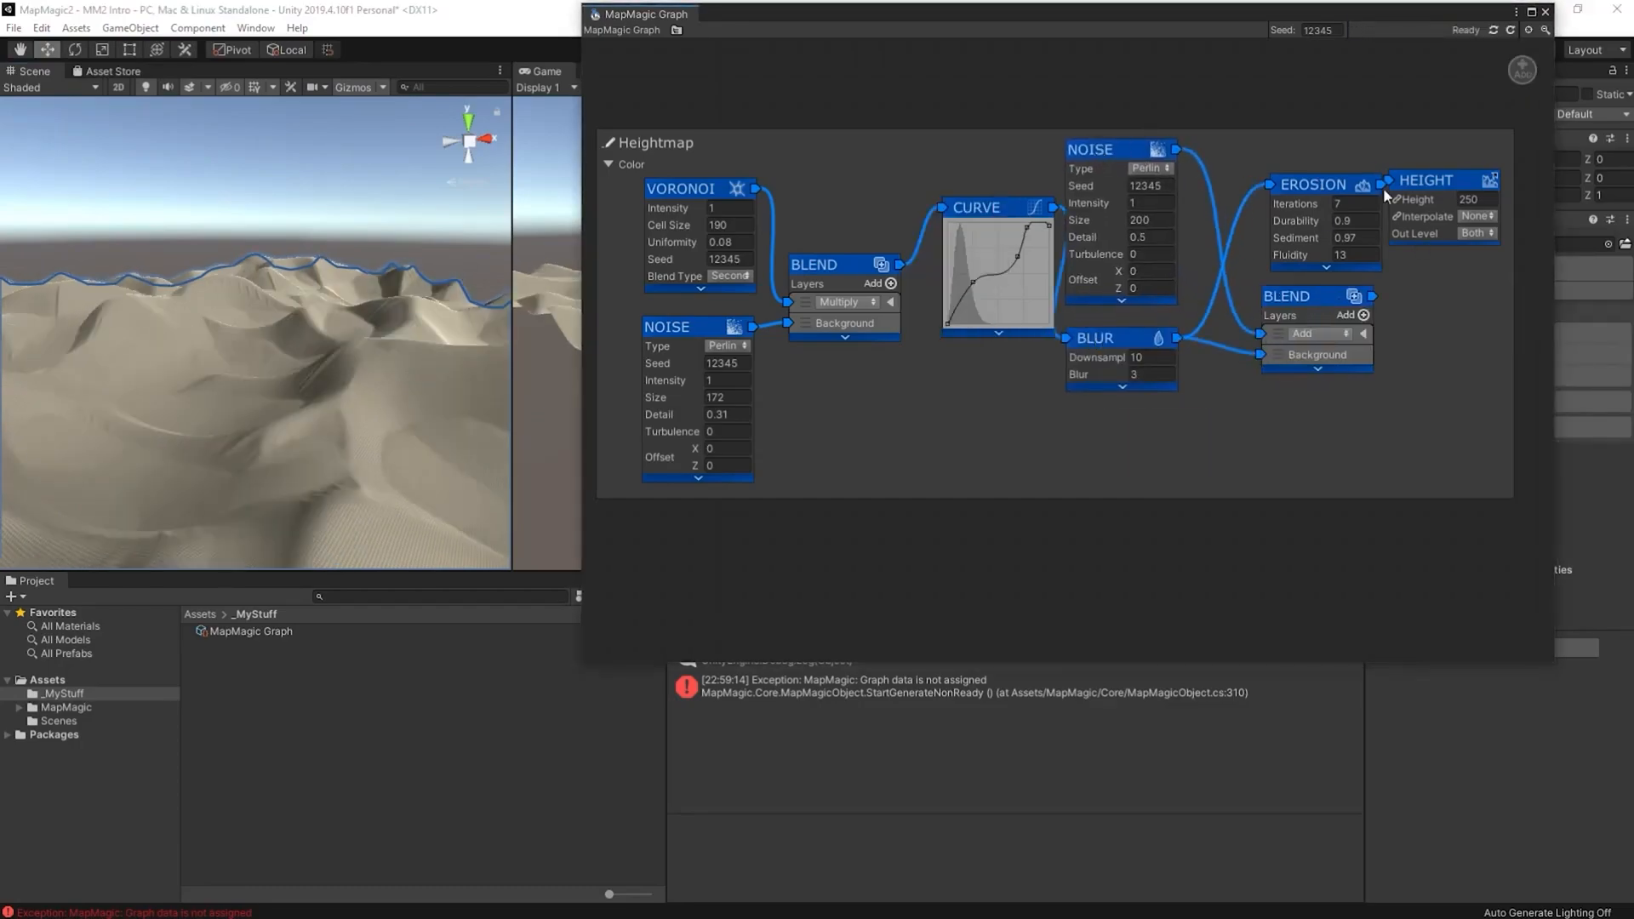
drag(1312, 184, 1267, 364)
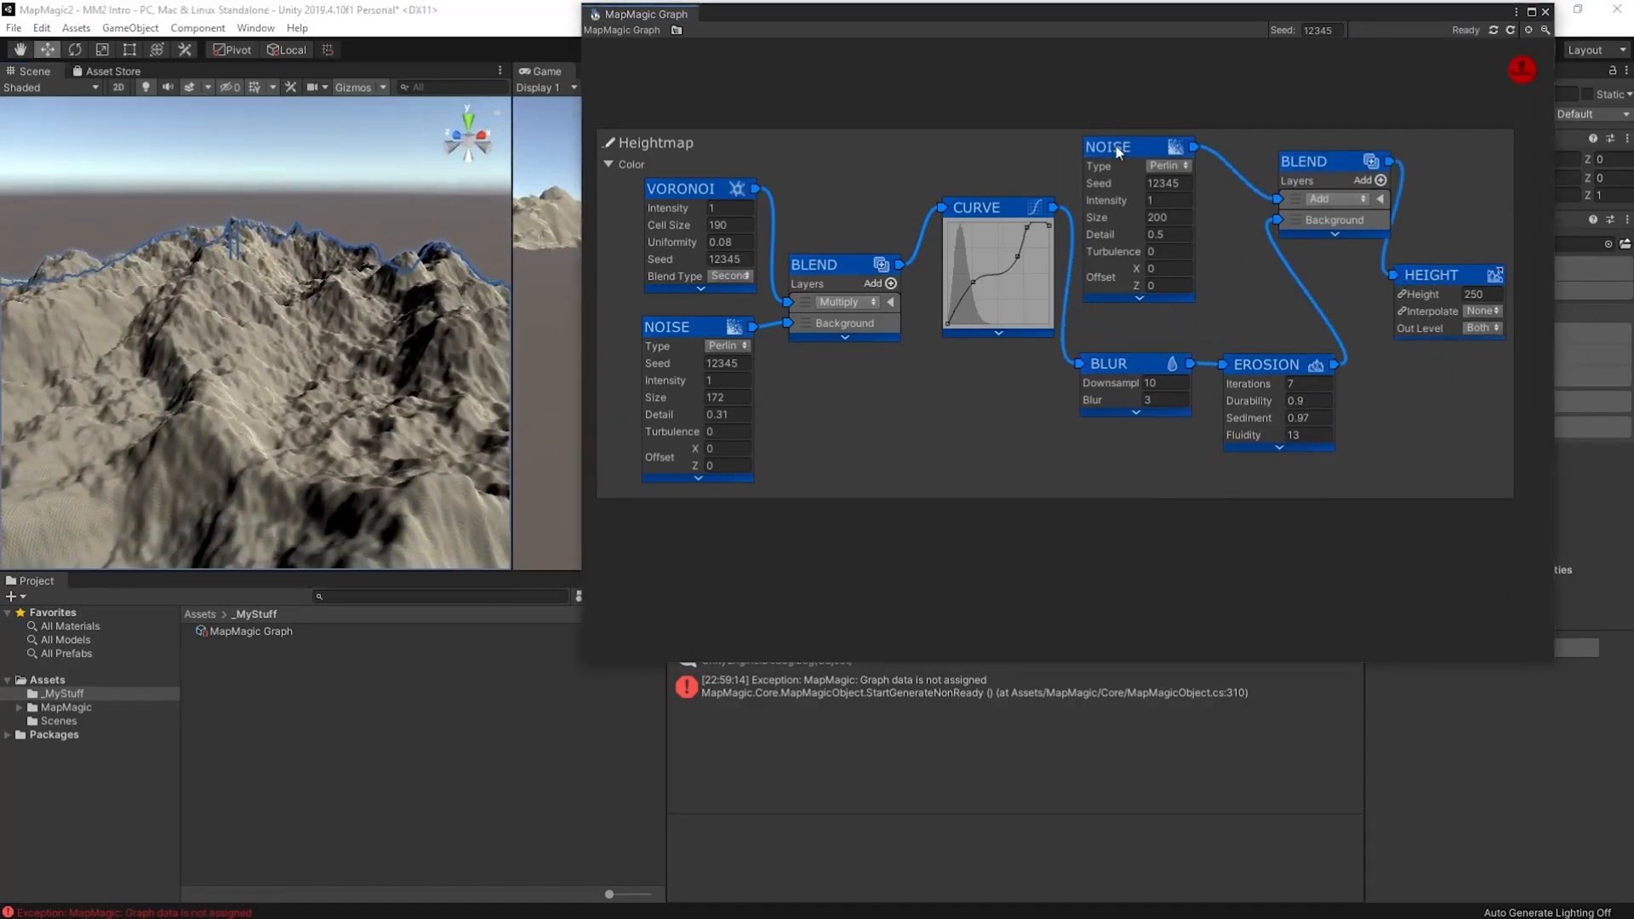
click(1345, 197)
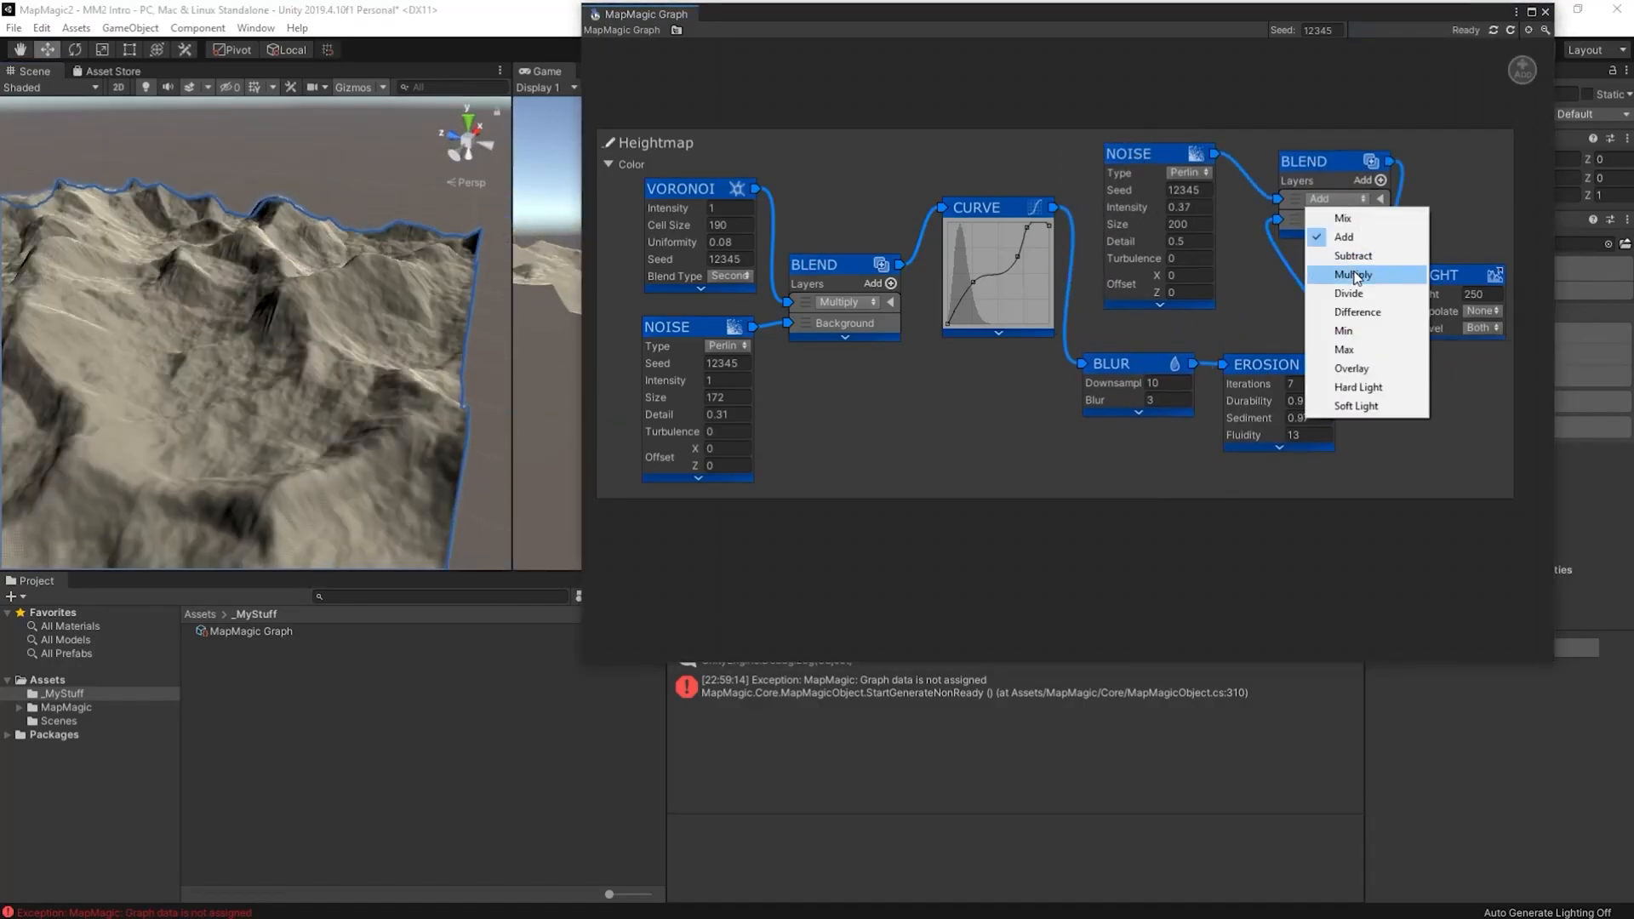
click(1353, 273)
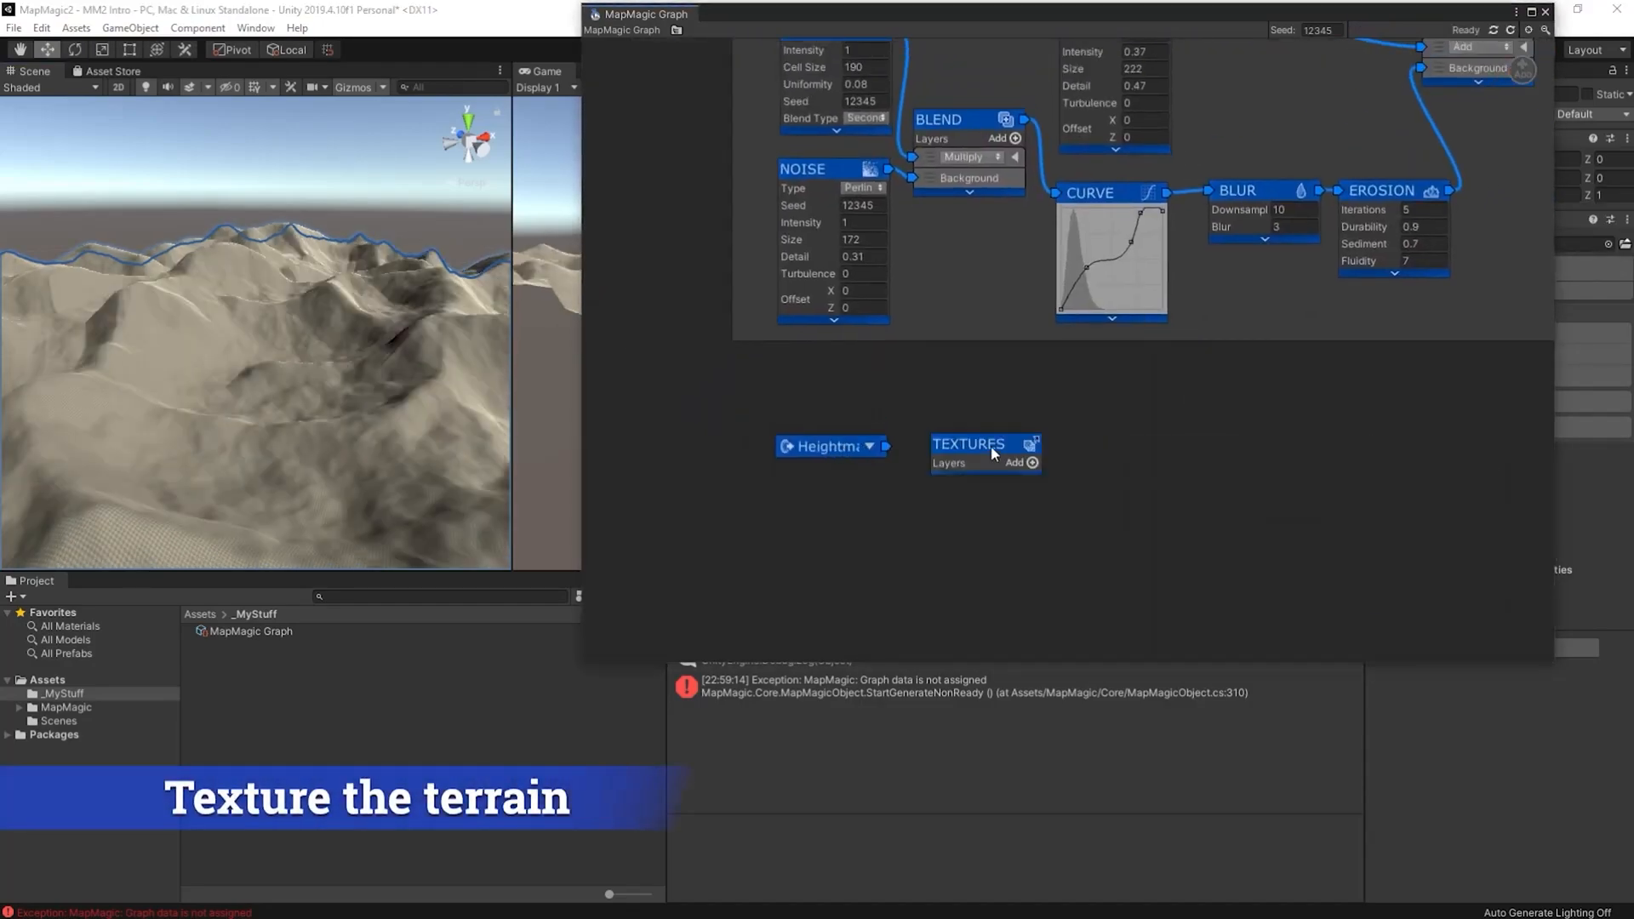
Add a texture layer with its terrain layer, insert a Contrast mask node and set Cavity to Convex
click(1013, 463)
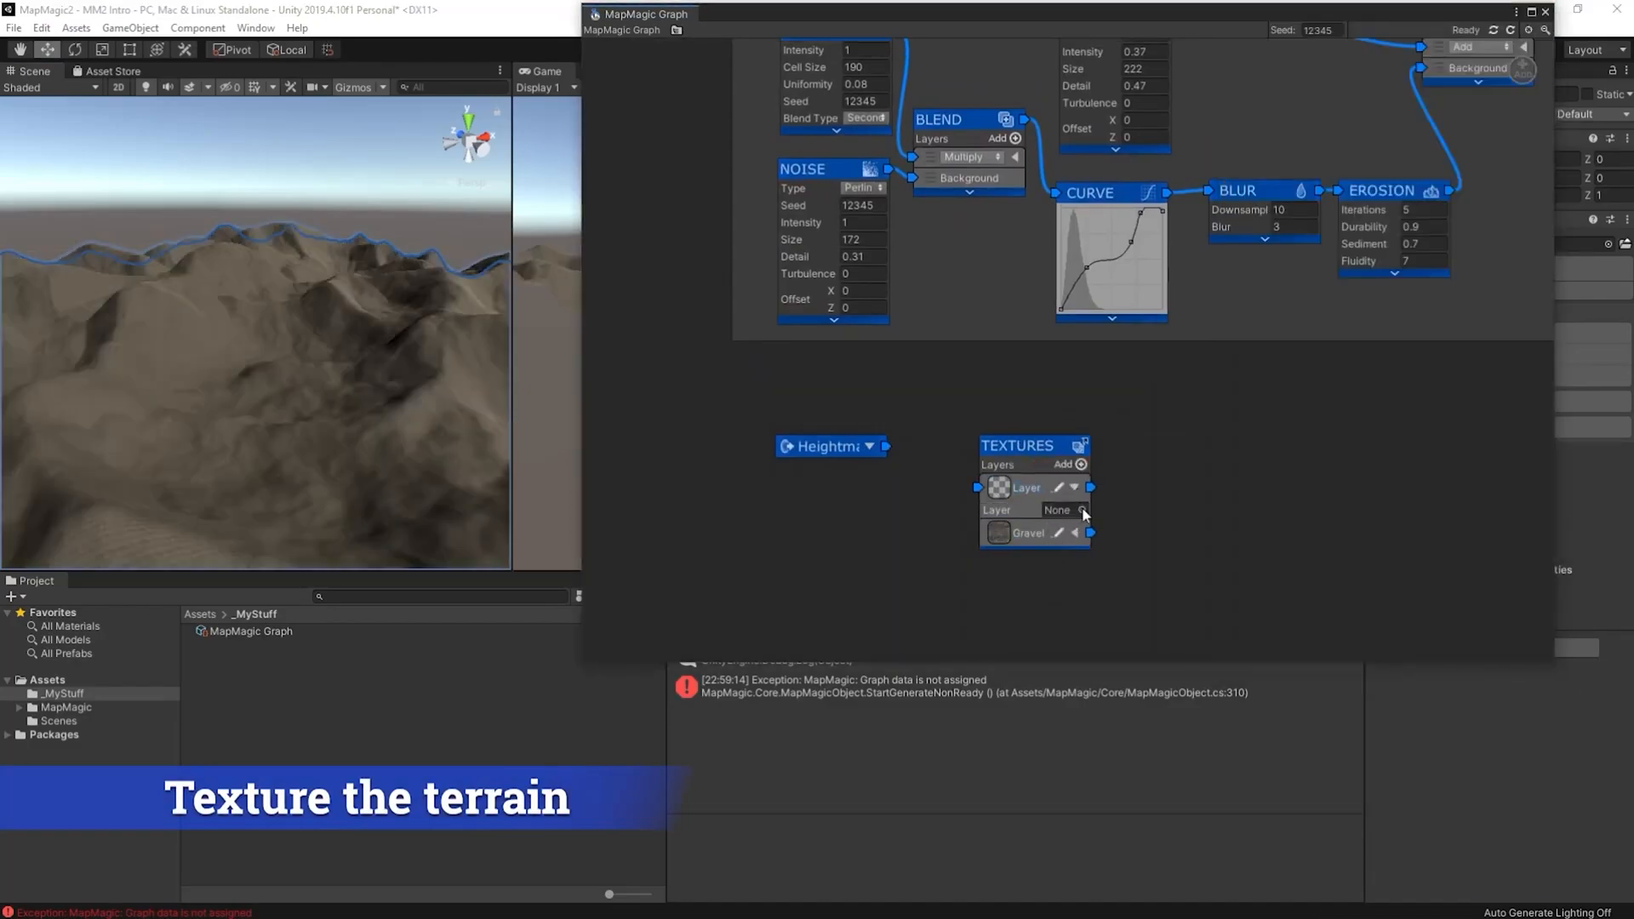
click(1063, 509)
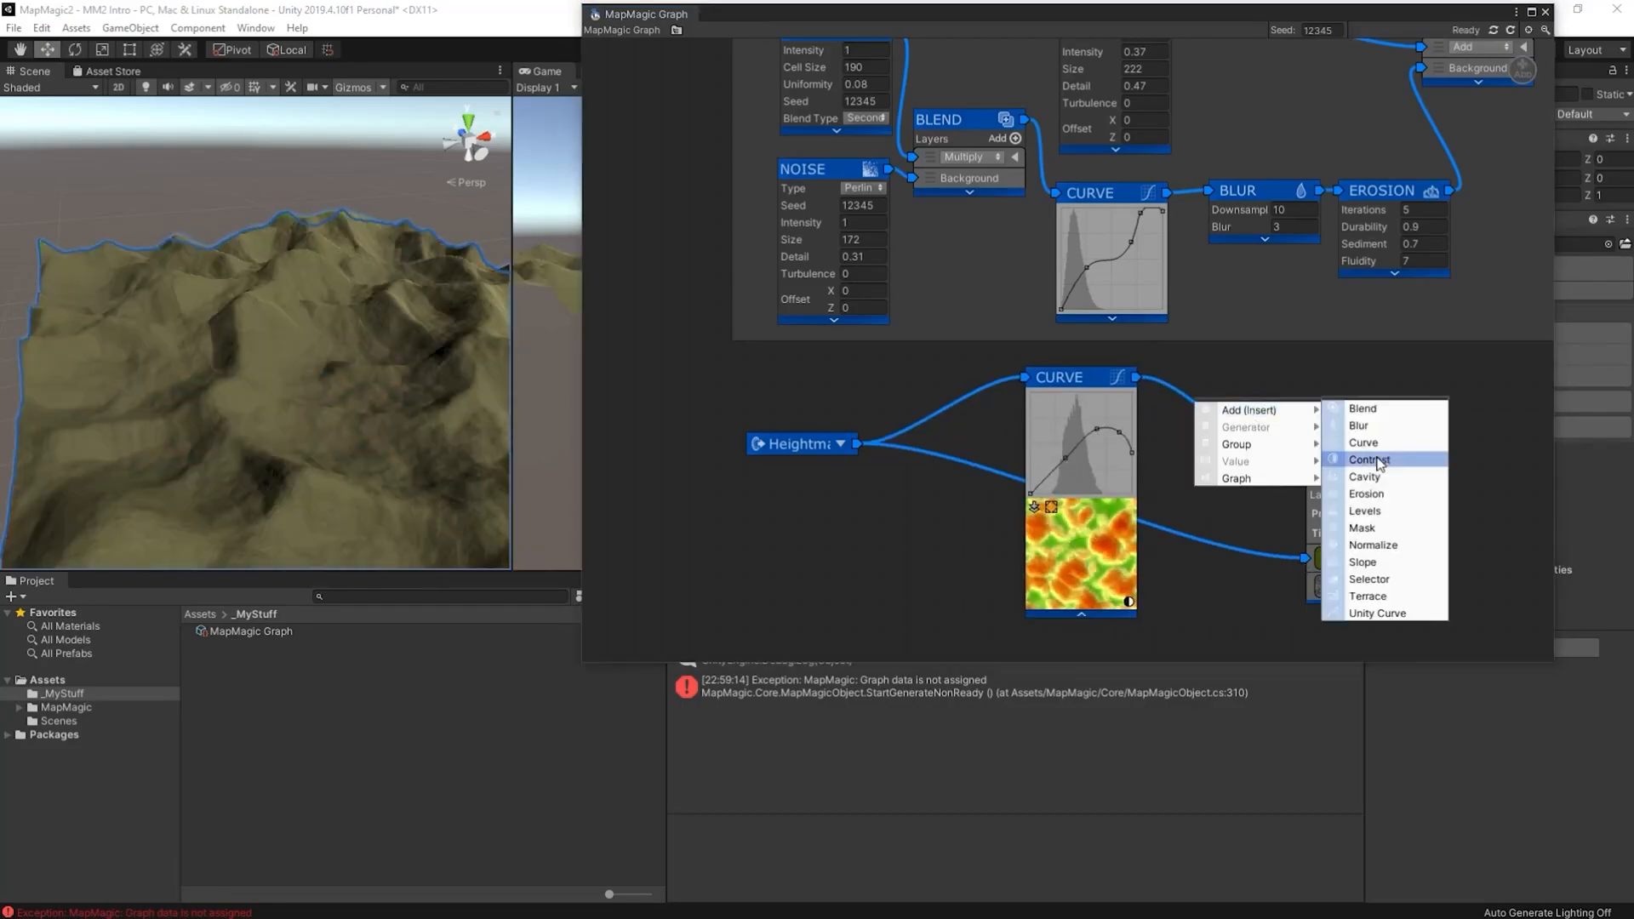
click(1369, 460)
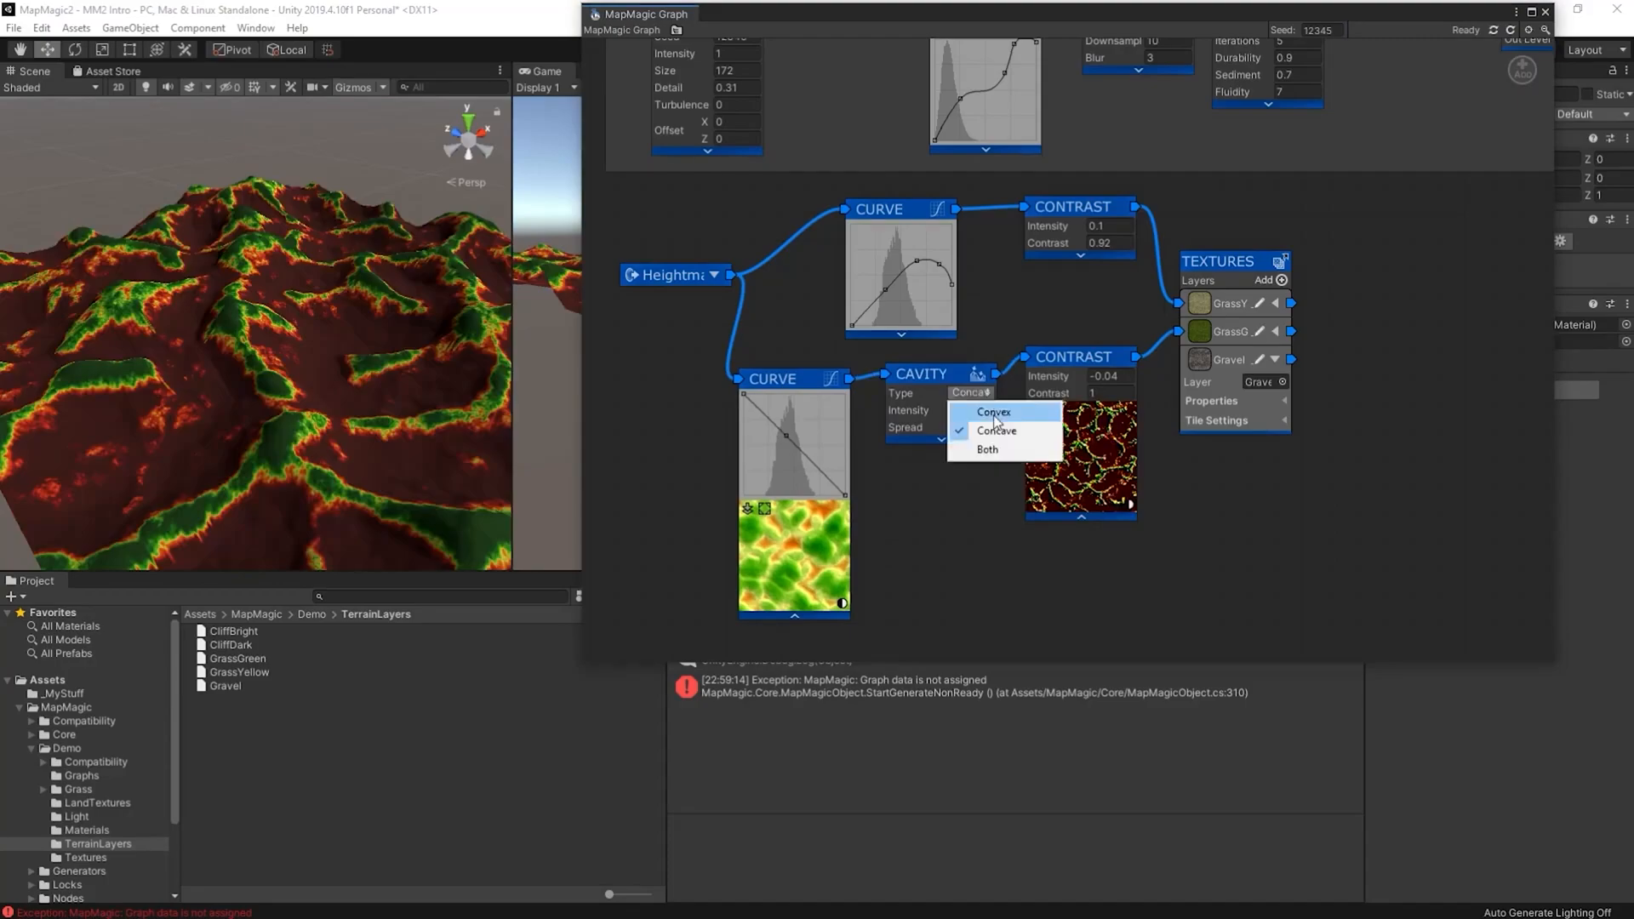
click(993, 412)
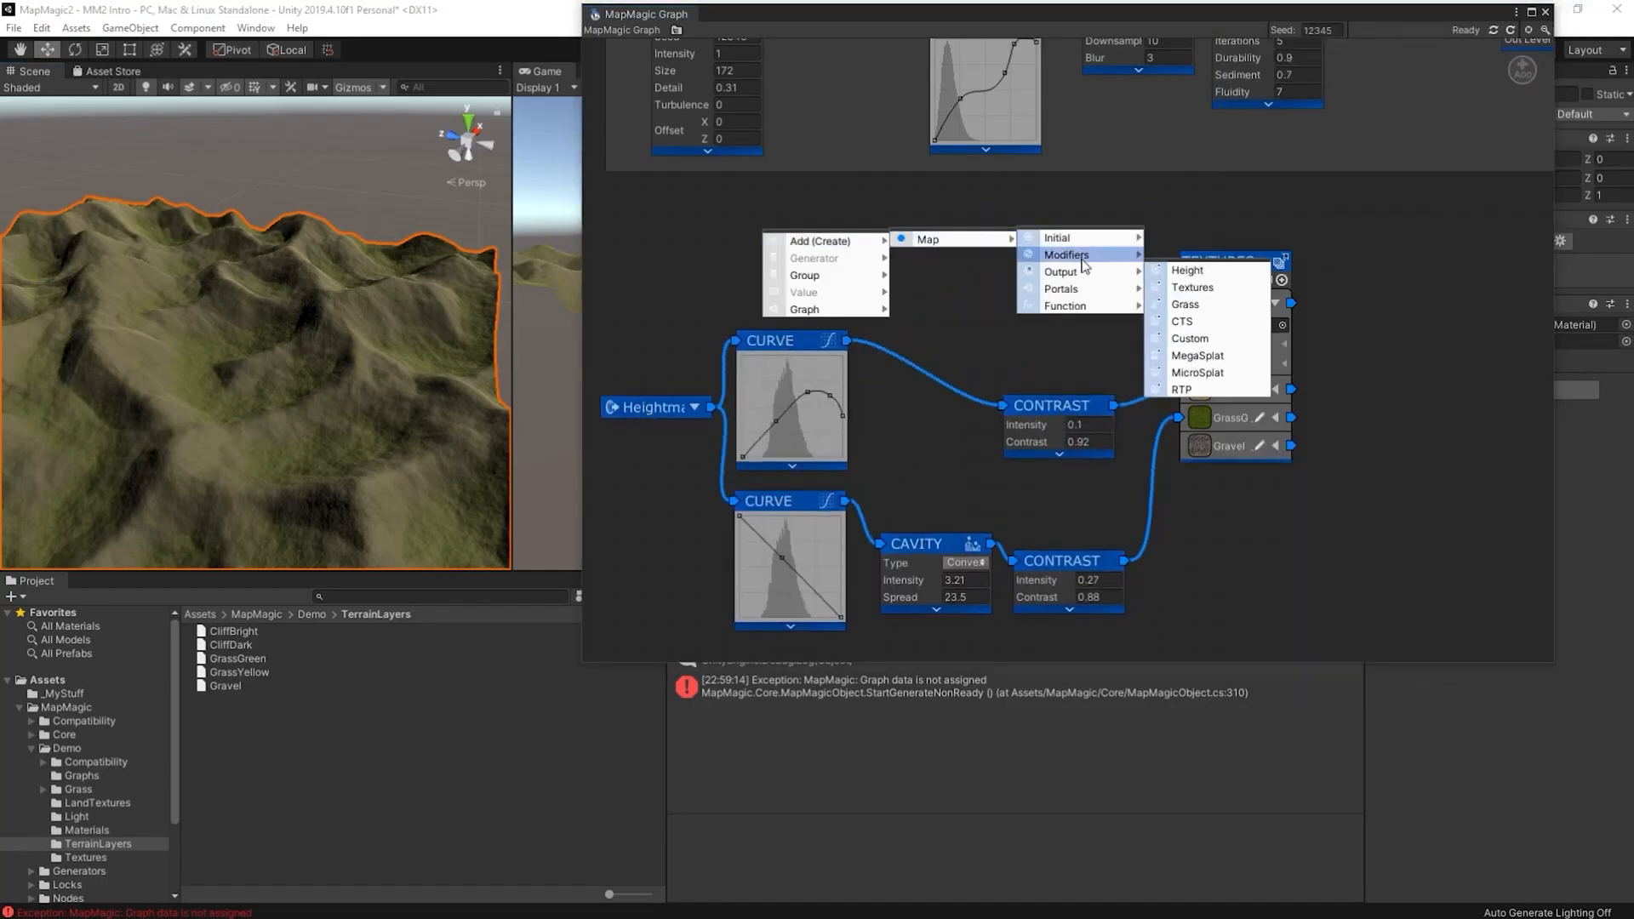
Add a Slope node for the cliff layers and adjust its starting angle
click(1192, 286)
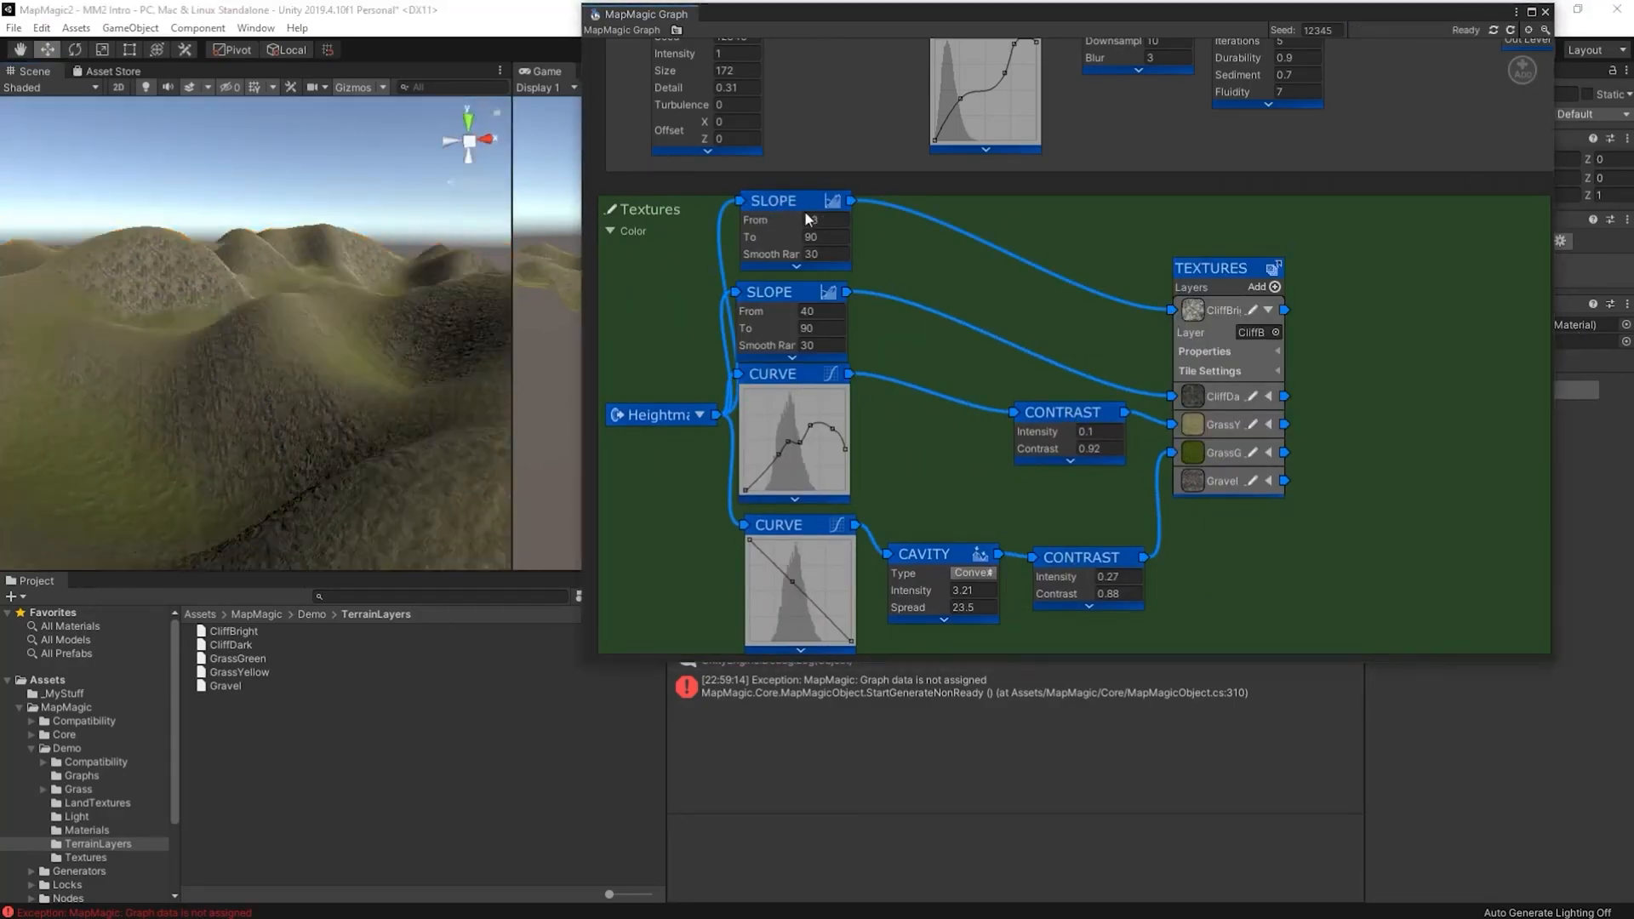
drag(807, 219, 780, 220)
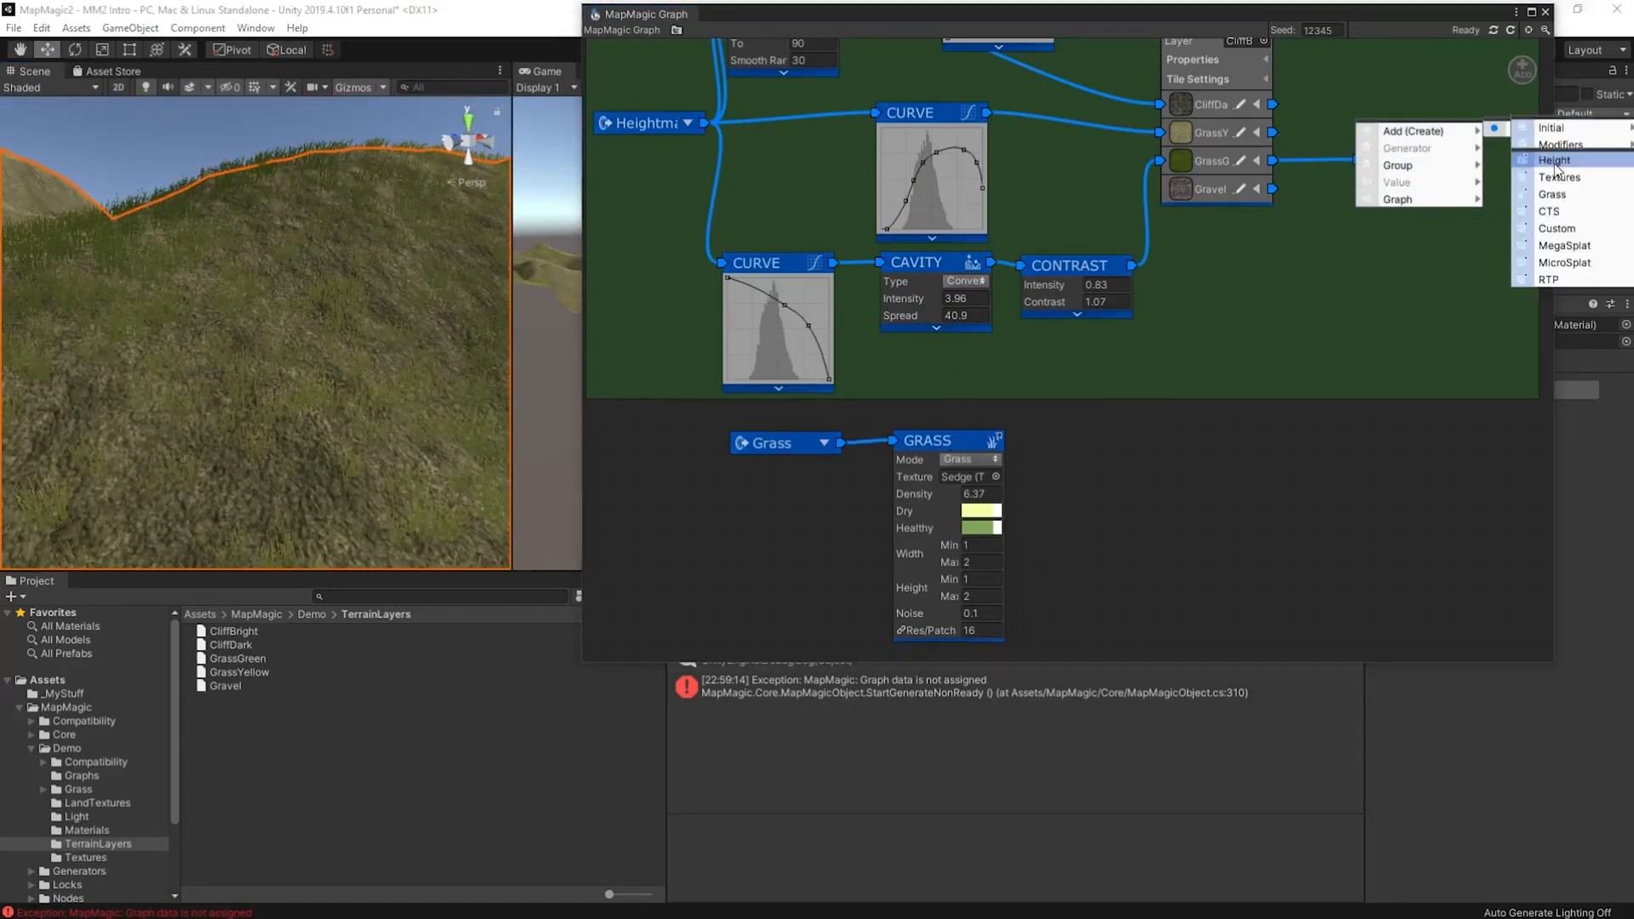
Add a Blend node for the cliff and grass masks and set how its layers combine
click(1553, 160)
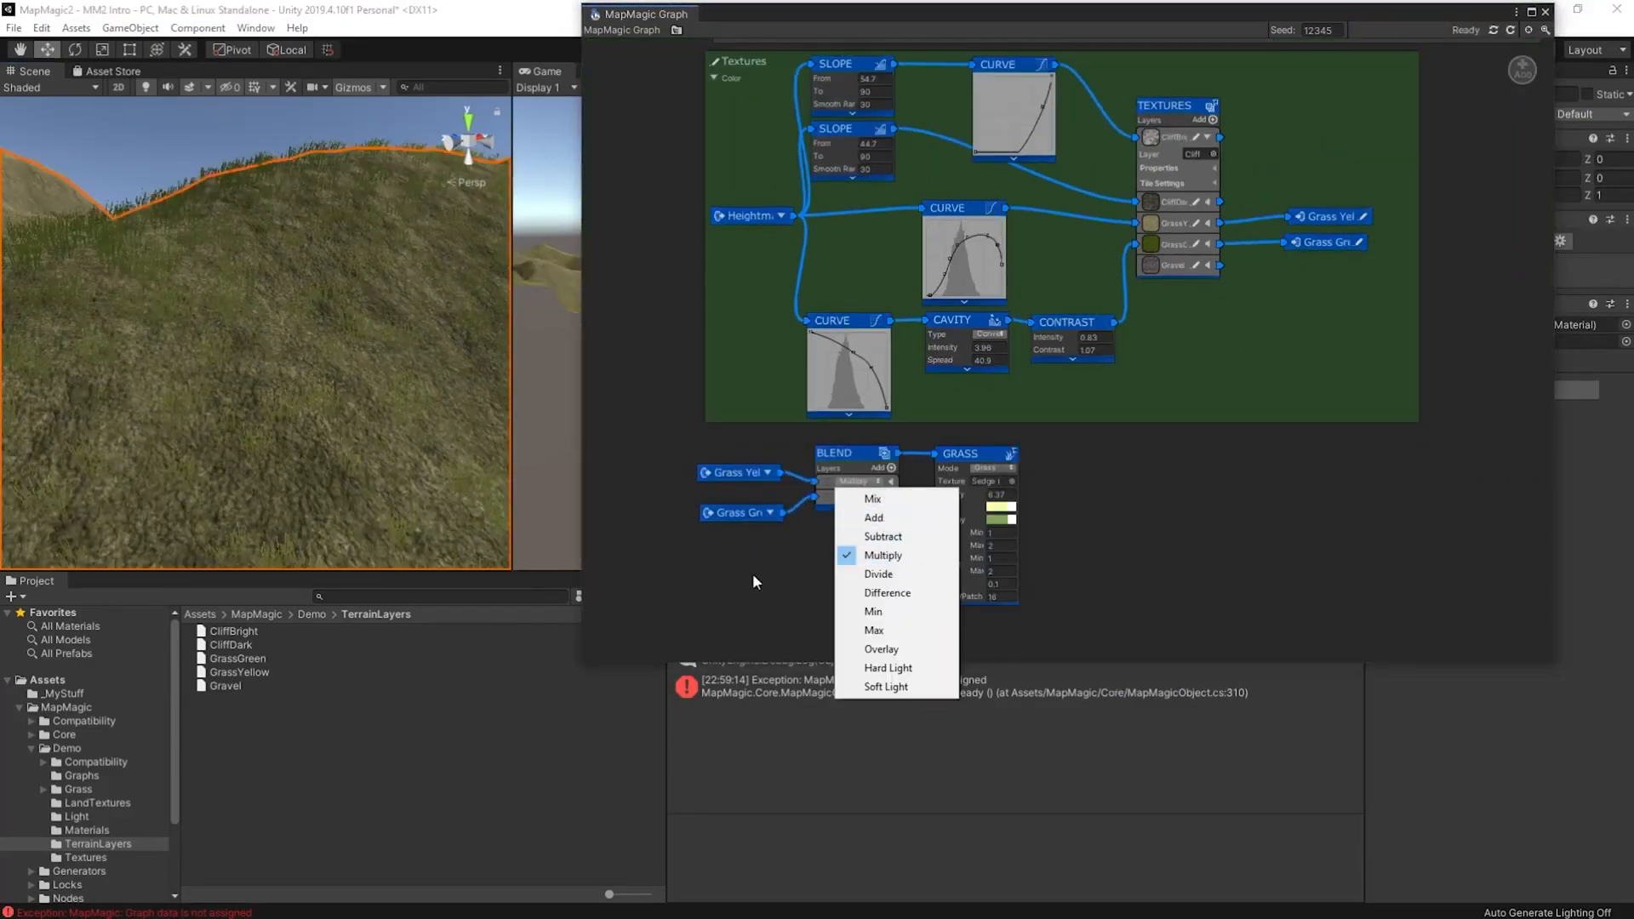
click(873, 518)
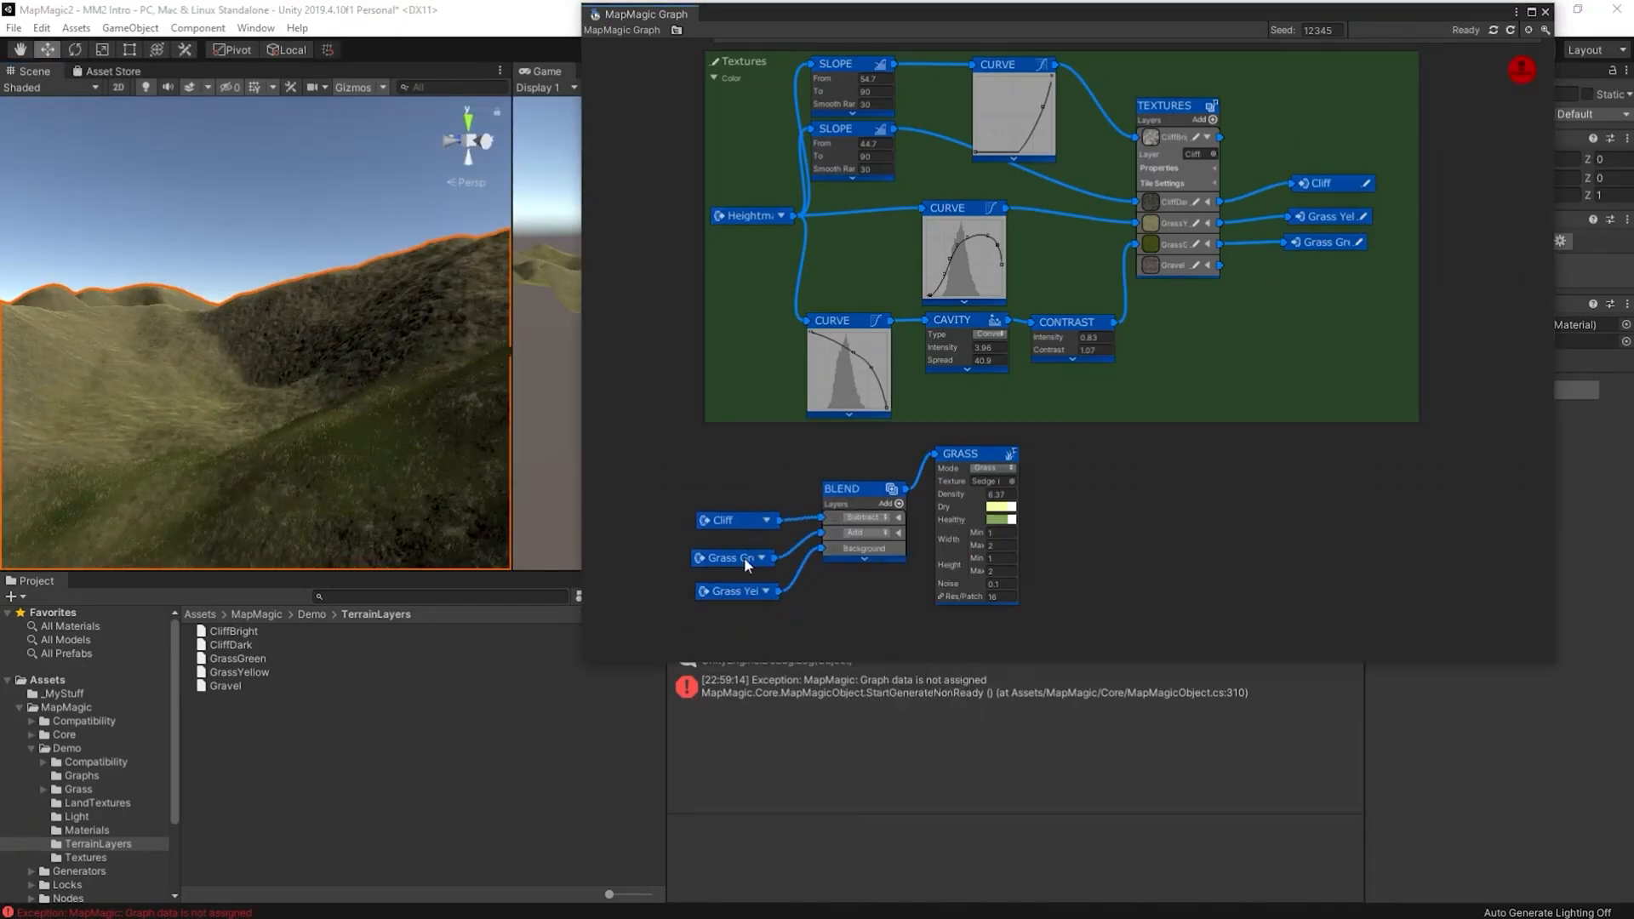
Group the selected grass mask nodes together via Group > Create
right_click(844, 489)
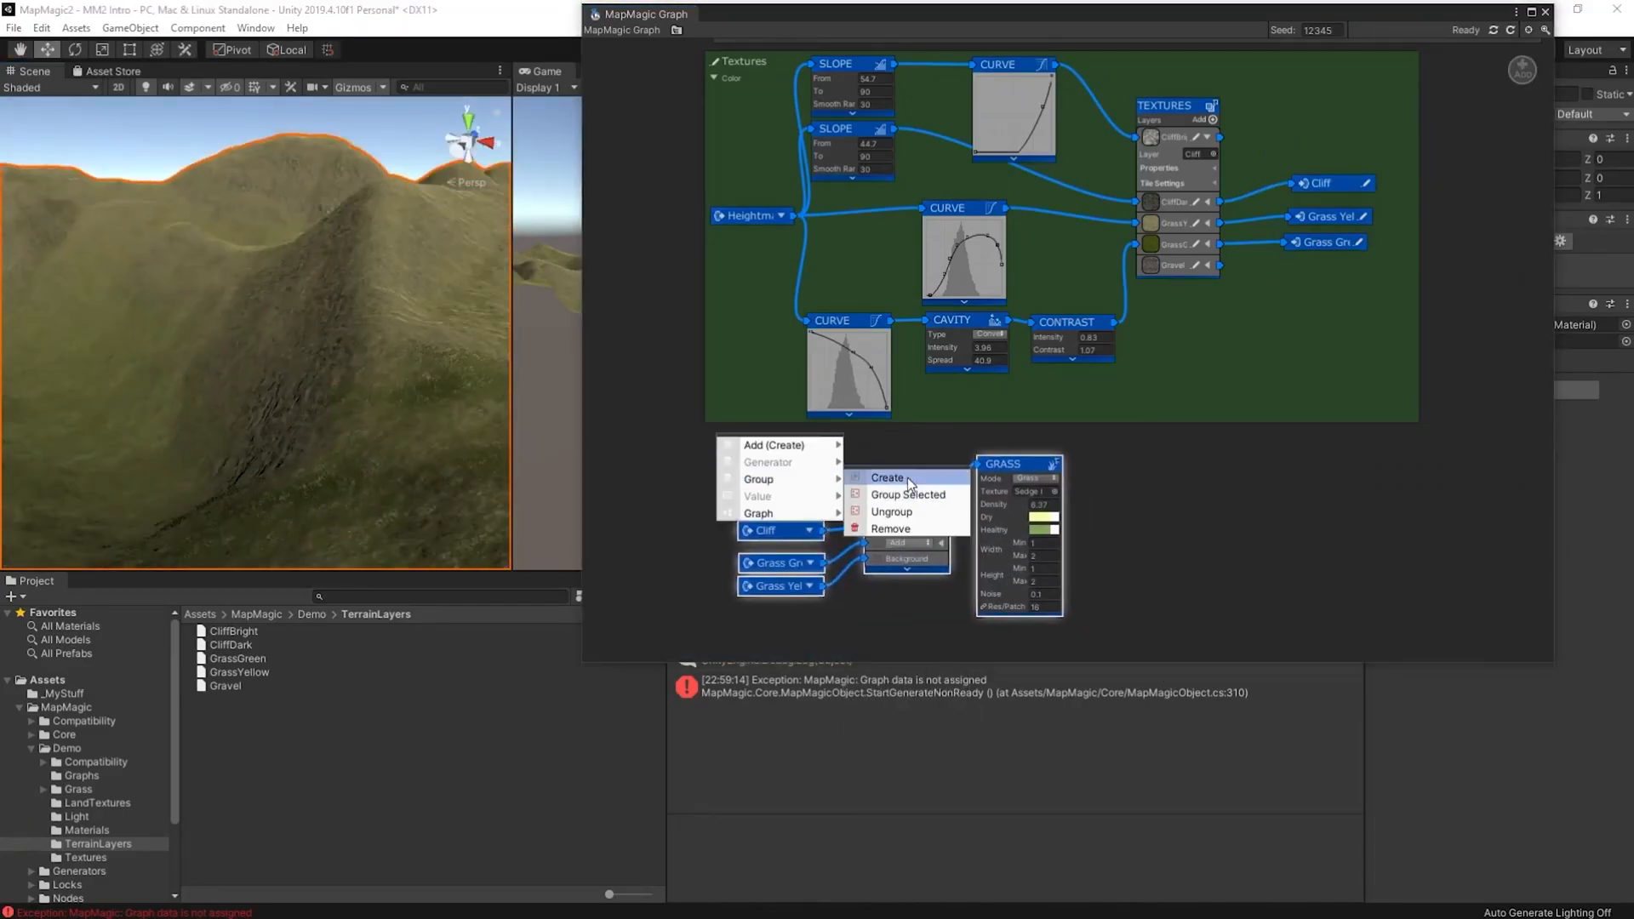
click(908, 494)
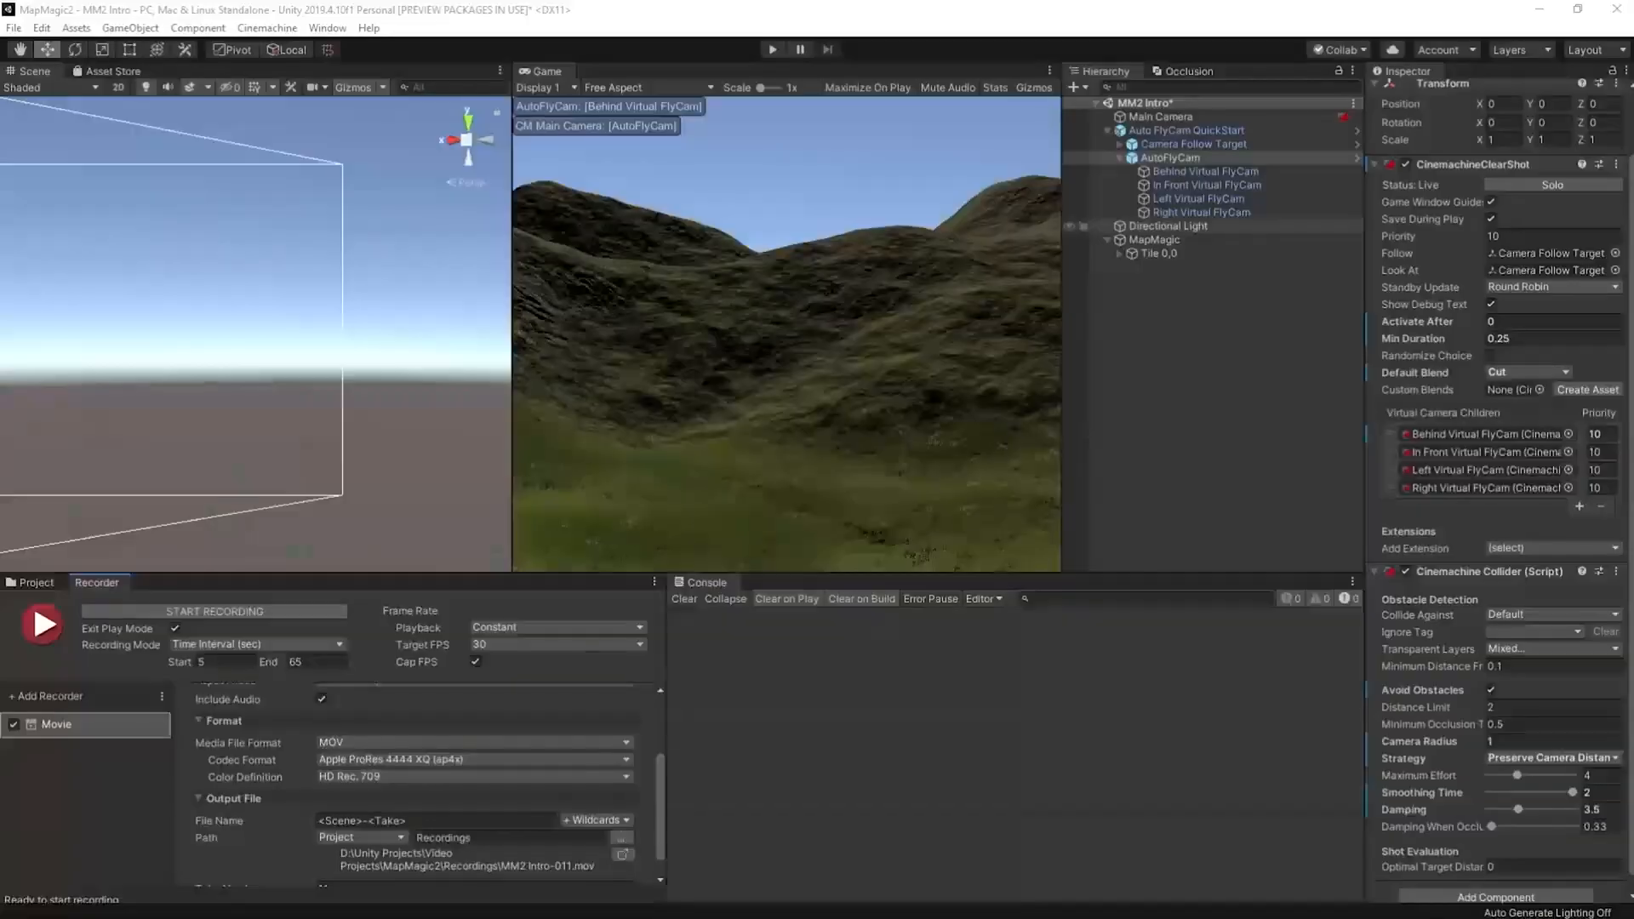
Add a Blend node in the Detail group and set the noise layer to Multiply for the nettle grass
click(1154, 238)
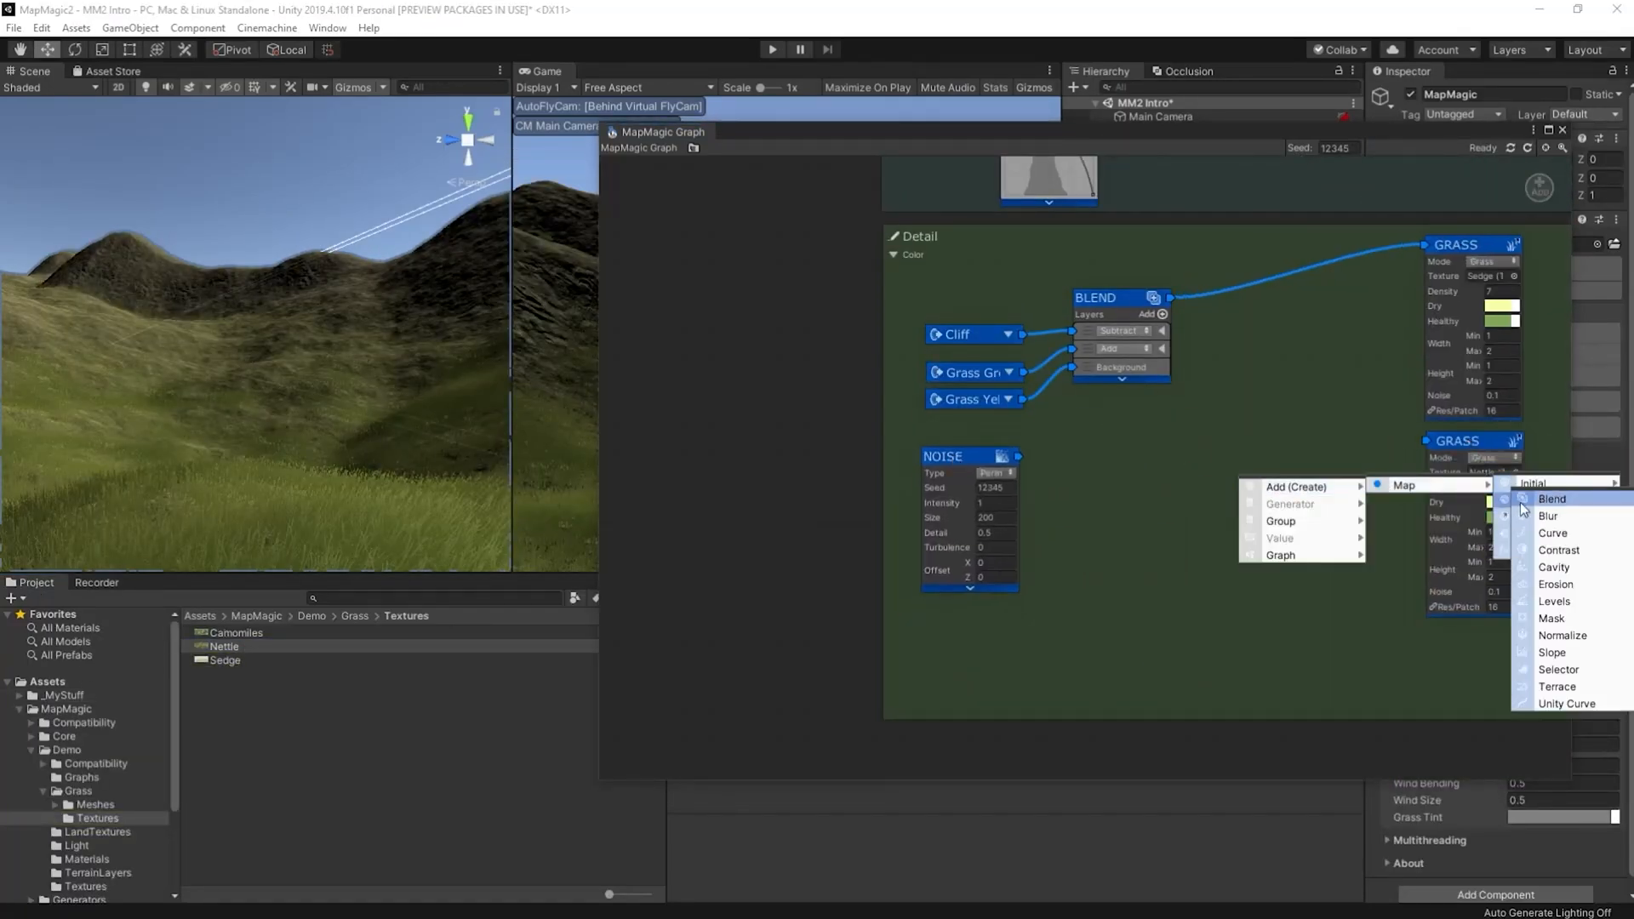
click(1553, 499)
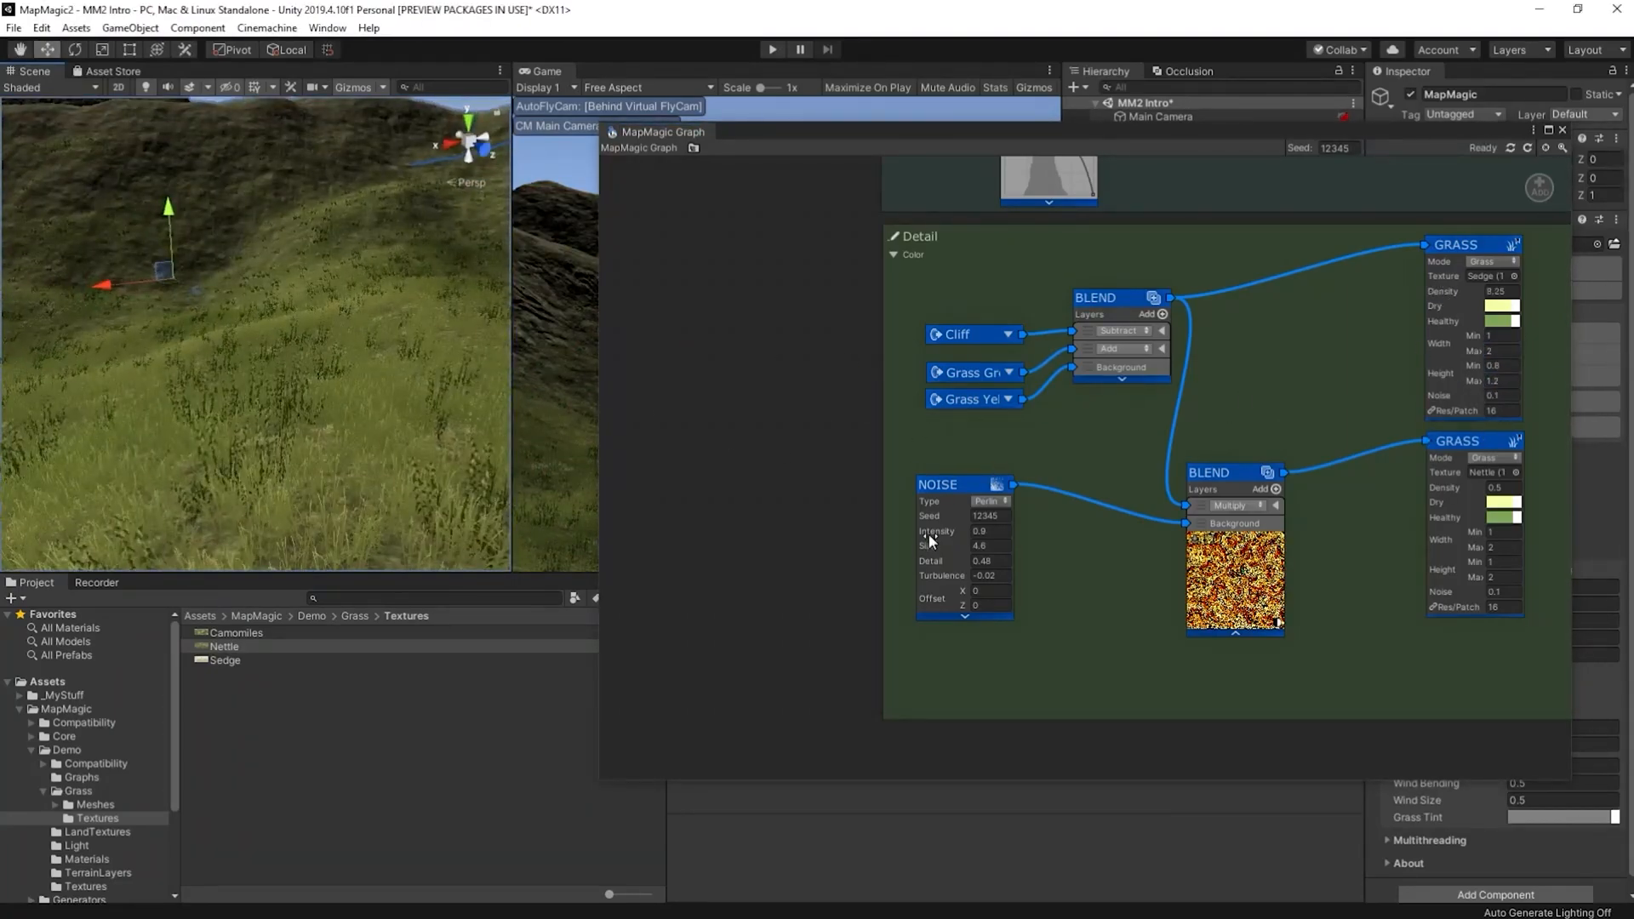
click(1229, 504)
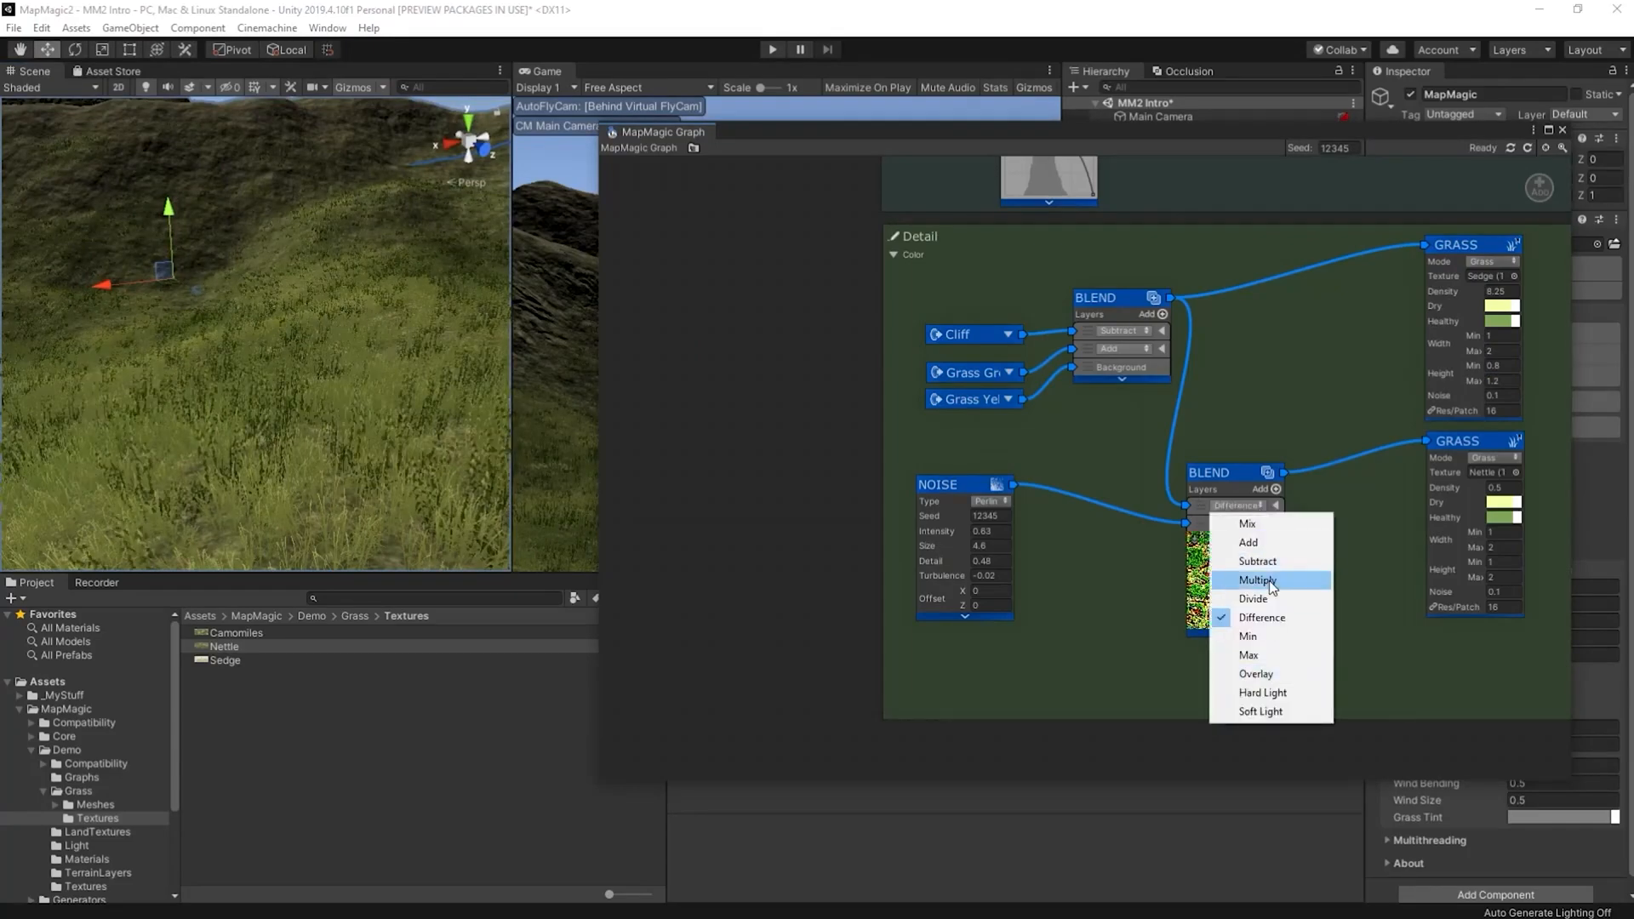
click(1256, 579)
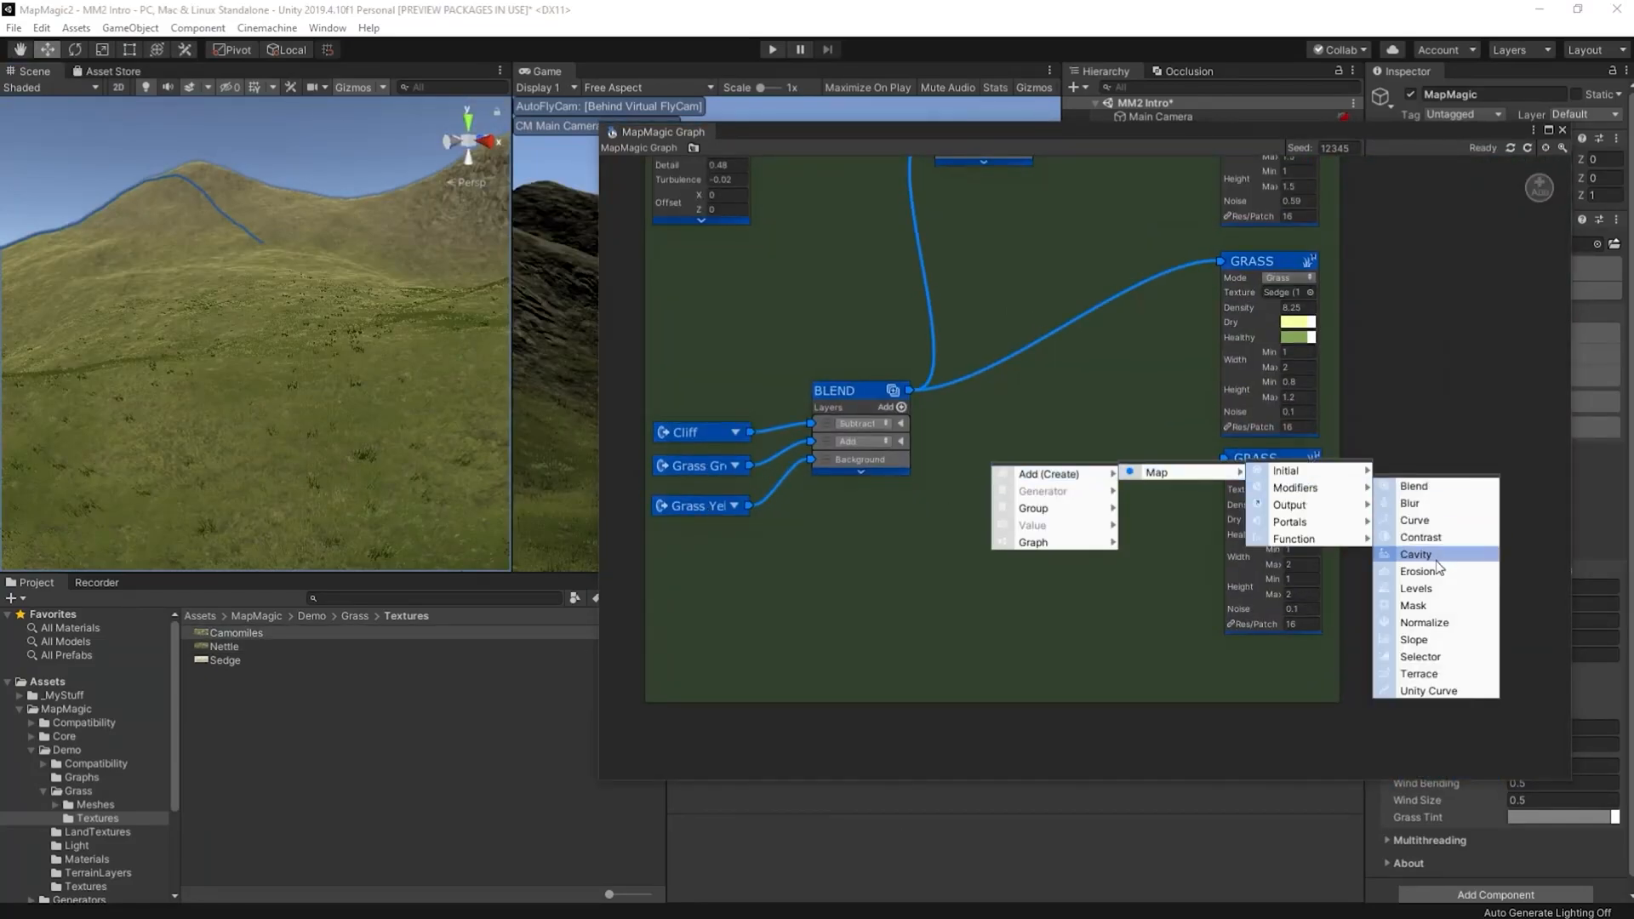
Add a Cavity map node and set the camomile mask Blend to Multiply
click(1415, 554)
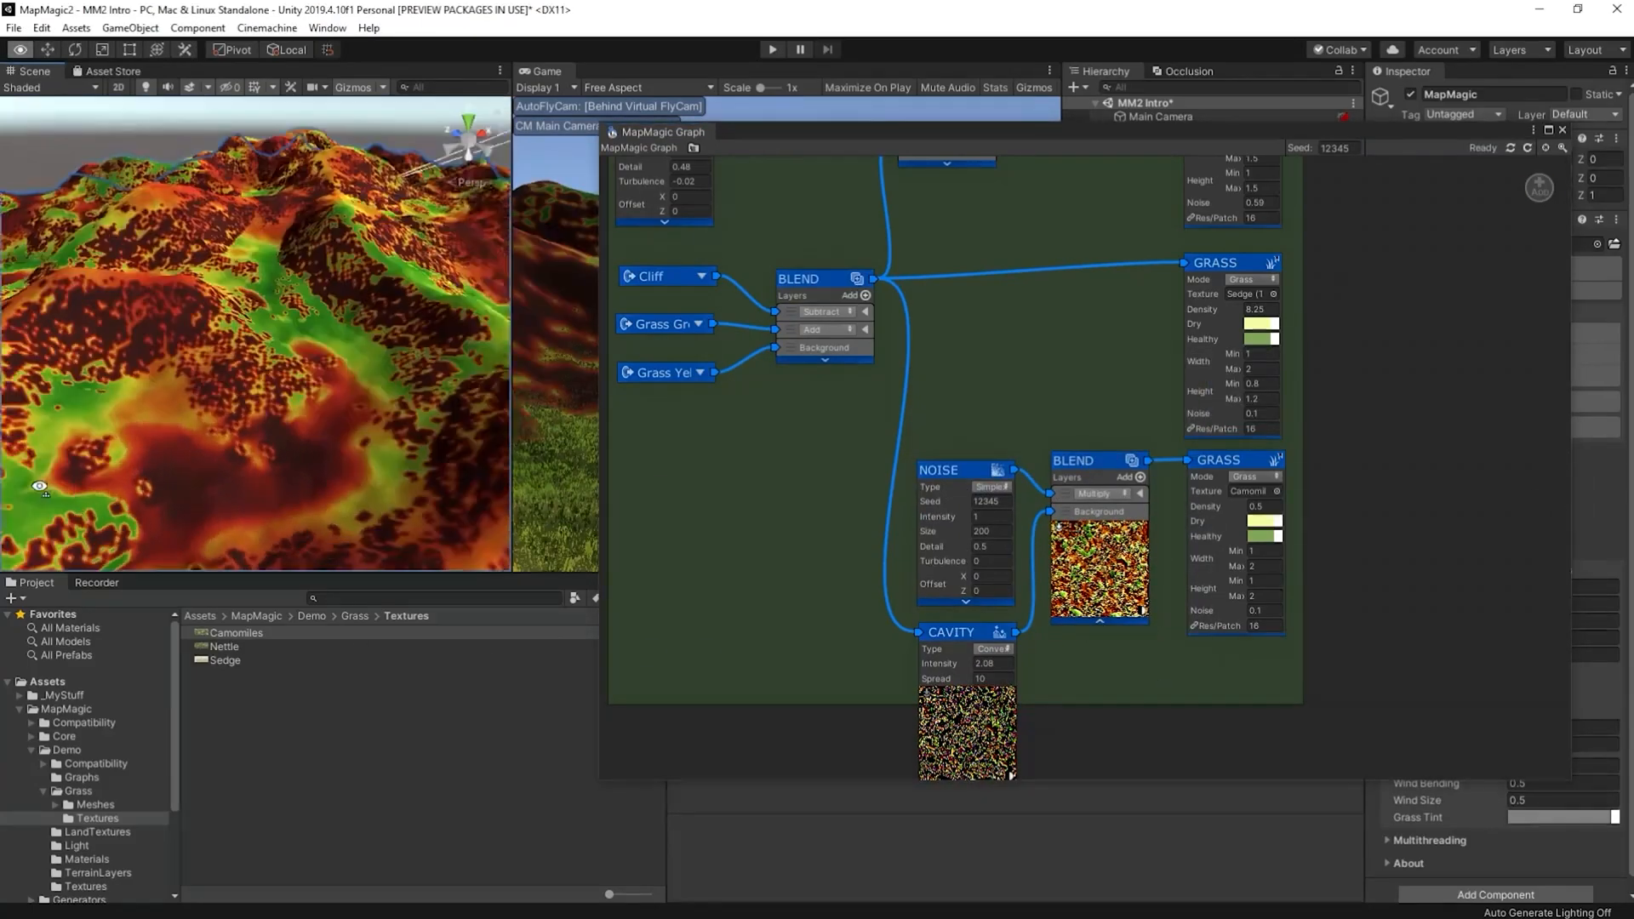
click(1091, 494)
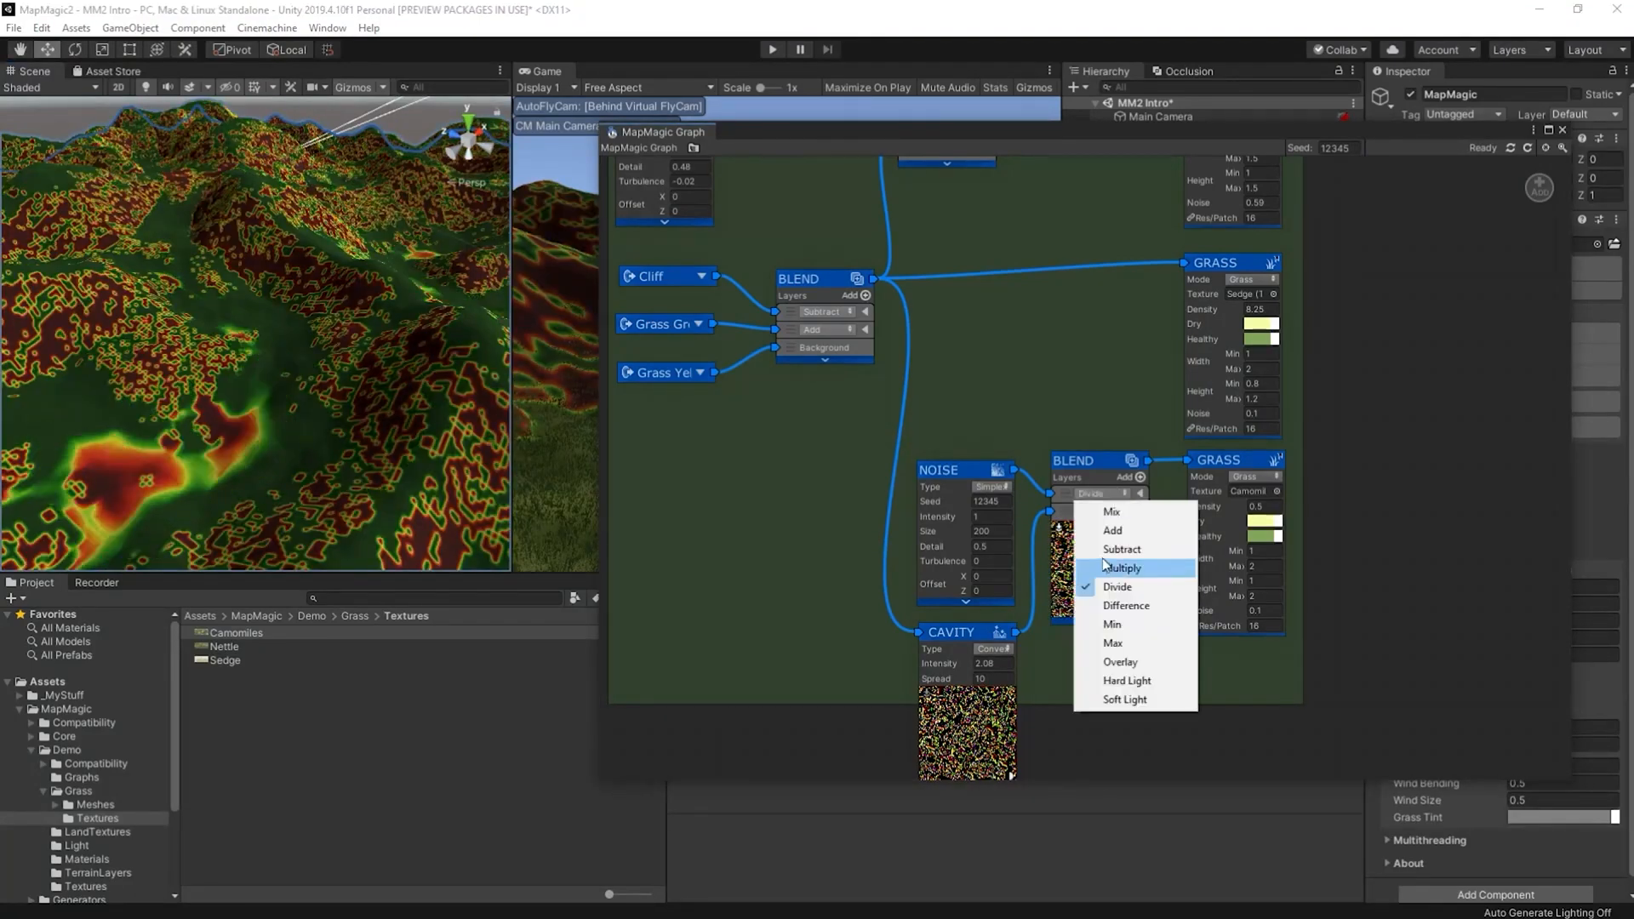
click(1122, 567)
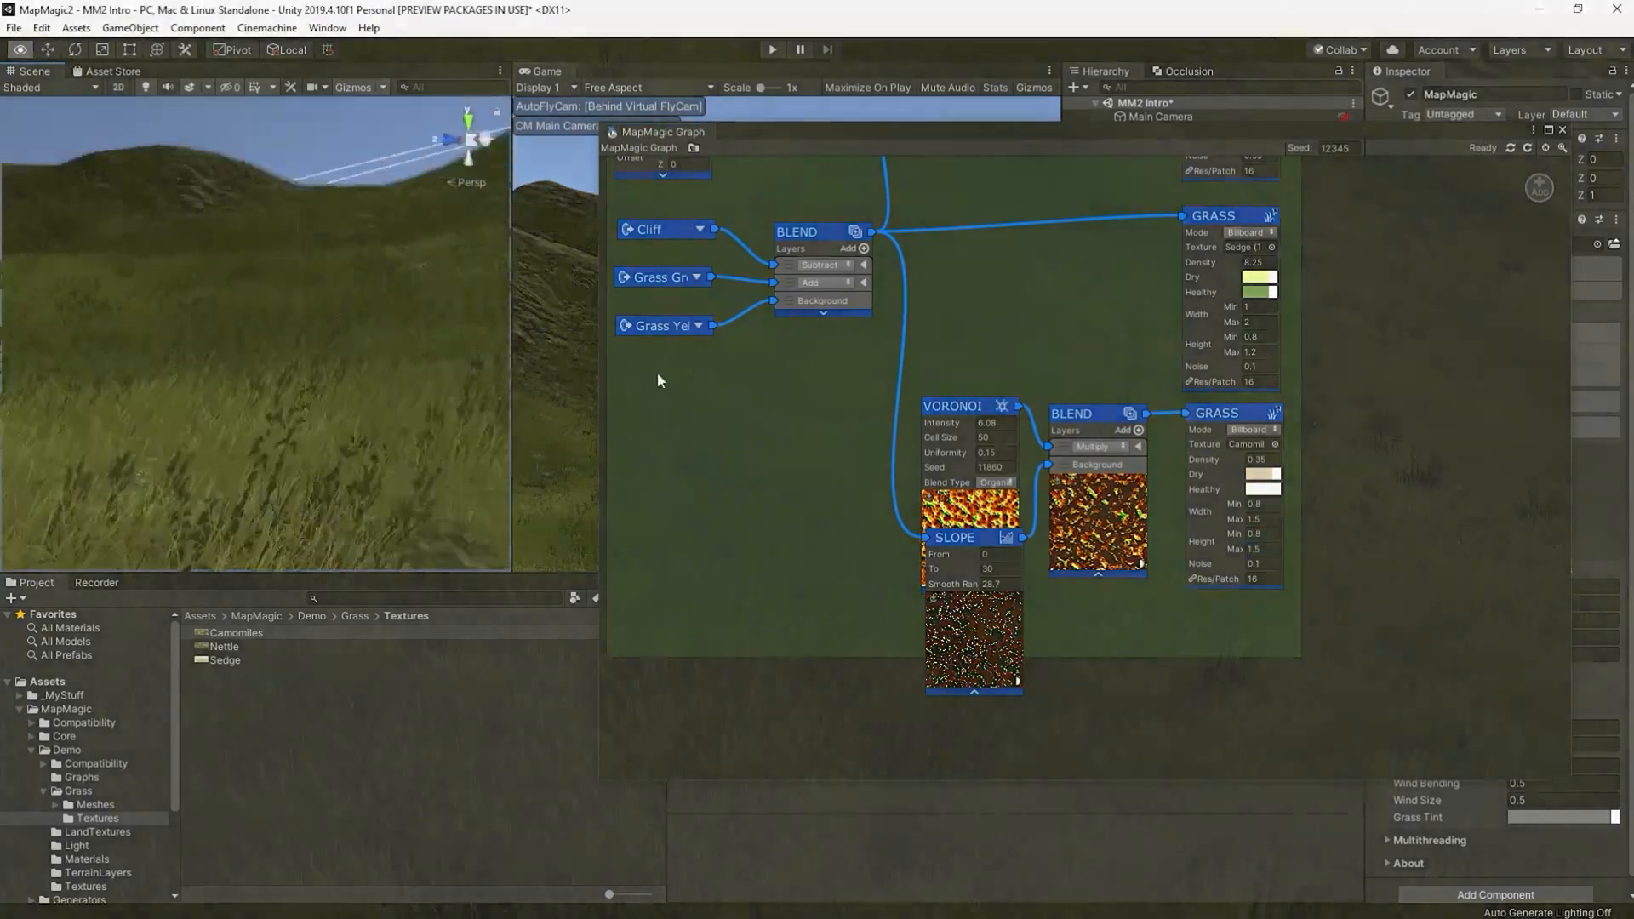
click(770, 49)
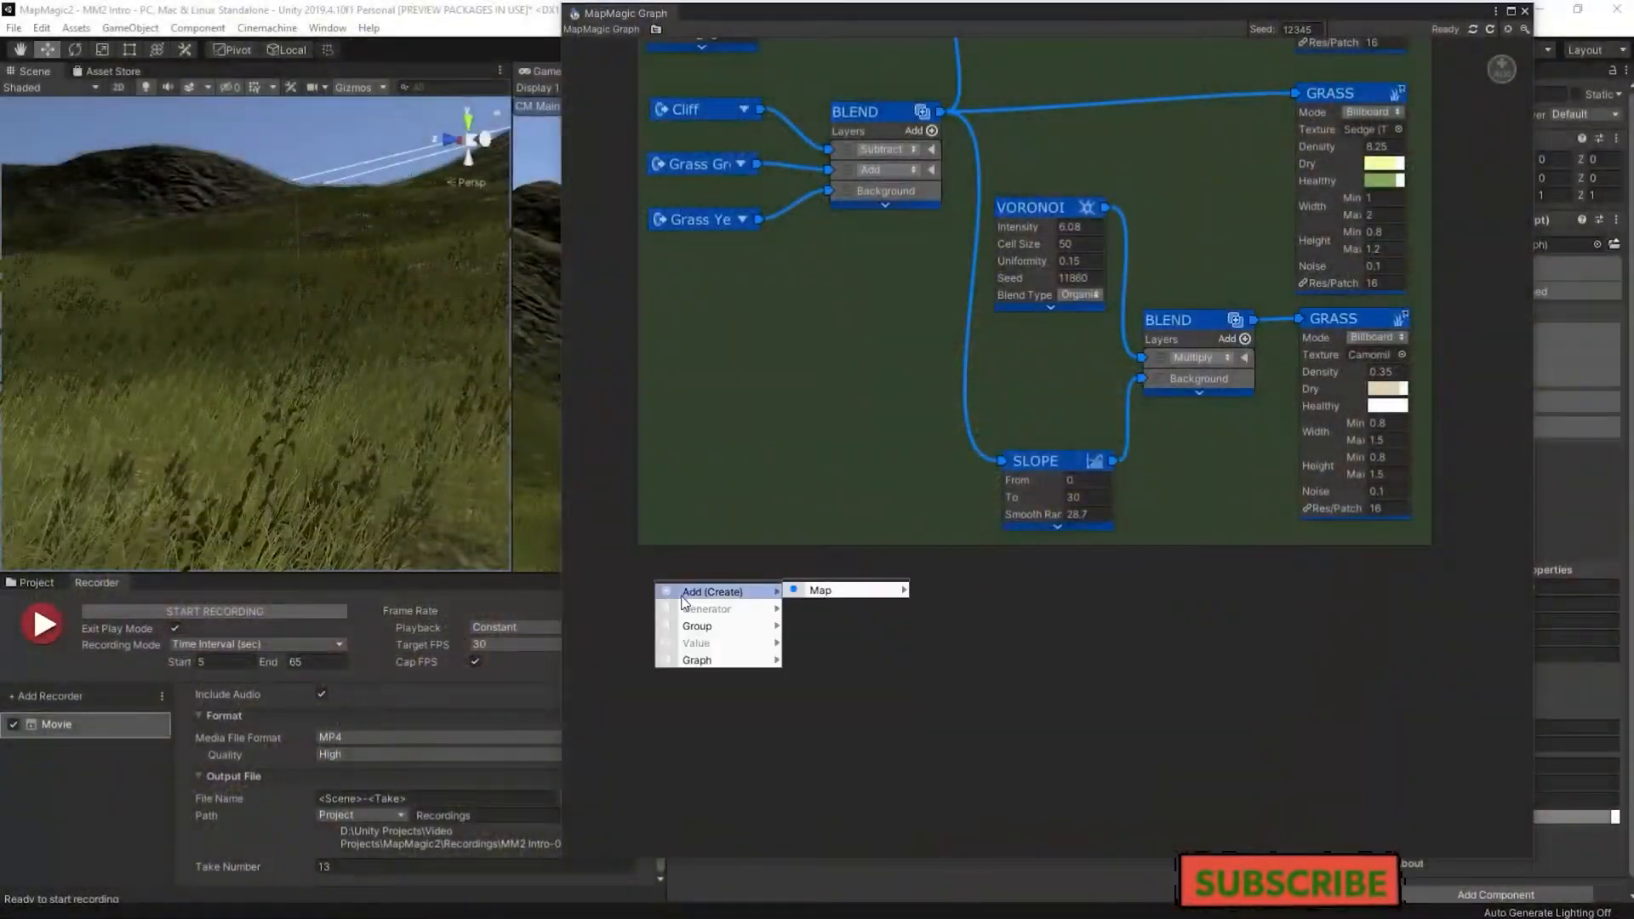
Paste the Cliff and grass mask portals with the Blend node and choose the blend mode
click(696, 625)
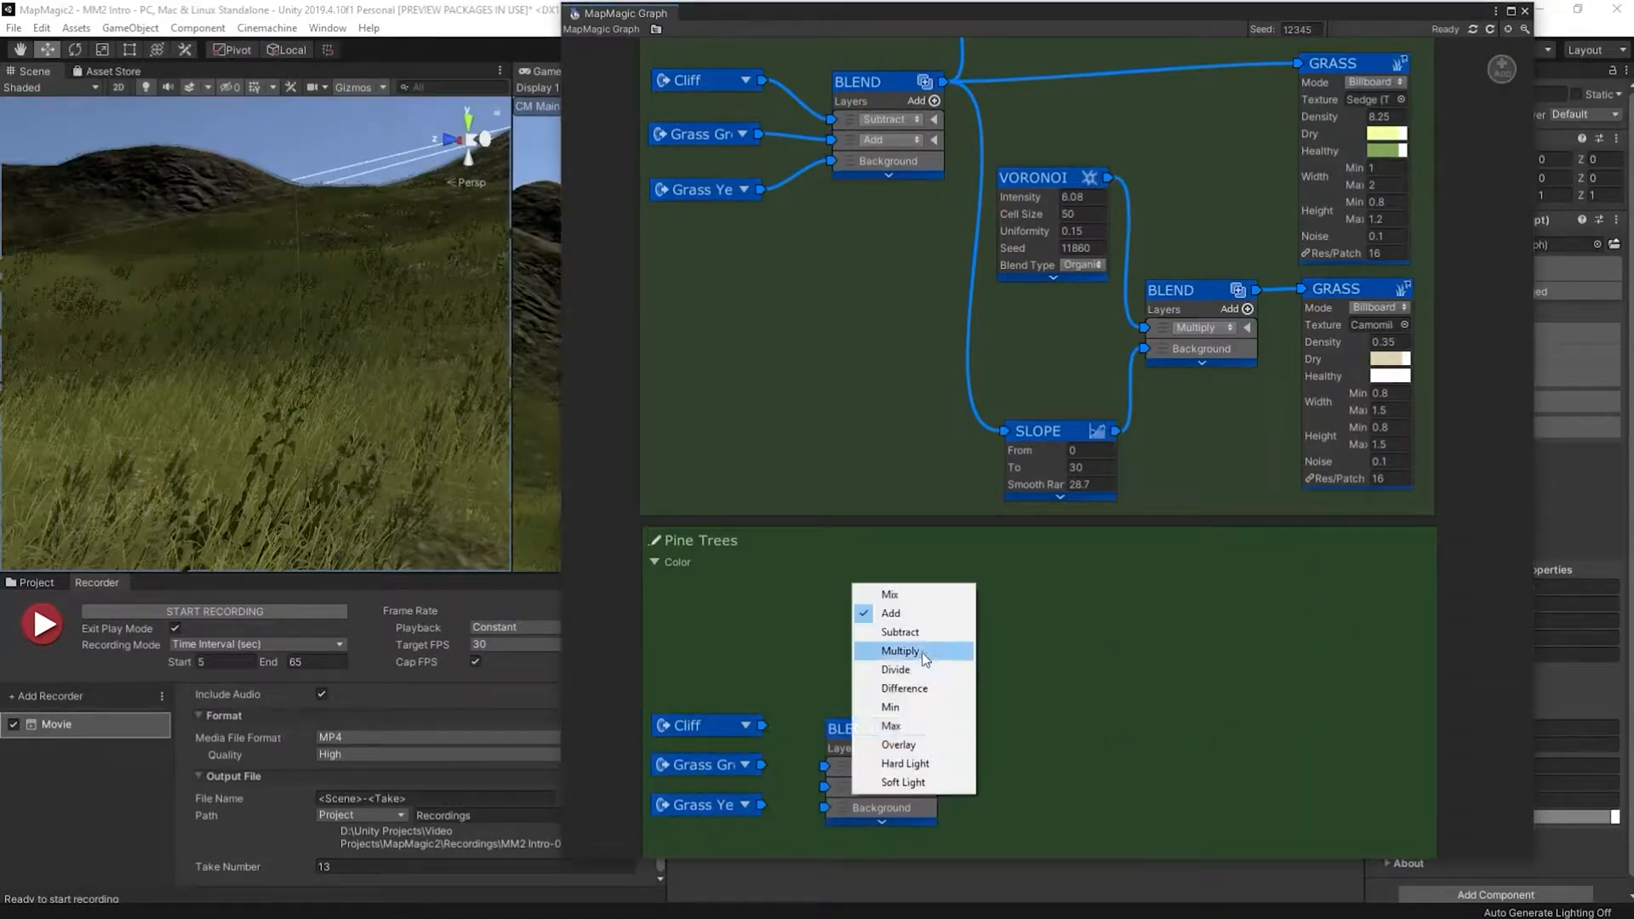
click(899, 632)
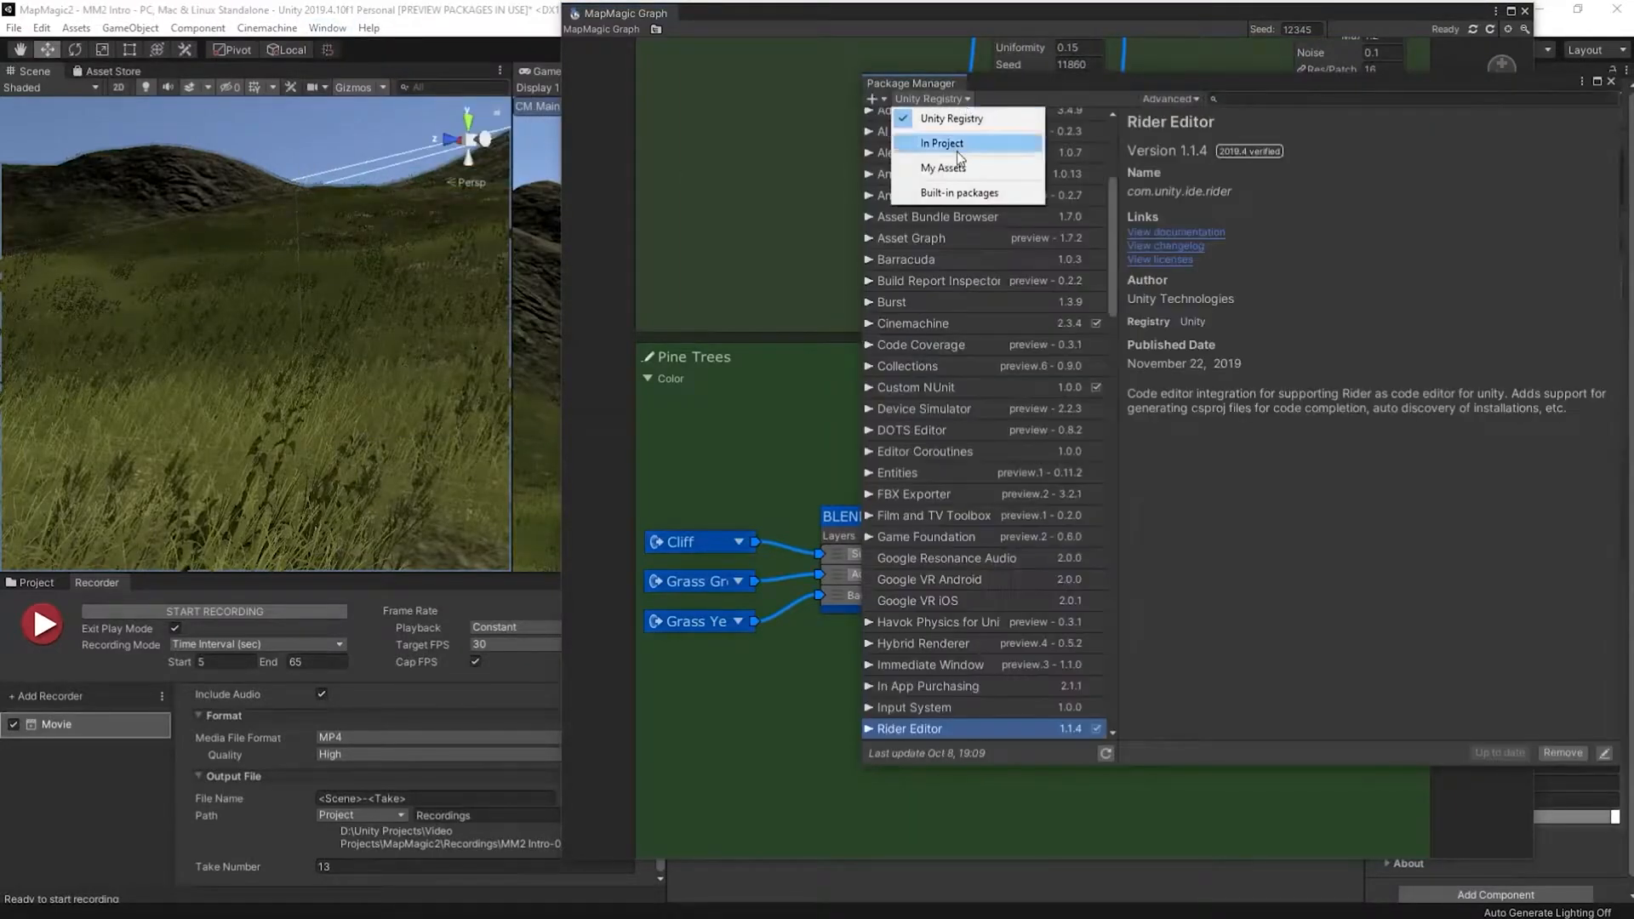
Import MapMagic 2 Objects from My Assets in the Package Manager
click(940, 167)
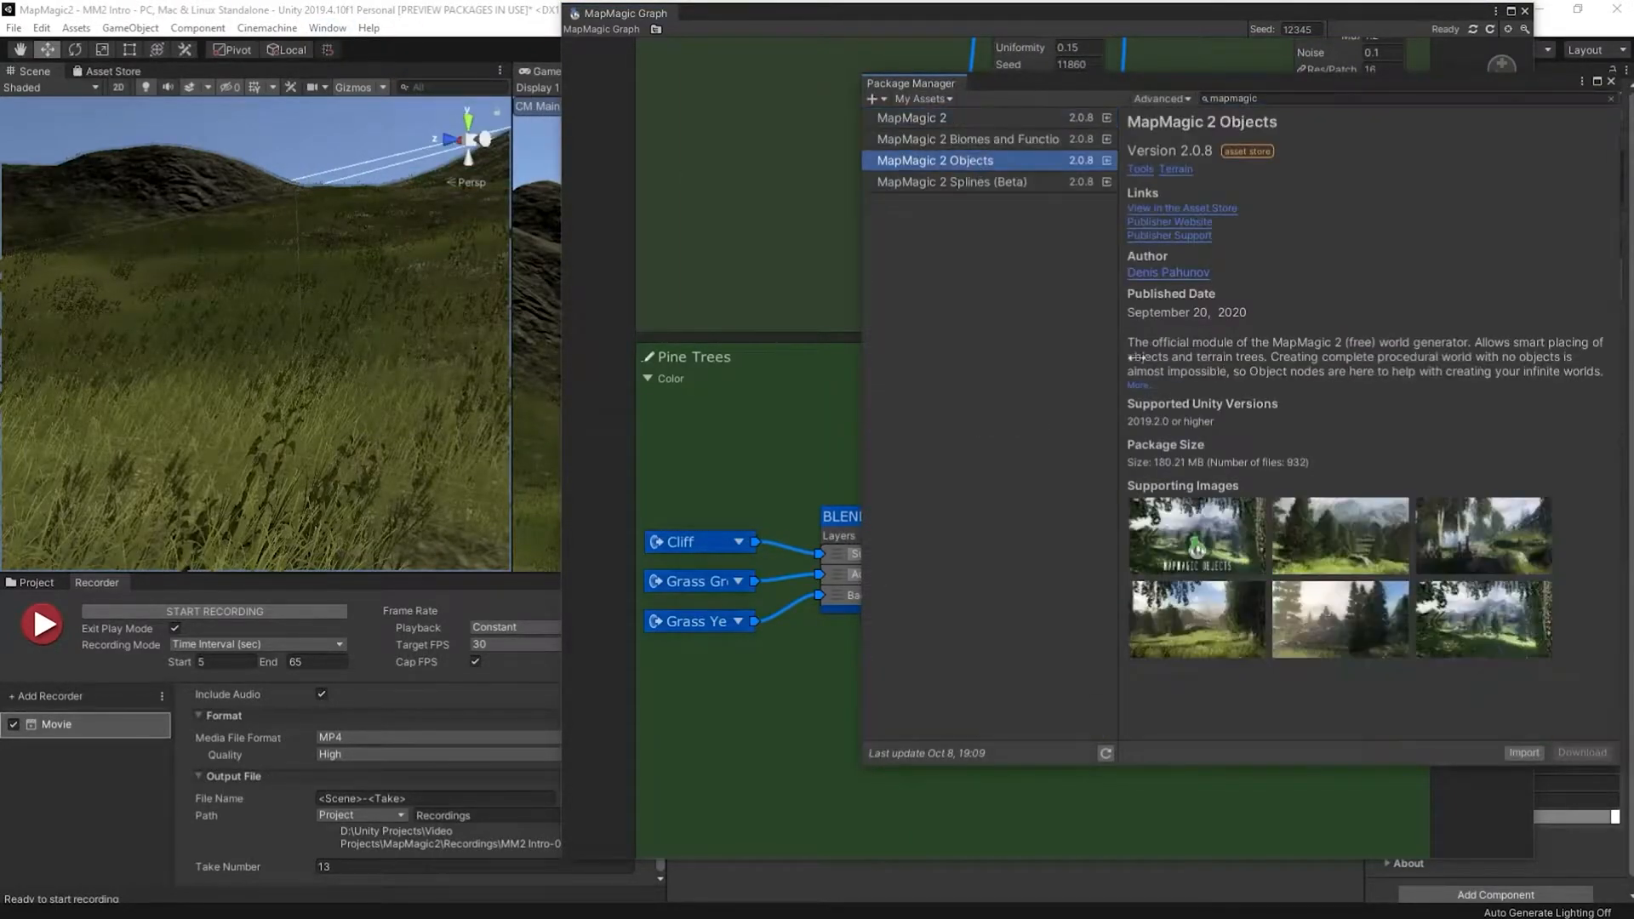
click(1522, 751)
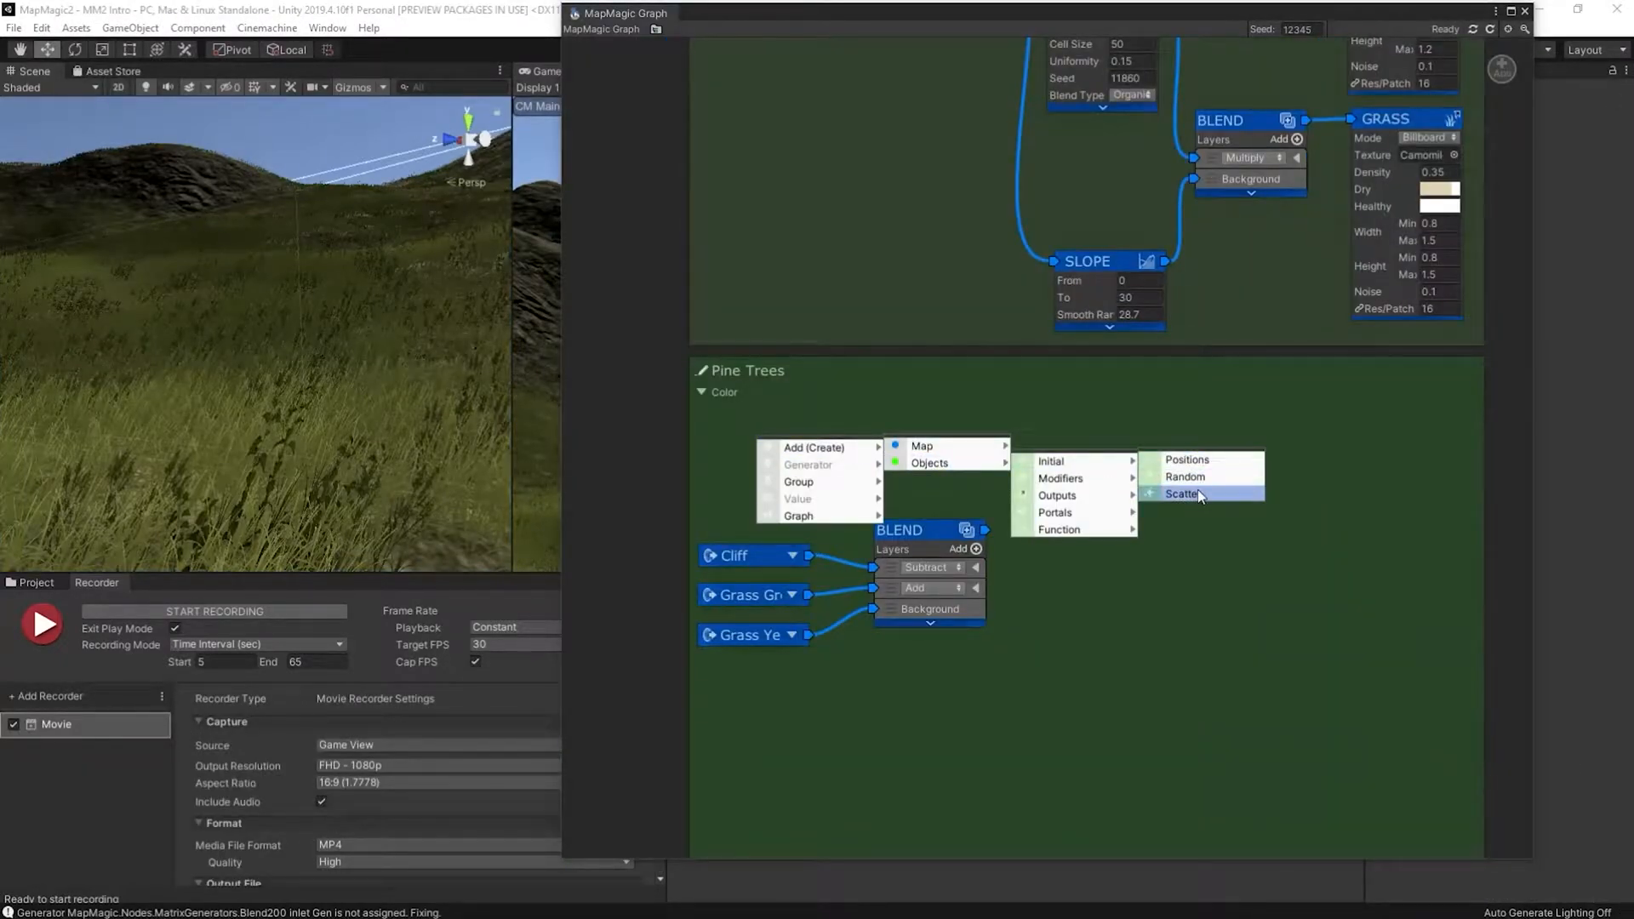
Add Scatter, Forest and Trees nodes and connect them with the Blend mask as forest soil
click(1187, 494)
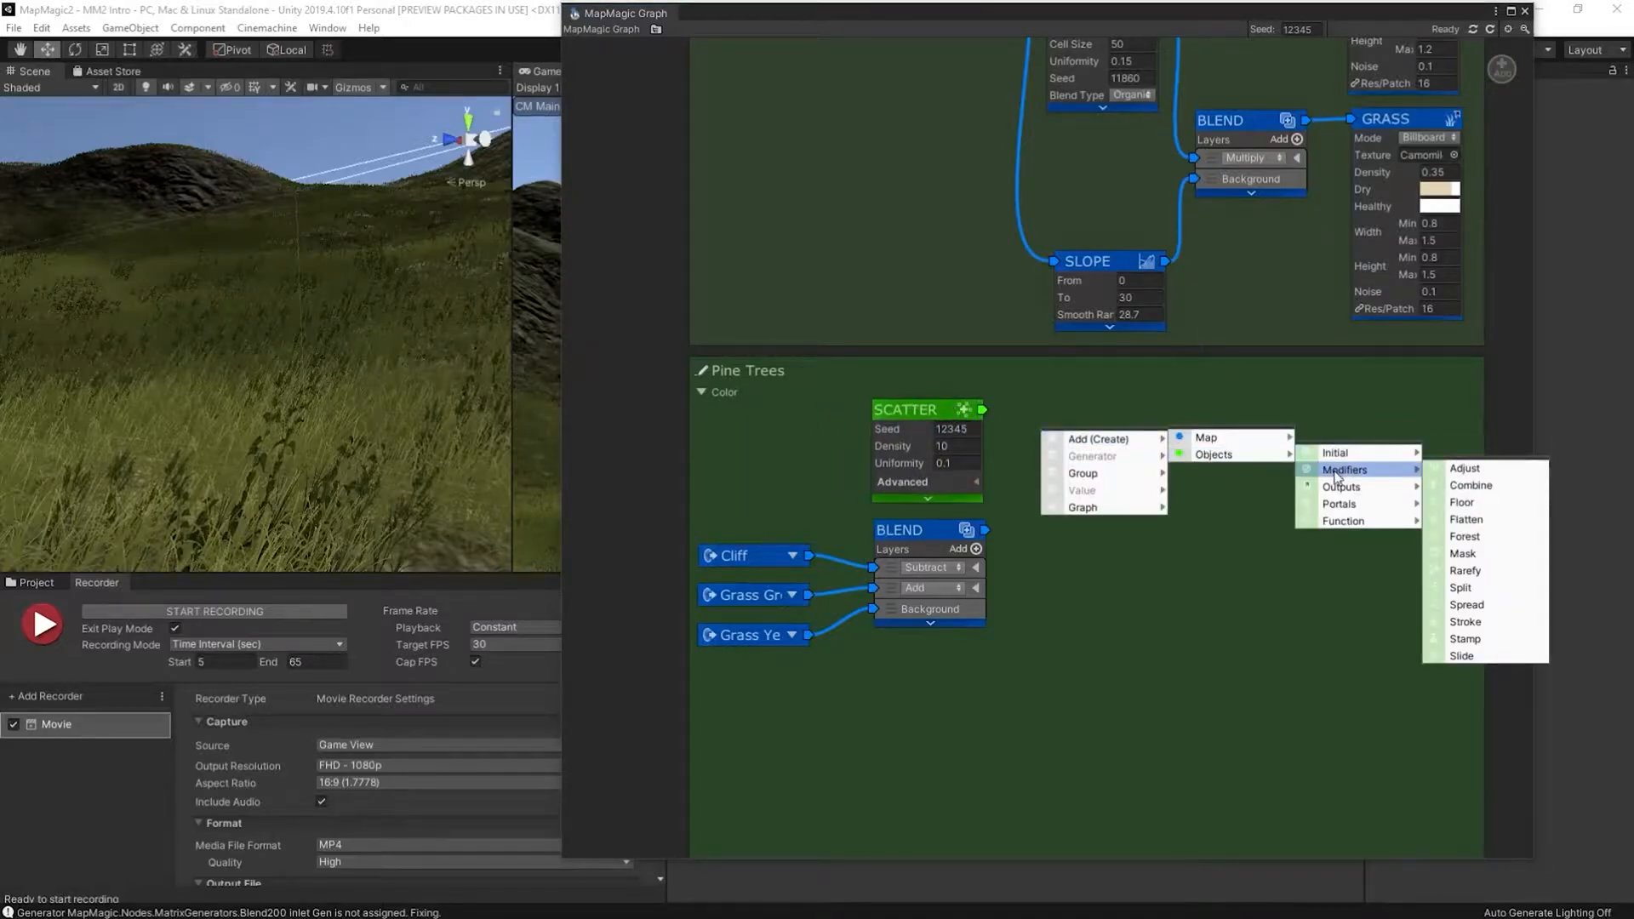
click(1465, 536)
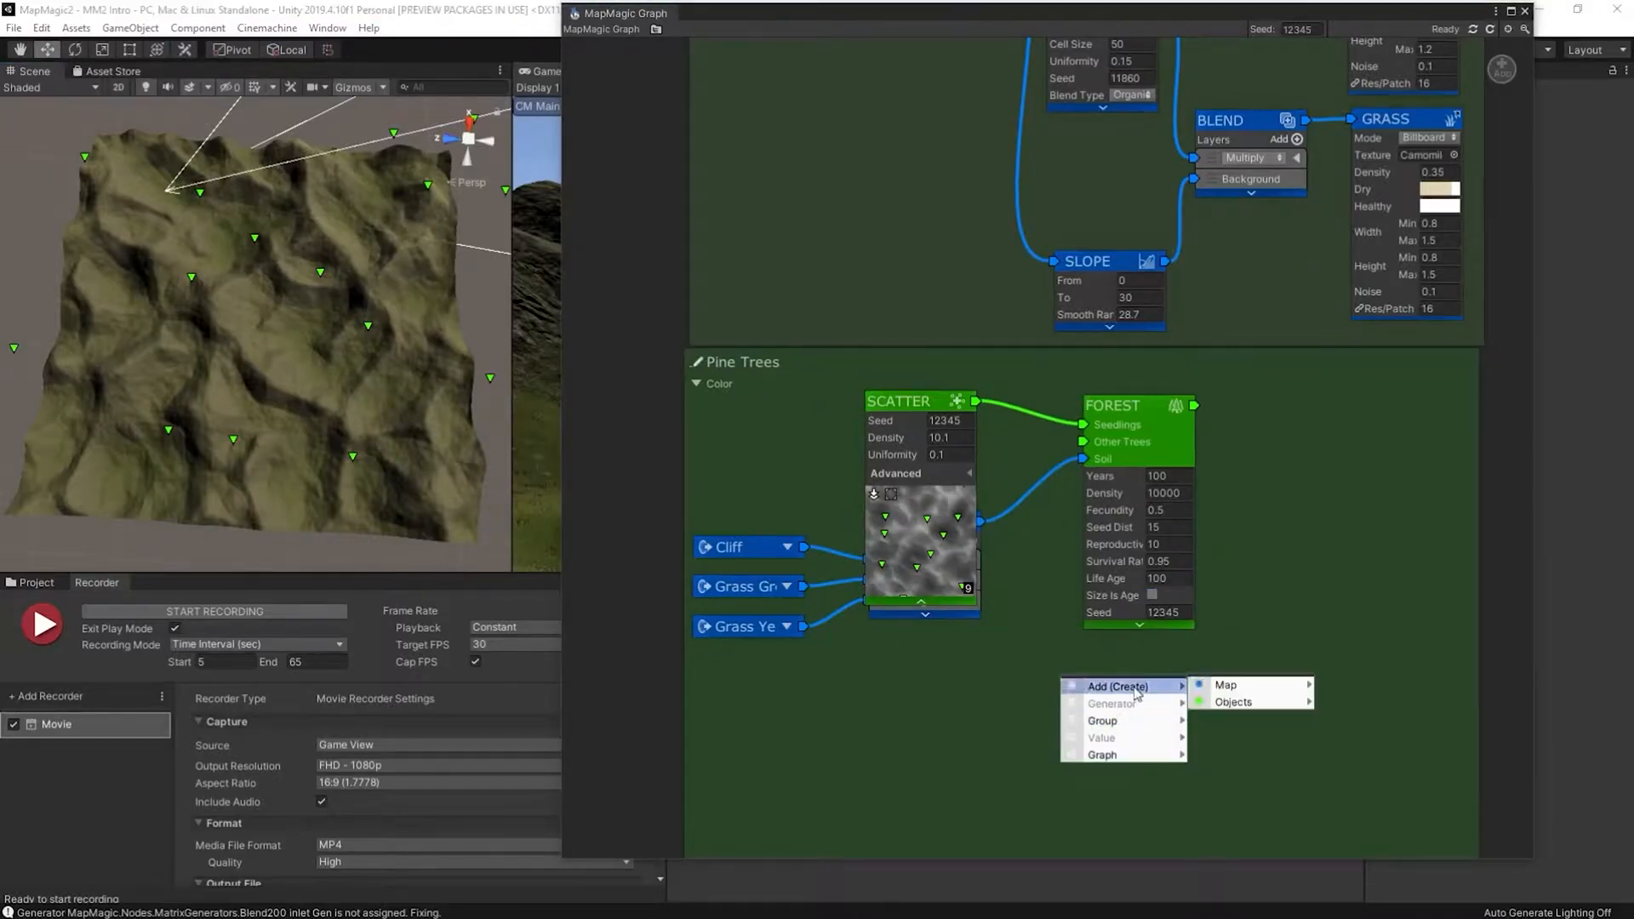
click(1232, 701)
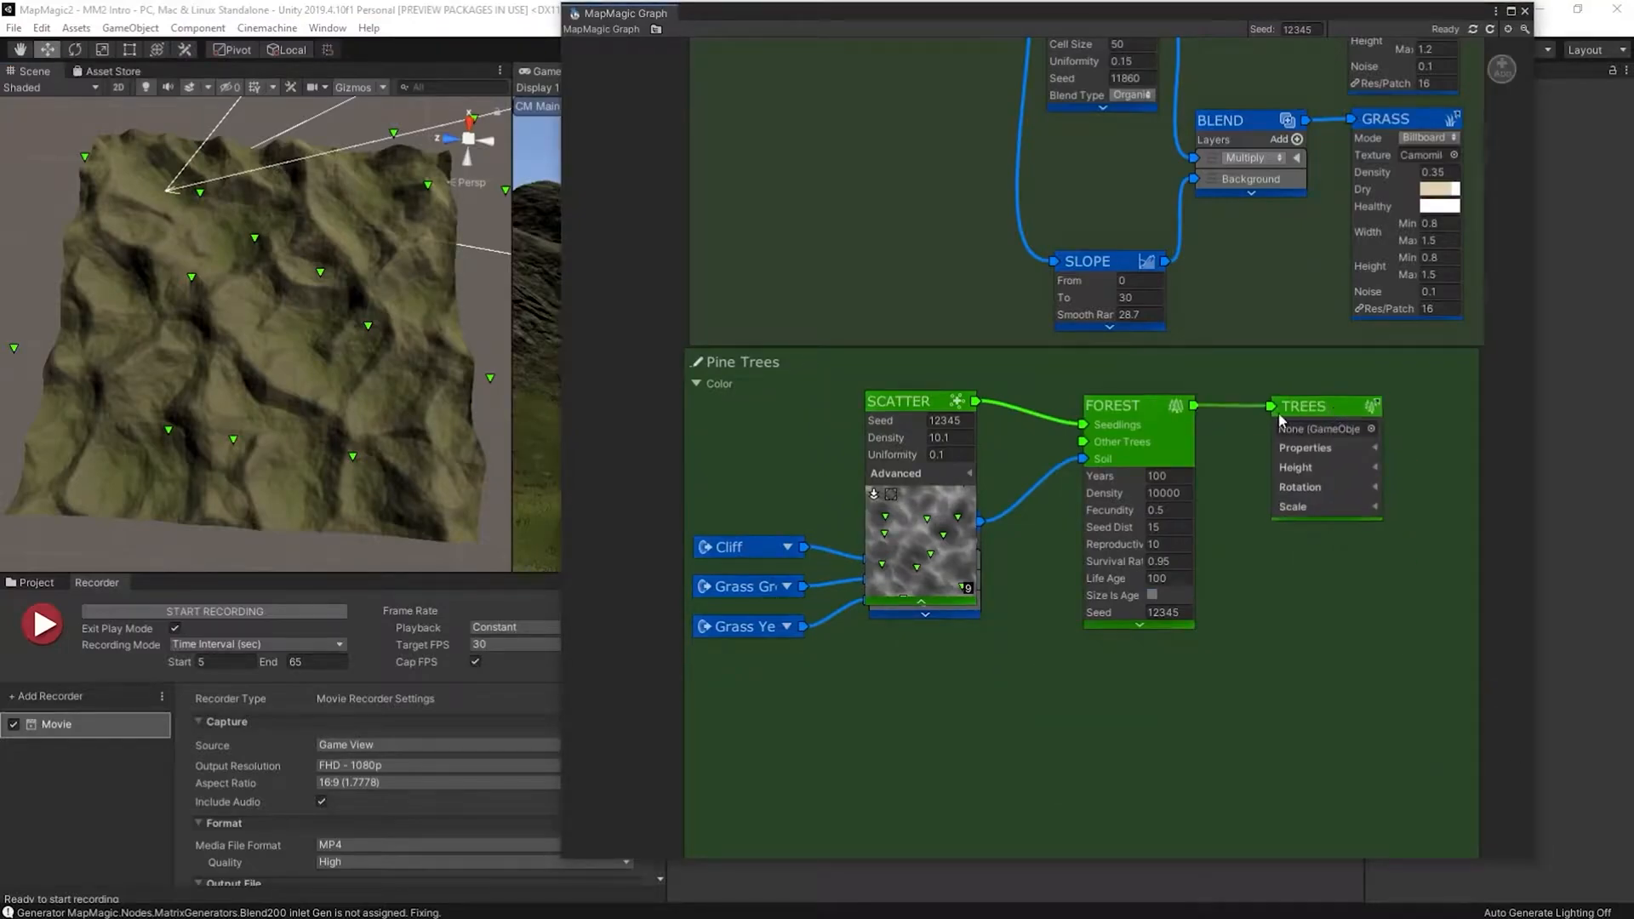
click(1324, 429)
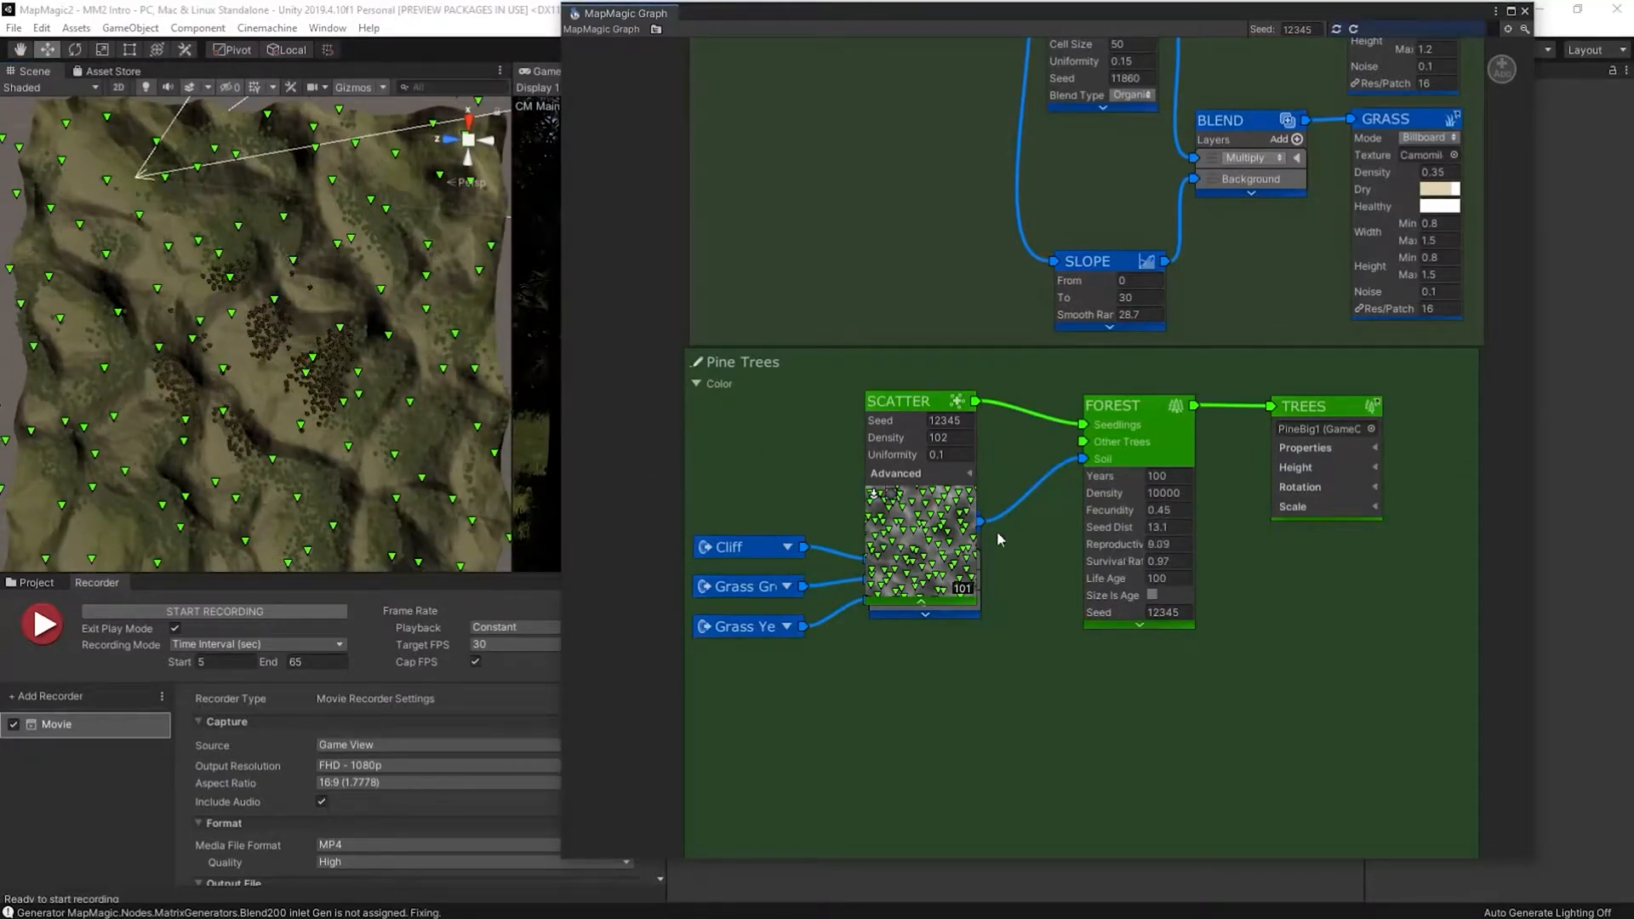
Assign PineBig1 to the Trees output and retune Scatter and Forest density and seed distance
click(771, 49)
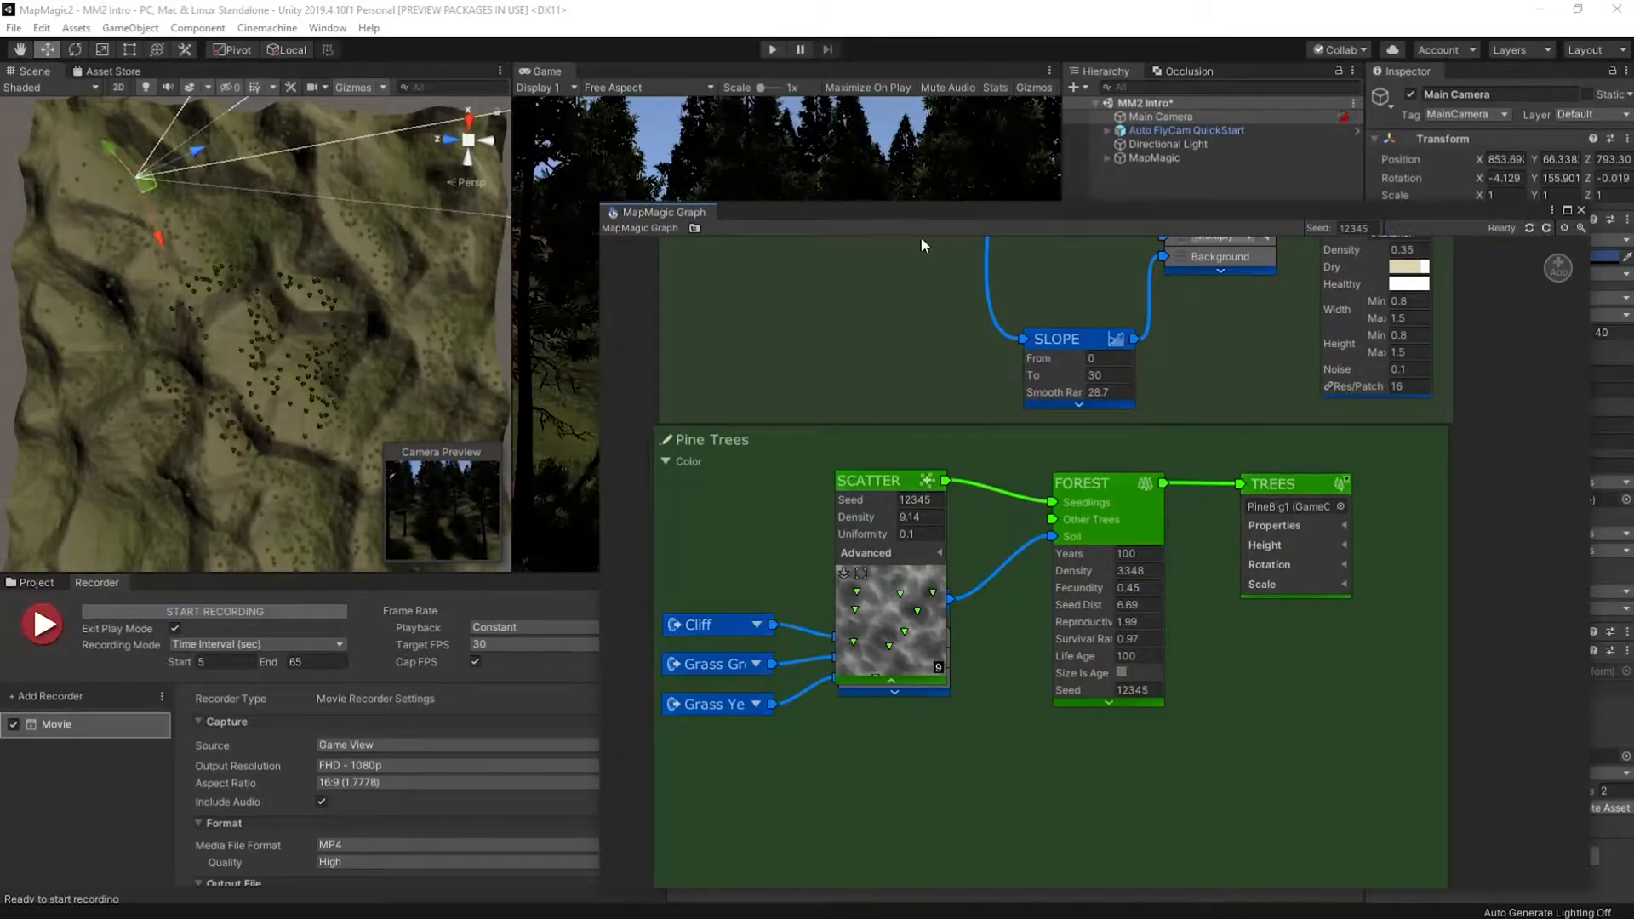
Preview the scene, then add prefab slots so the Trees output holds seven pine prefabs behind an Adjust node
click(771, 49)
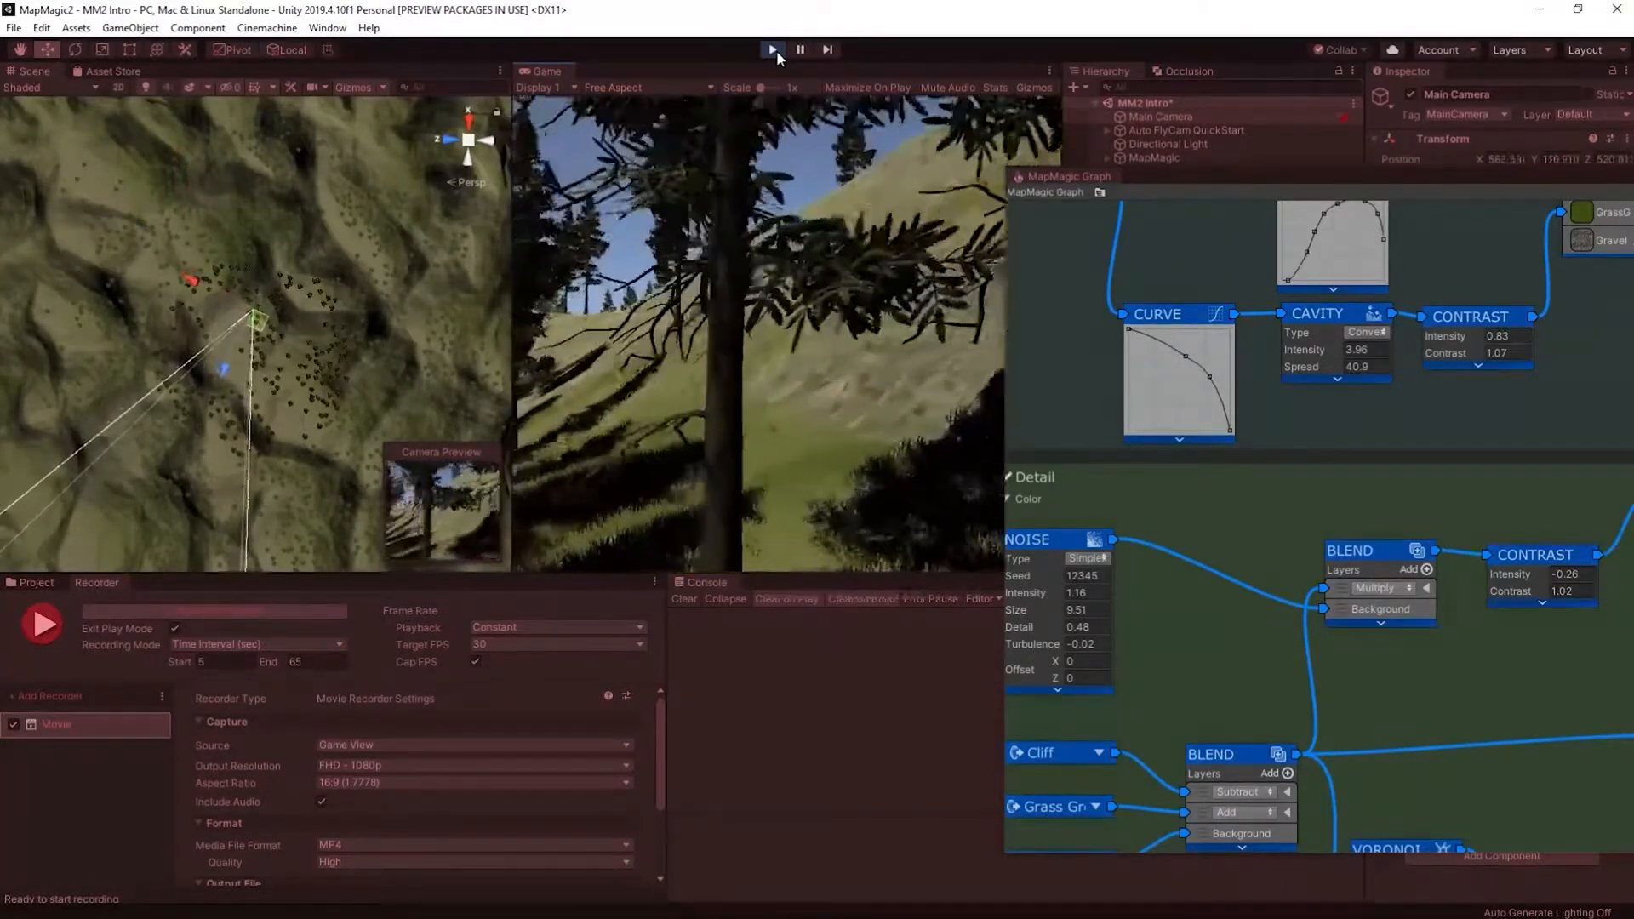
click(769, 49)
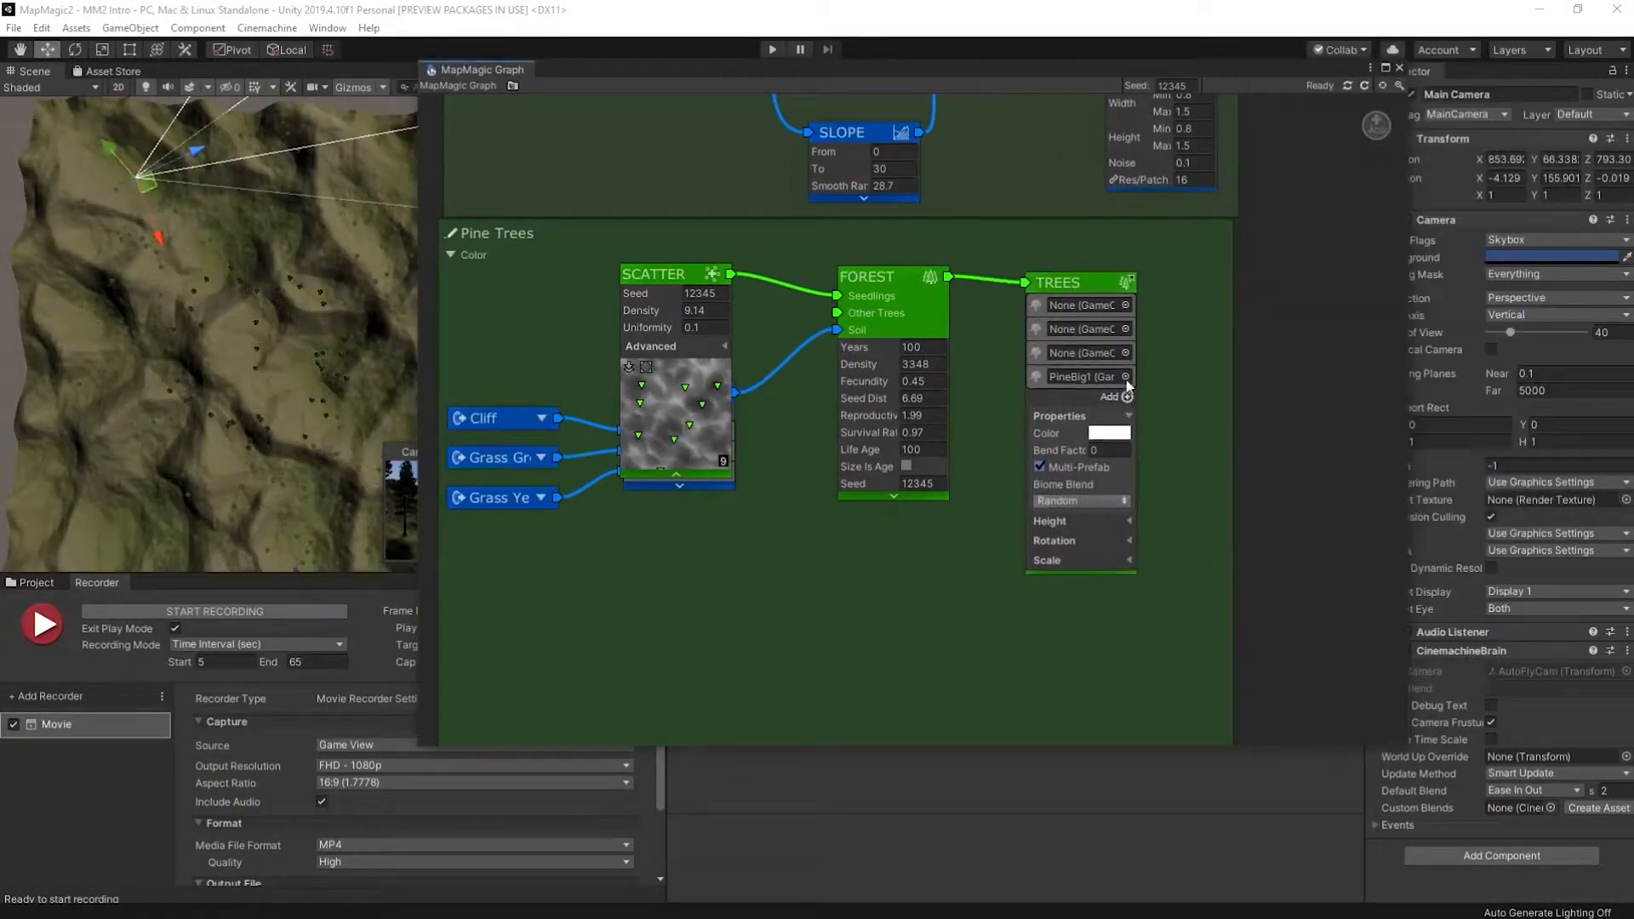
click(1114, 397)
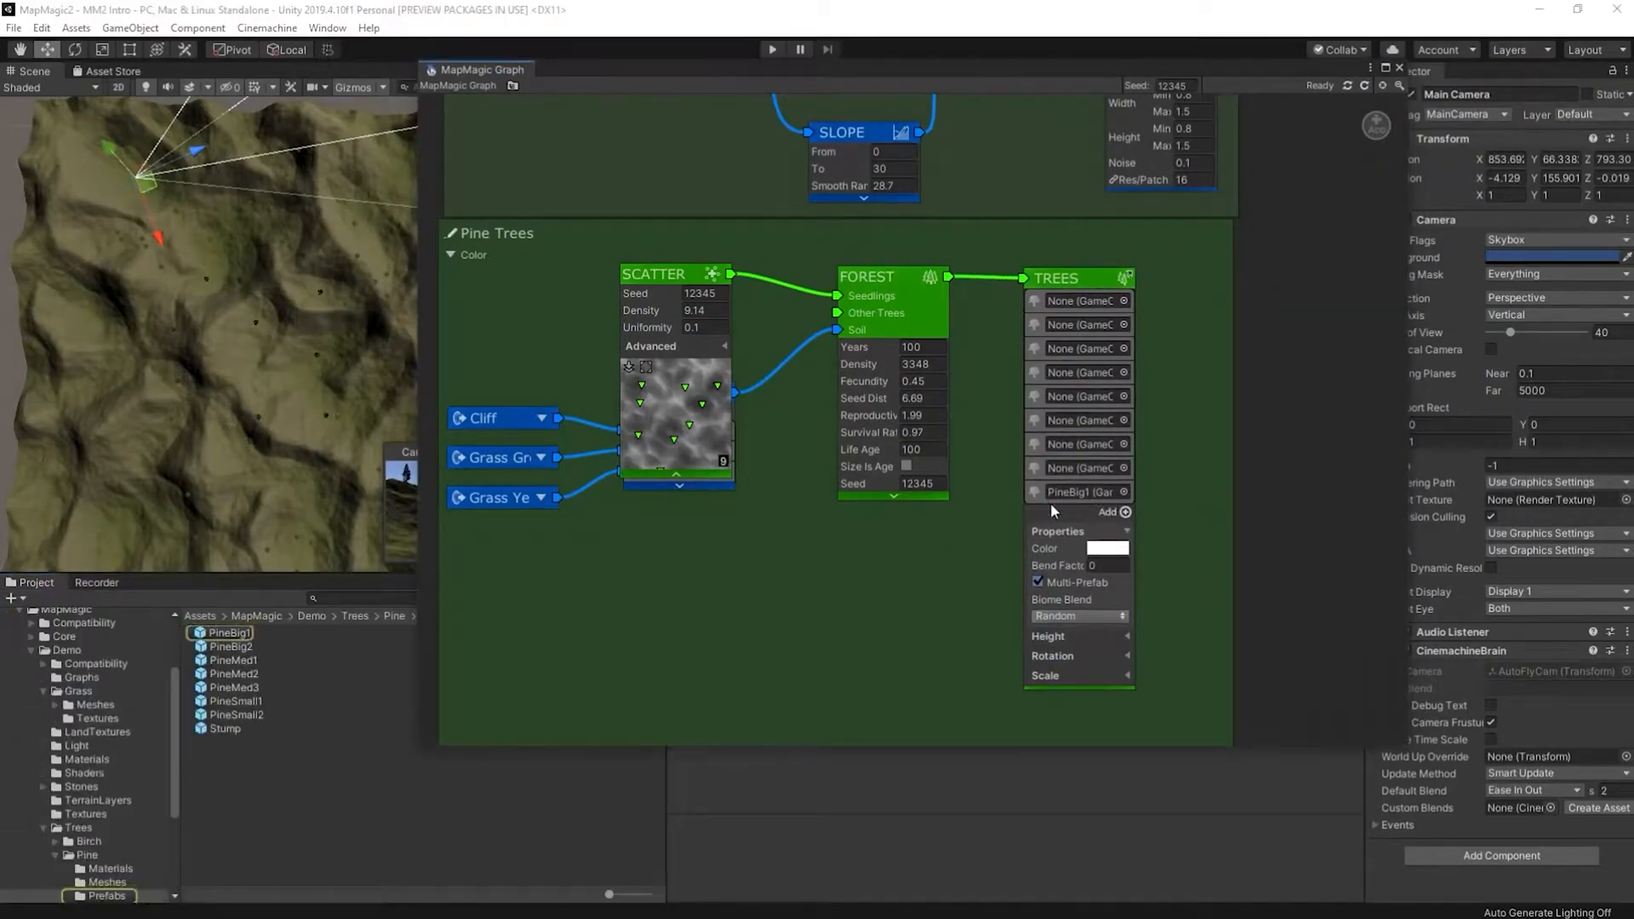
click(232, 660)
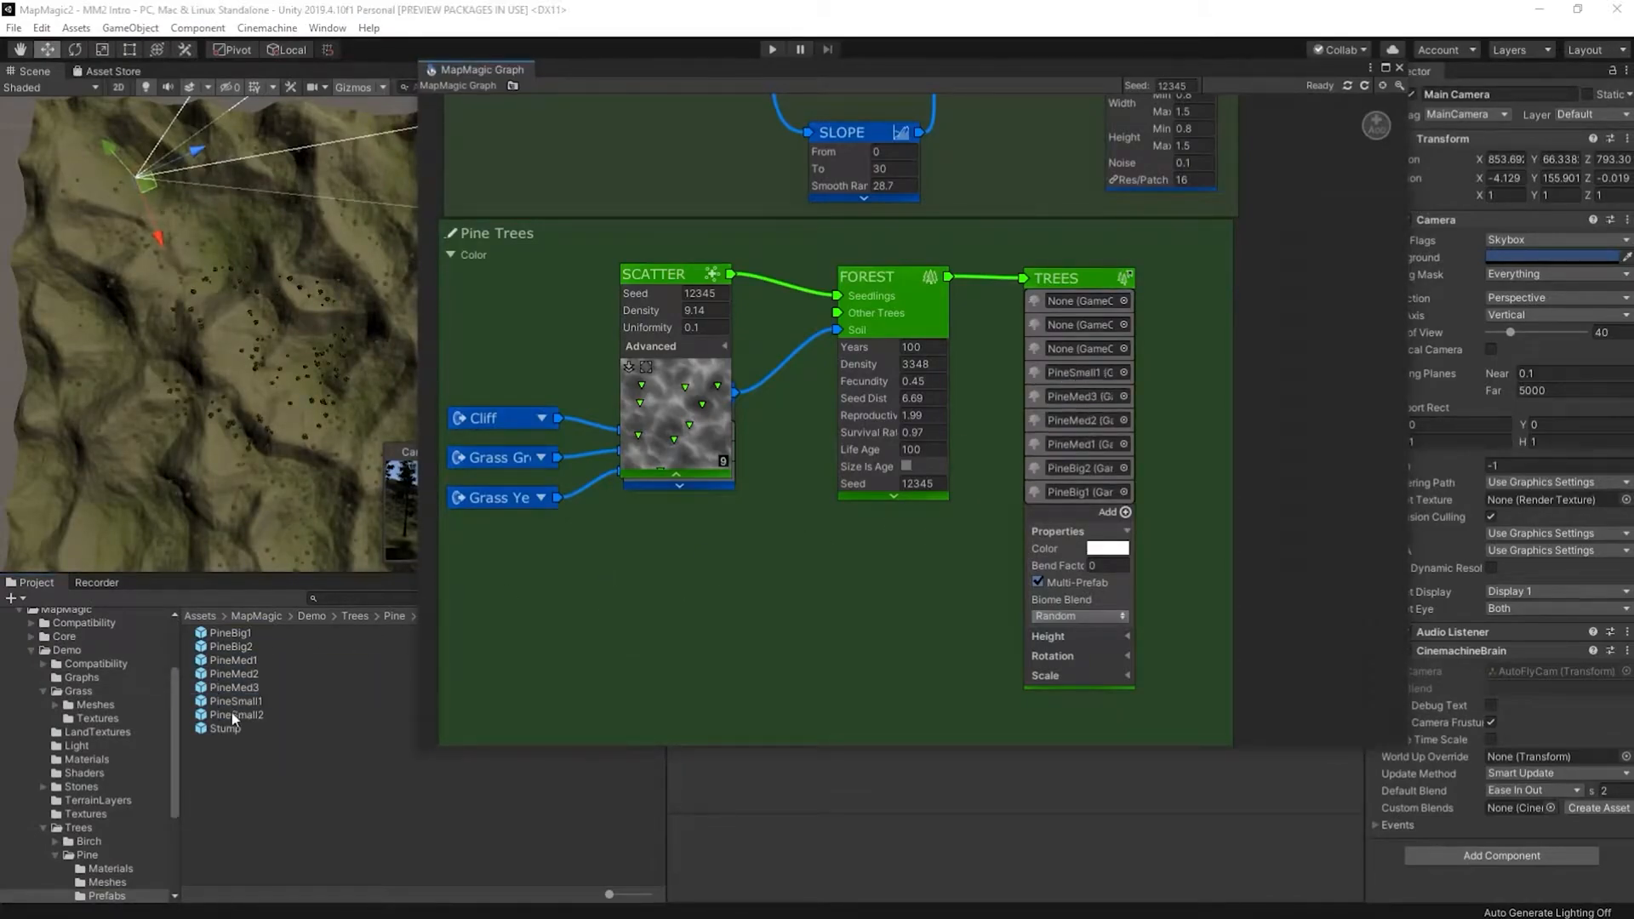
click(235, 715)
text(5)
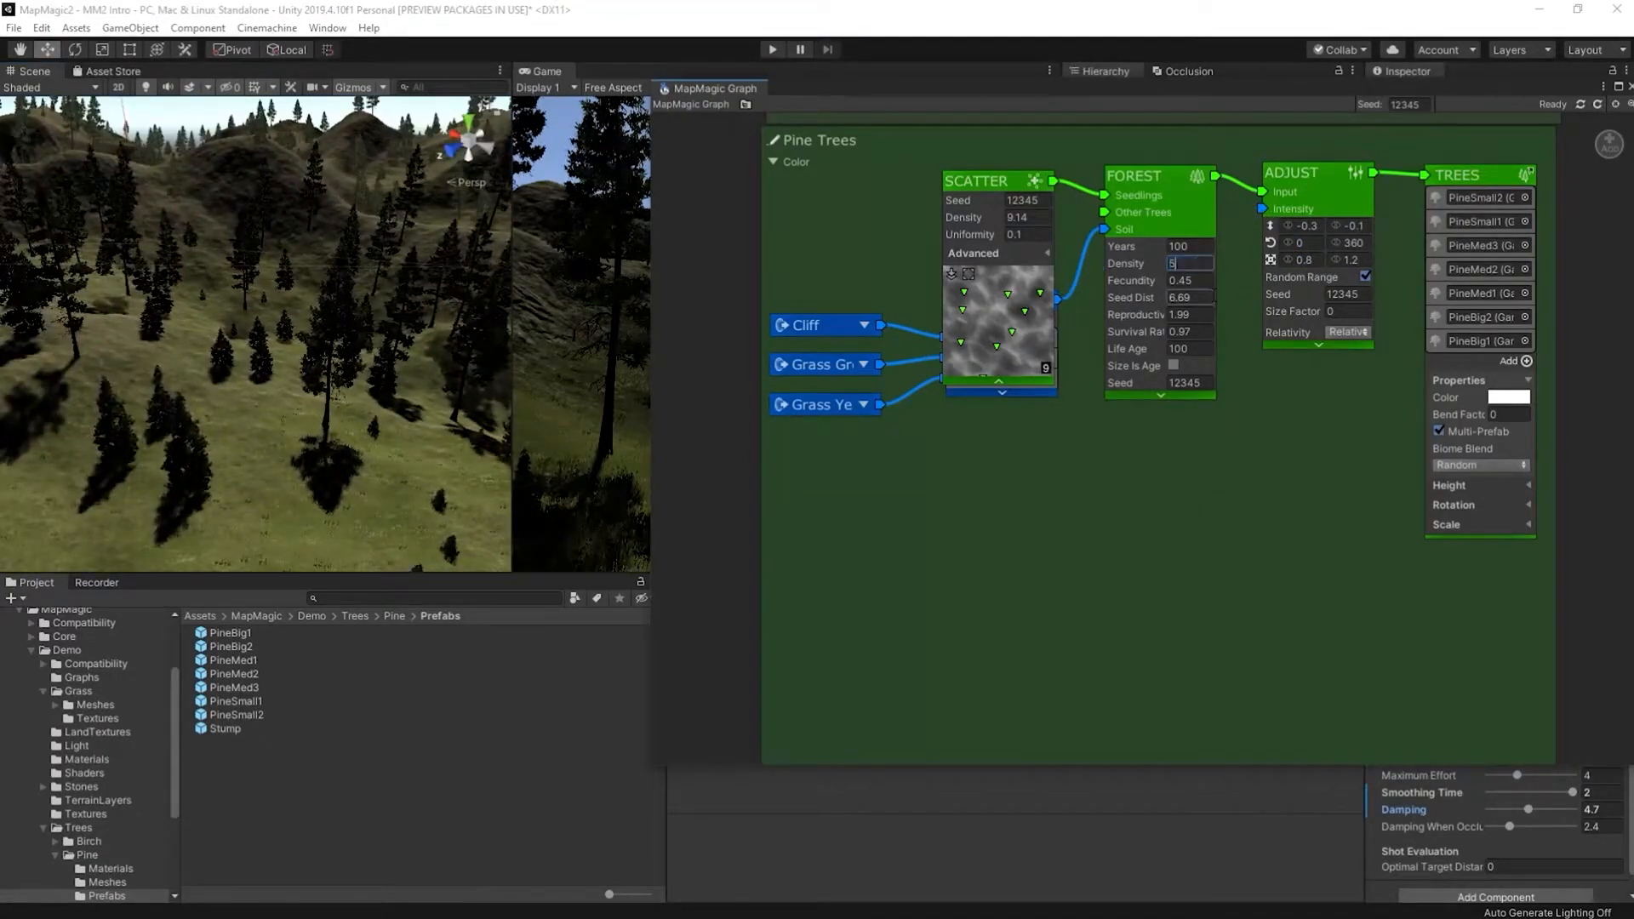
Feed a Heightmap Slope into the pine mask Blend and raise Scatter and Forest densities
text(000)
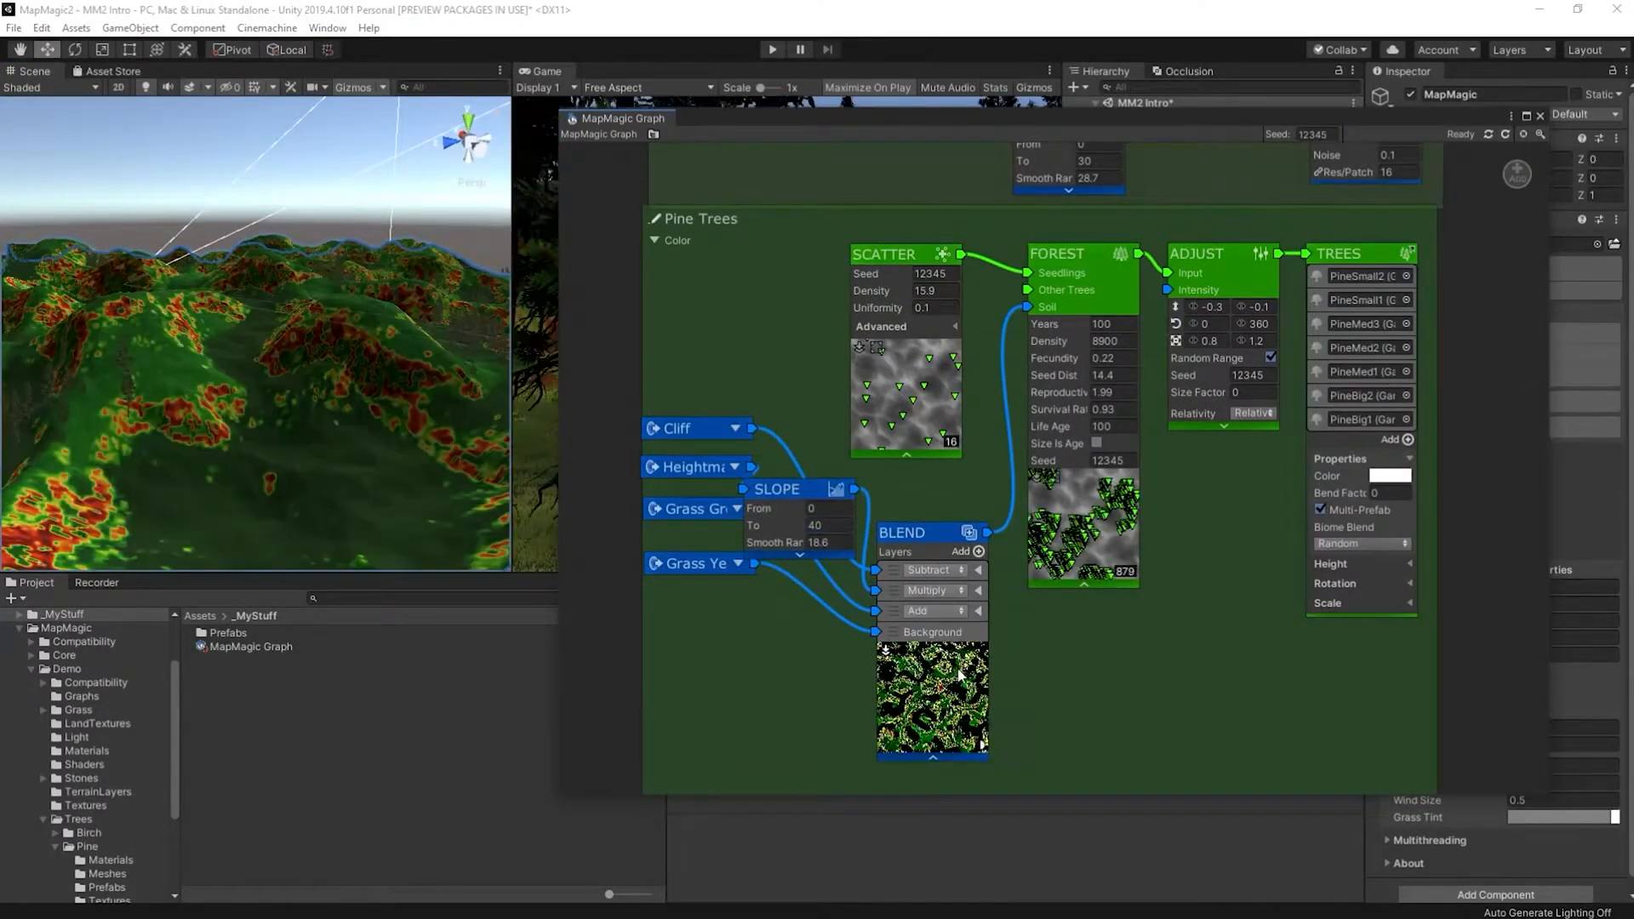
Create a Rocks group scattering Stone01–03 along the Cliff mask through an Objects output
click(771, 50)
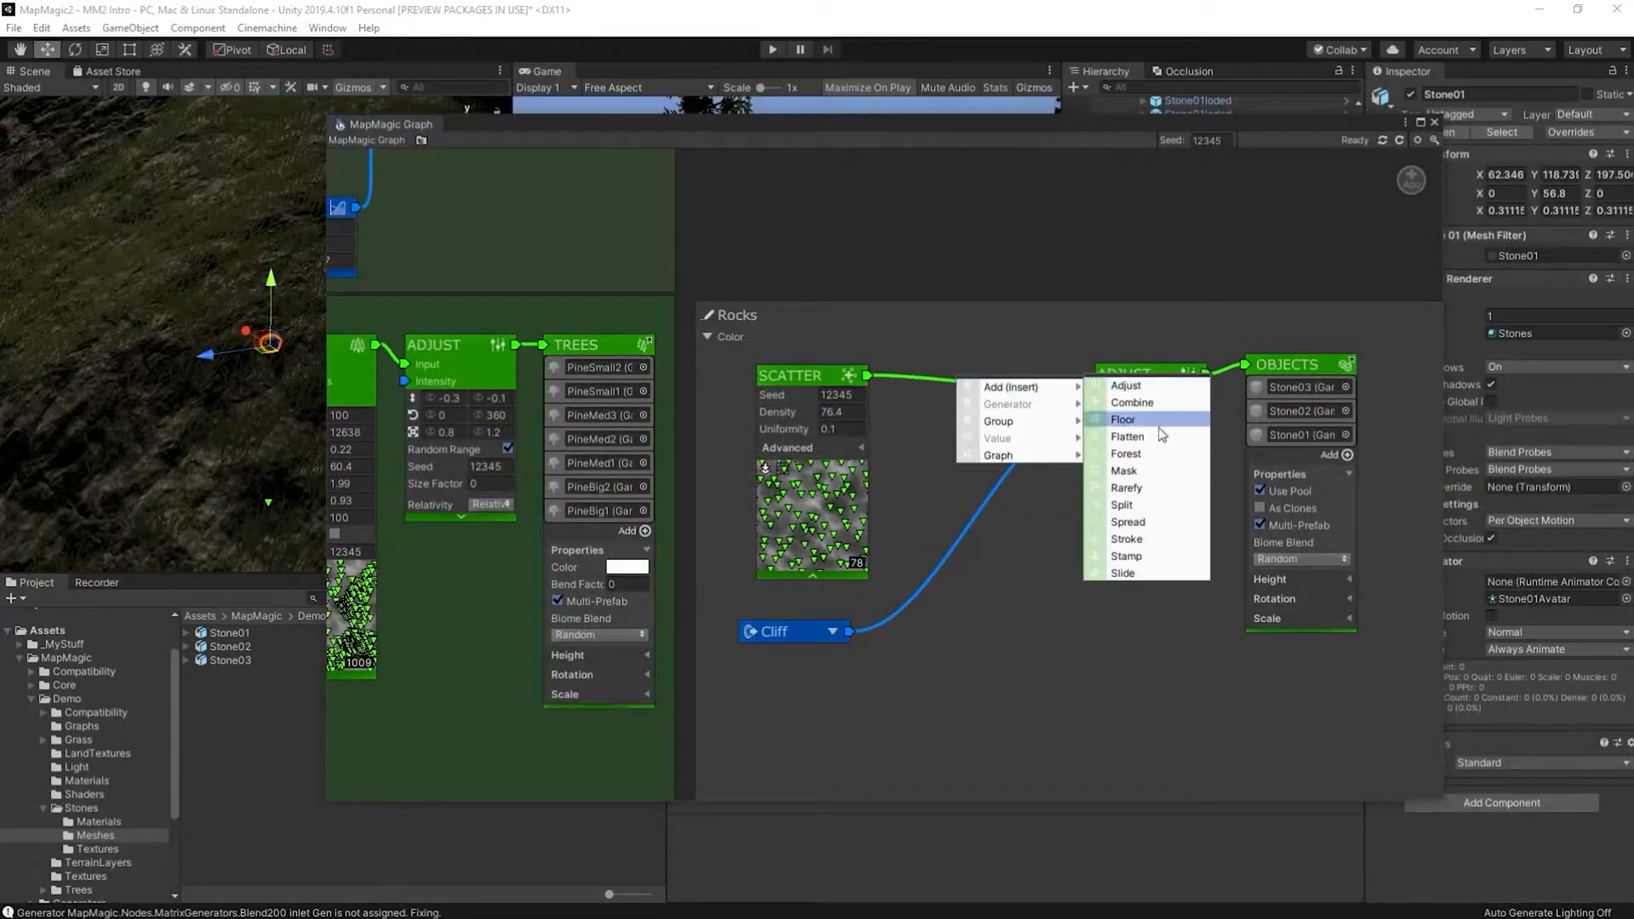
Insert Spread and Adjust nodes after the rock Scatter with Heightmap driving Adjust intensity
click(1127, 521)
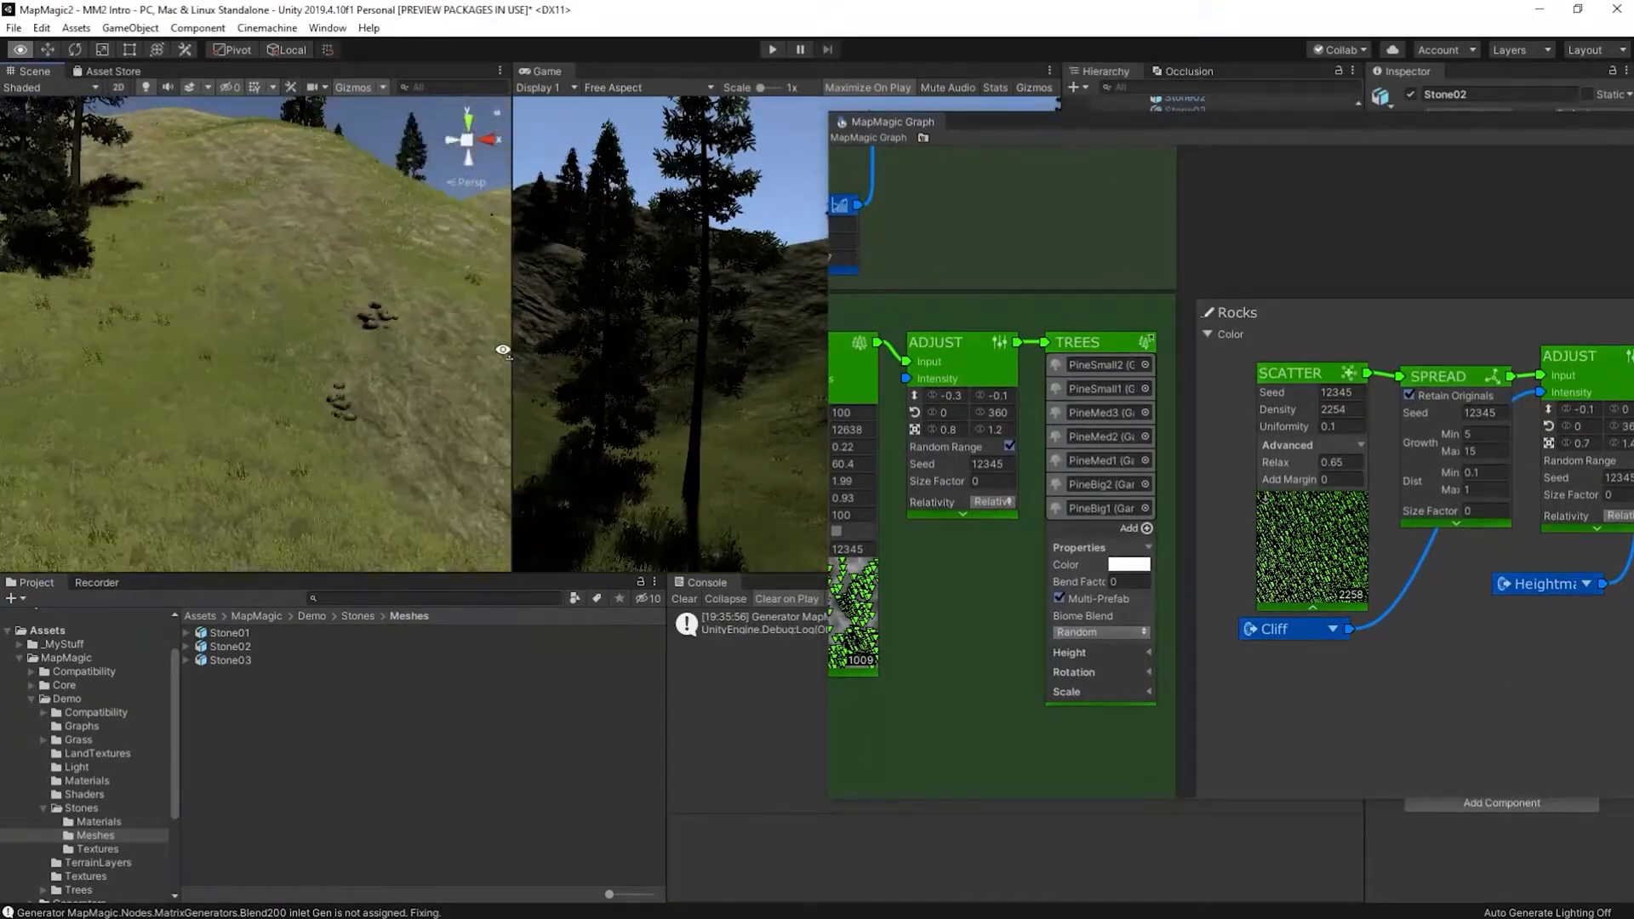
Blend Cliff and Grass Yellow masks into the rock Adjust intensity after a Slide node, then play the scene
click(963, 705)
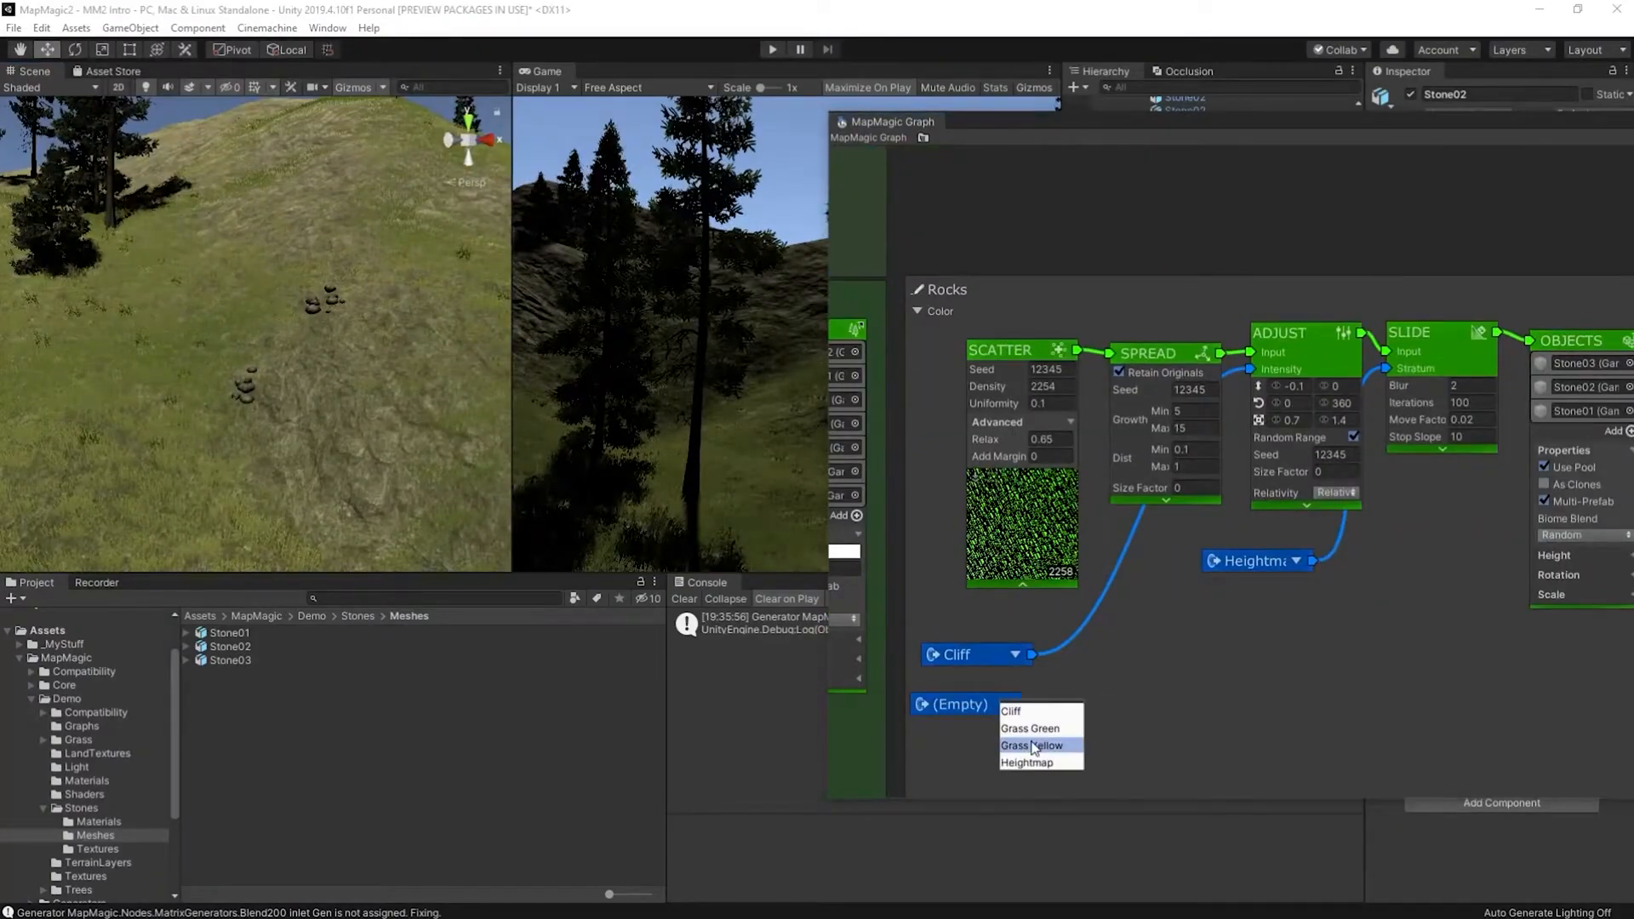
click(1034, 746)
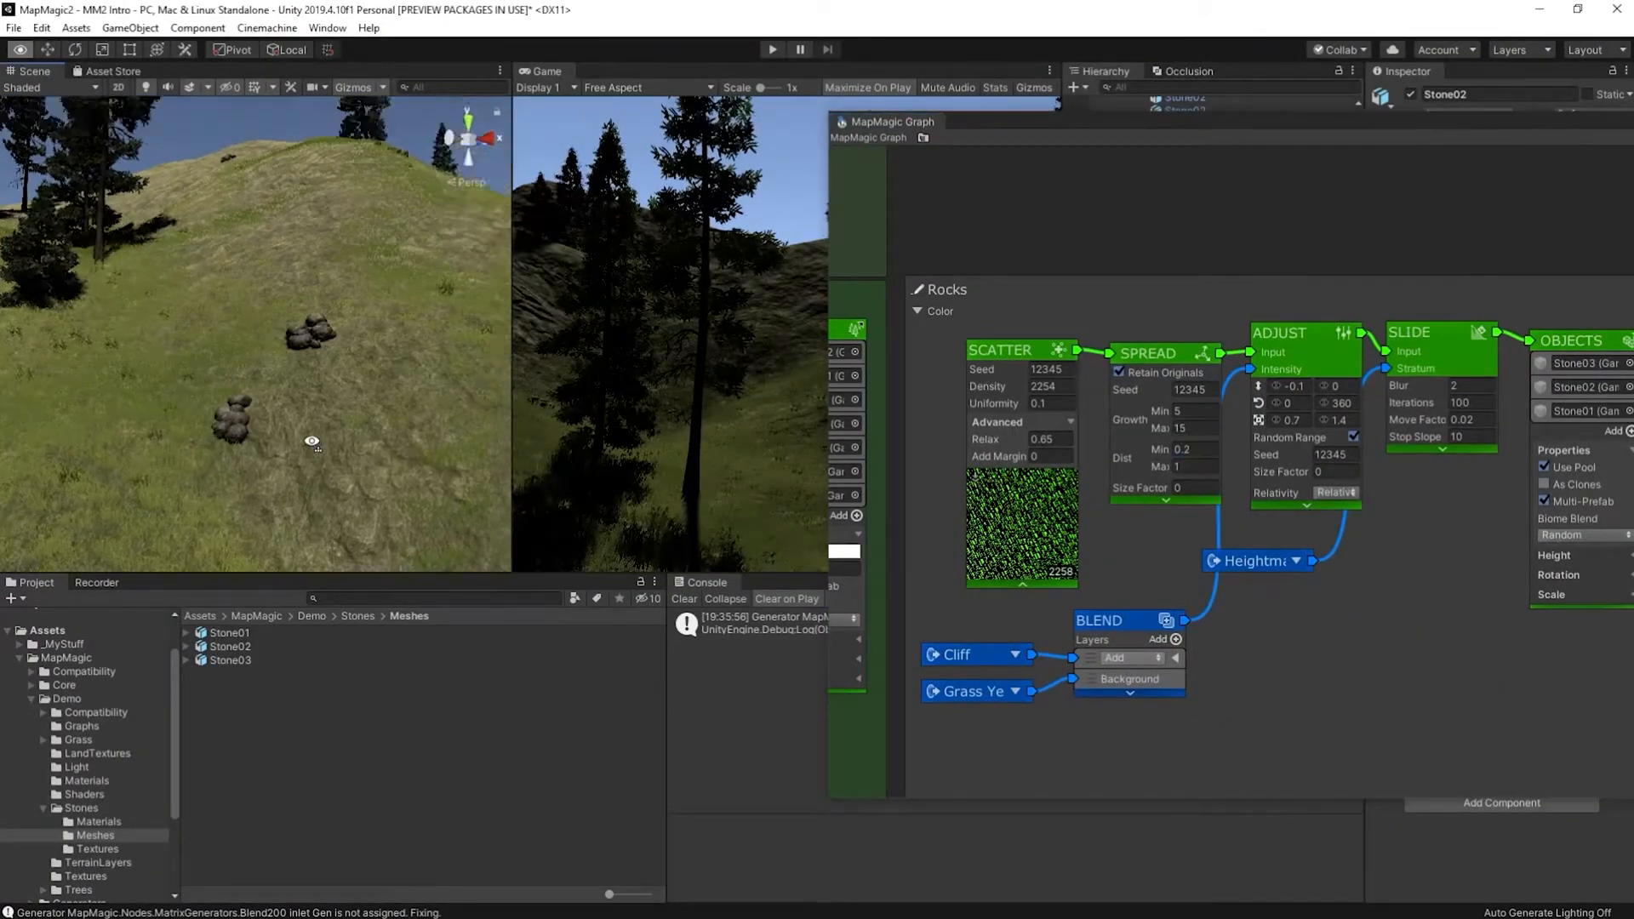
click(1195, 427)
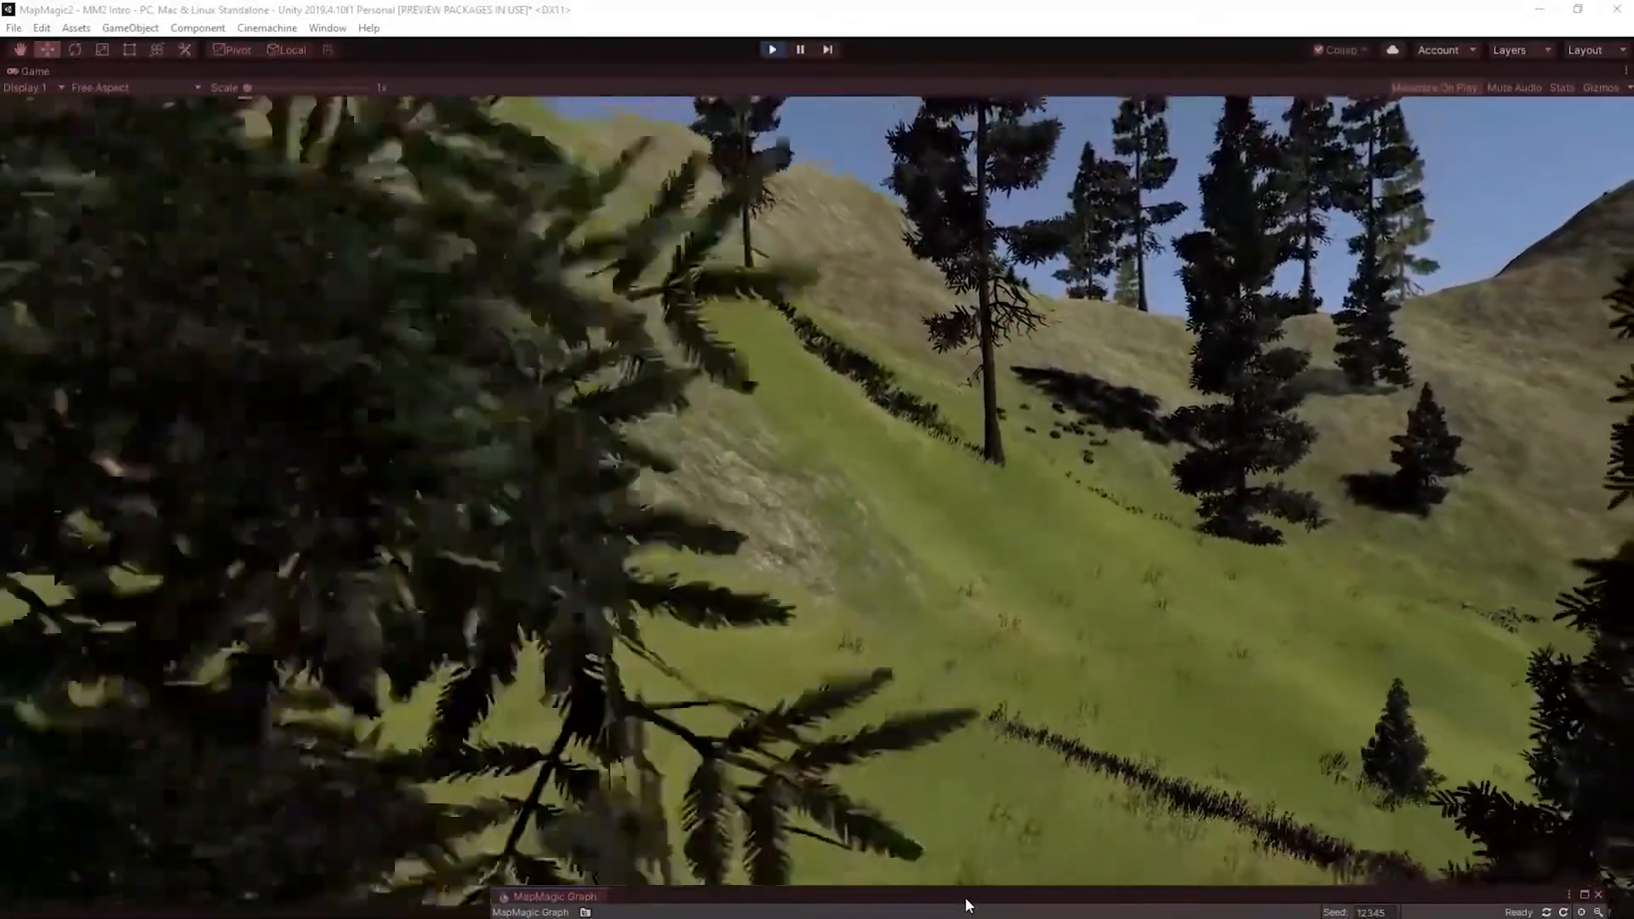
Stop play and build a Birch Trees group using a Grass Green Cavity mask as forest soil
click(550, 897)
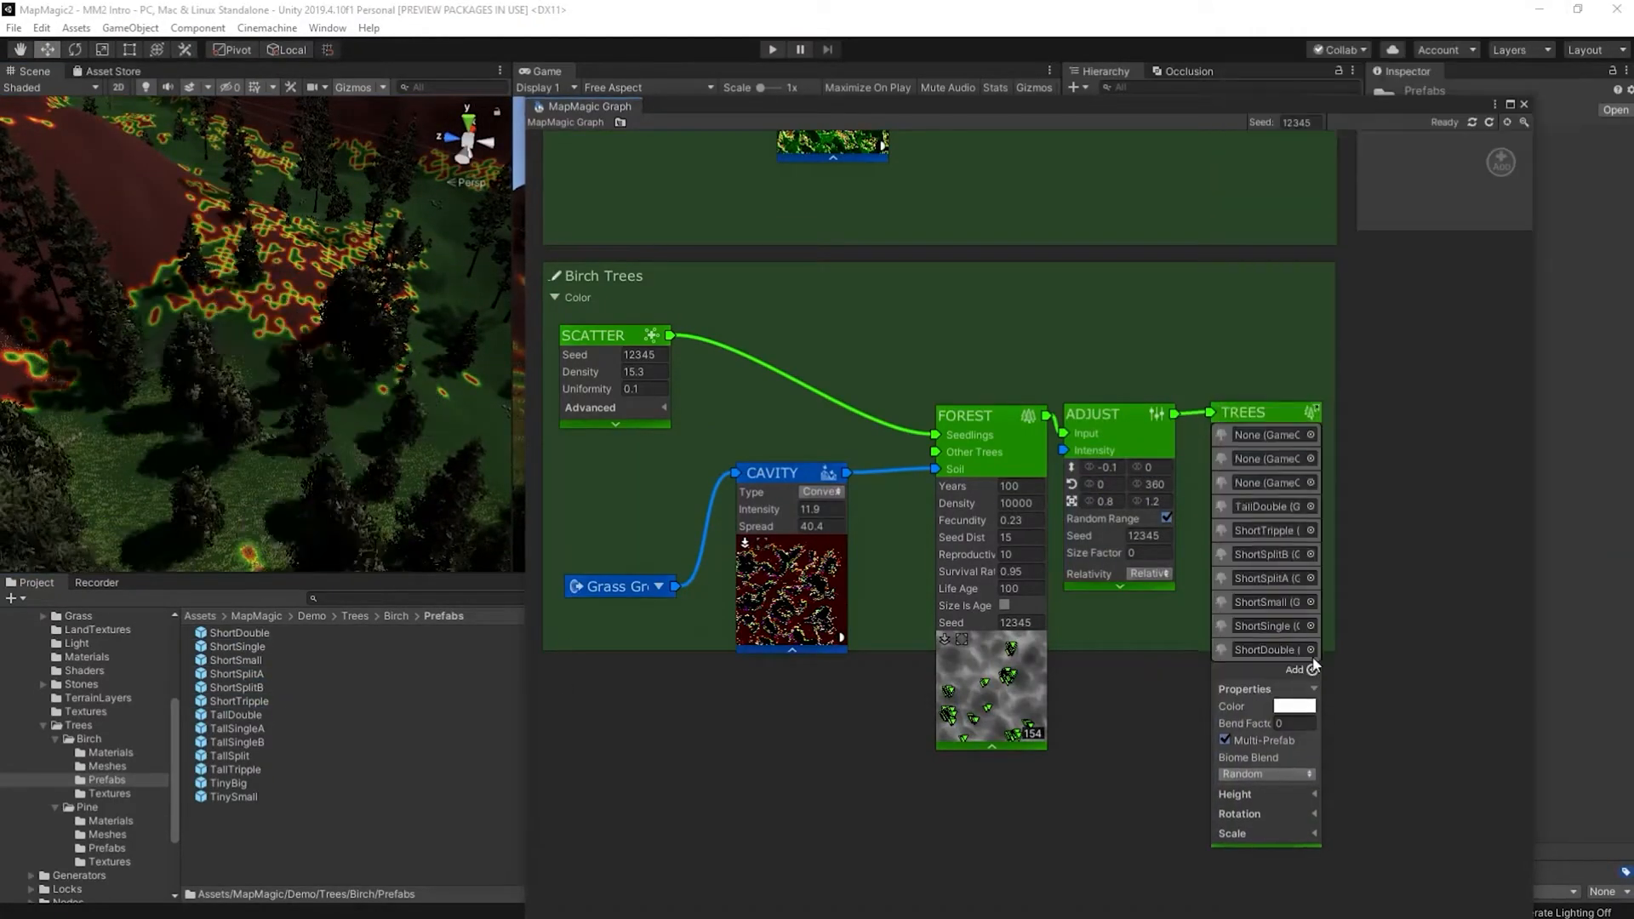
Add the Enviro Sky Manager object to the scene from the Enviro menu
click(770, 50)
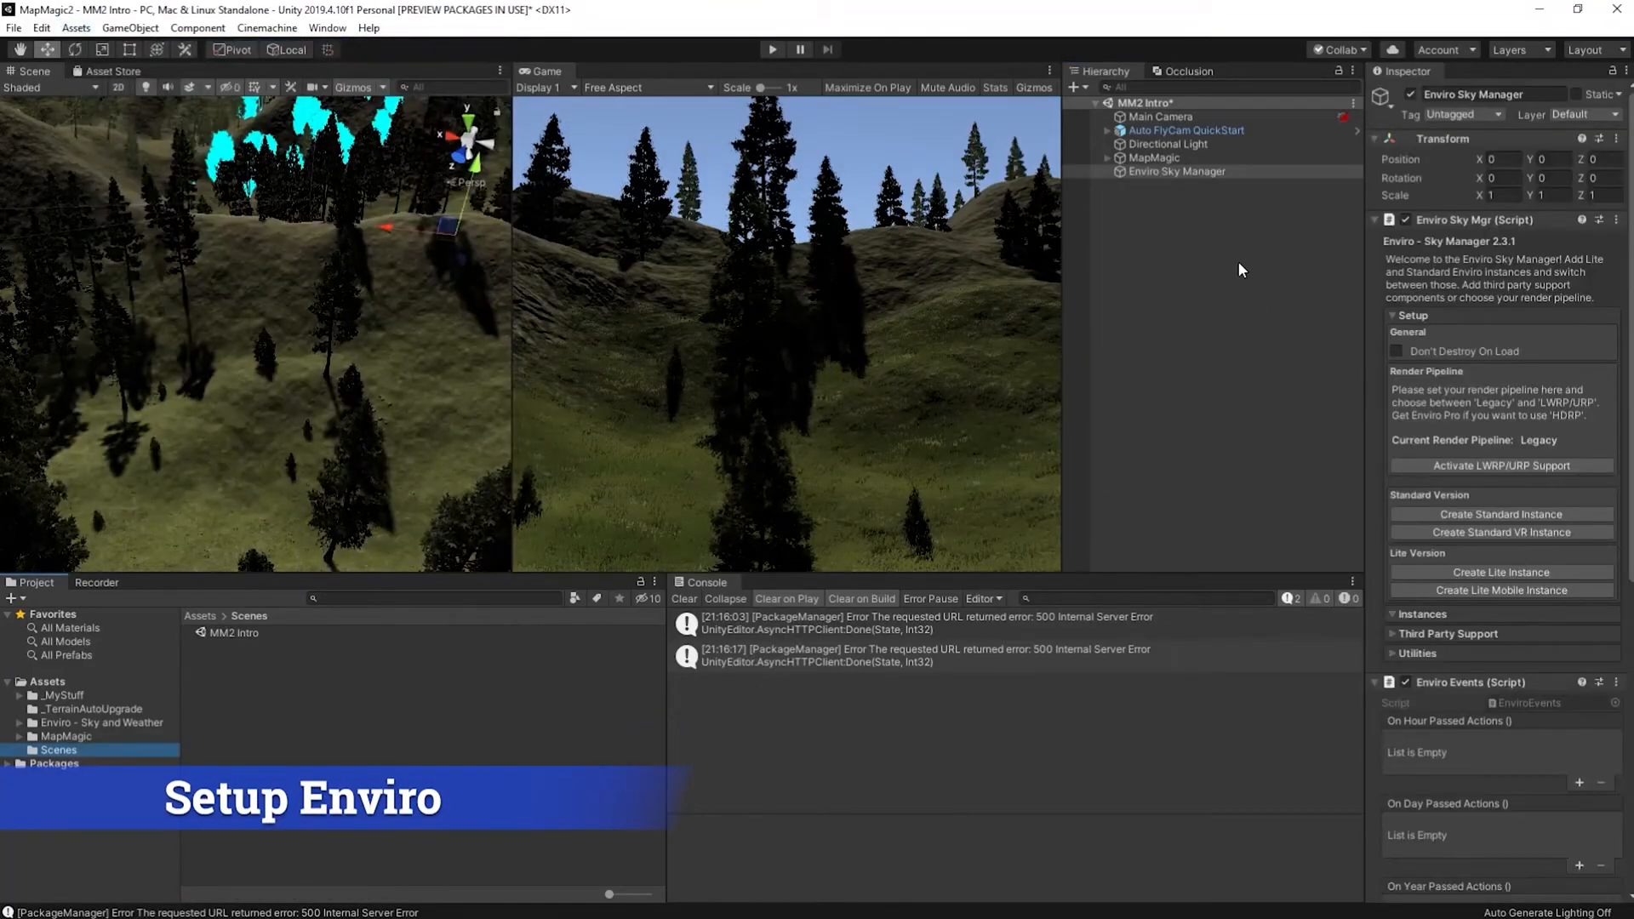
Create a standard Enviro sky instance and activate it to light the terrain
click(1500, 514)
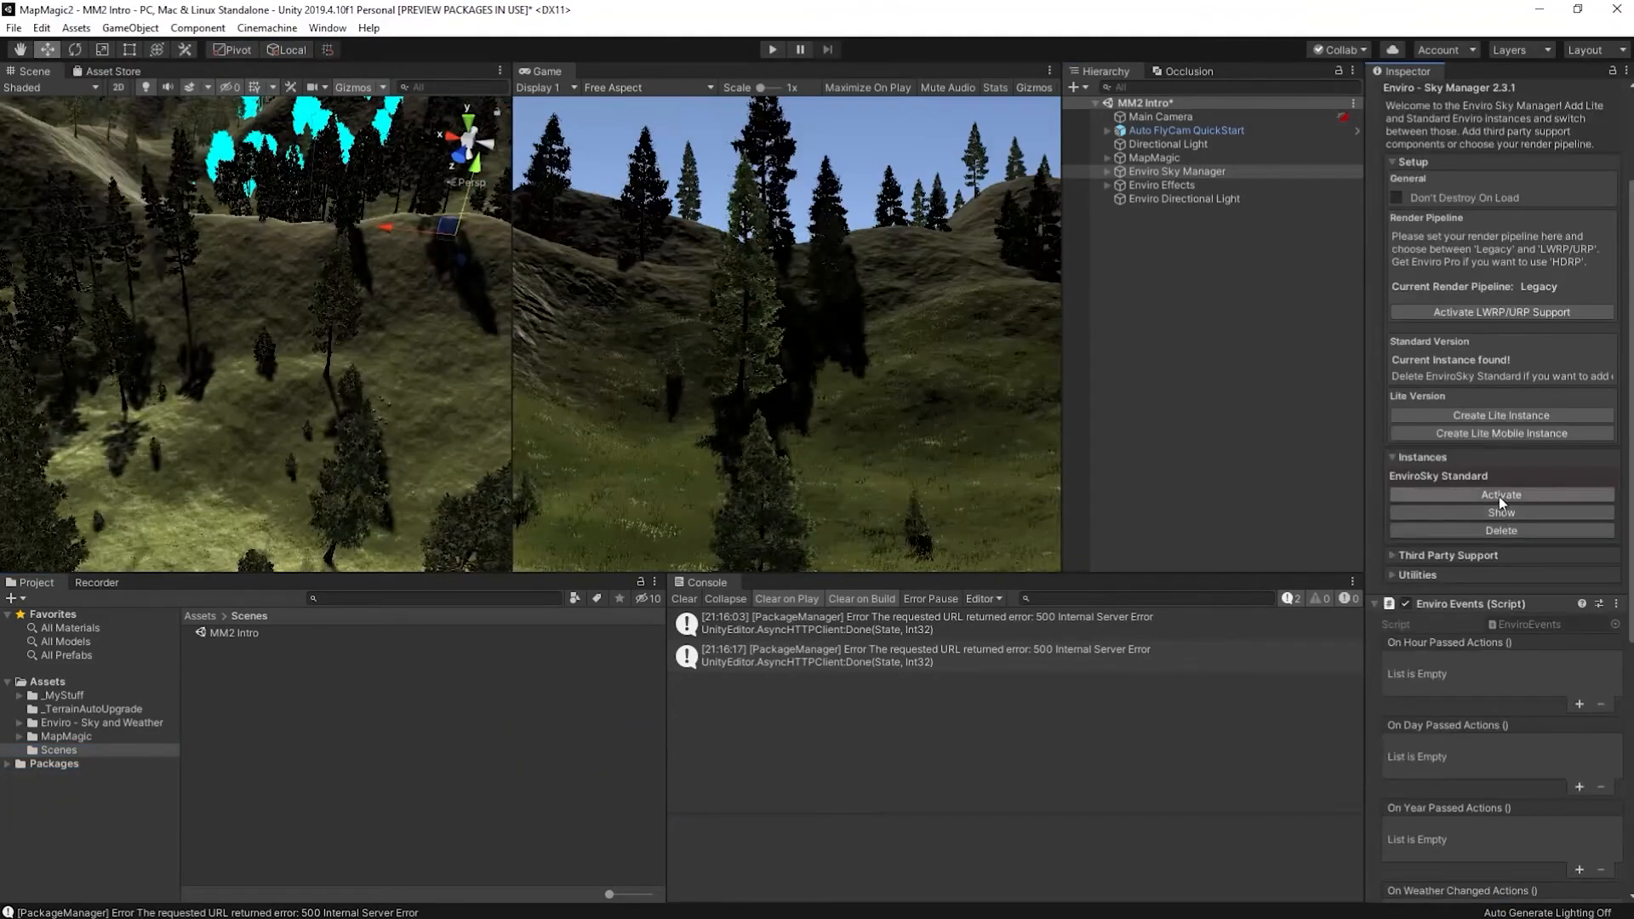
click(1170, 143)
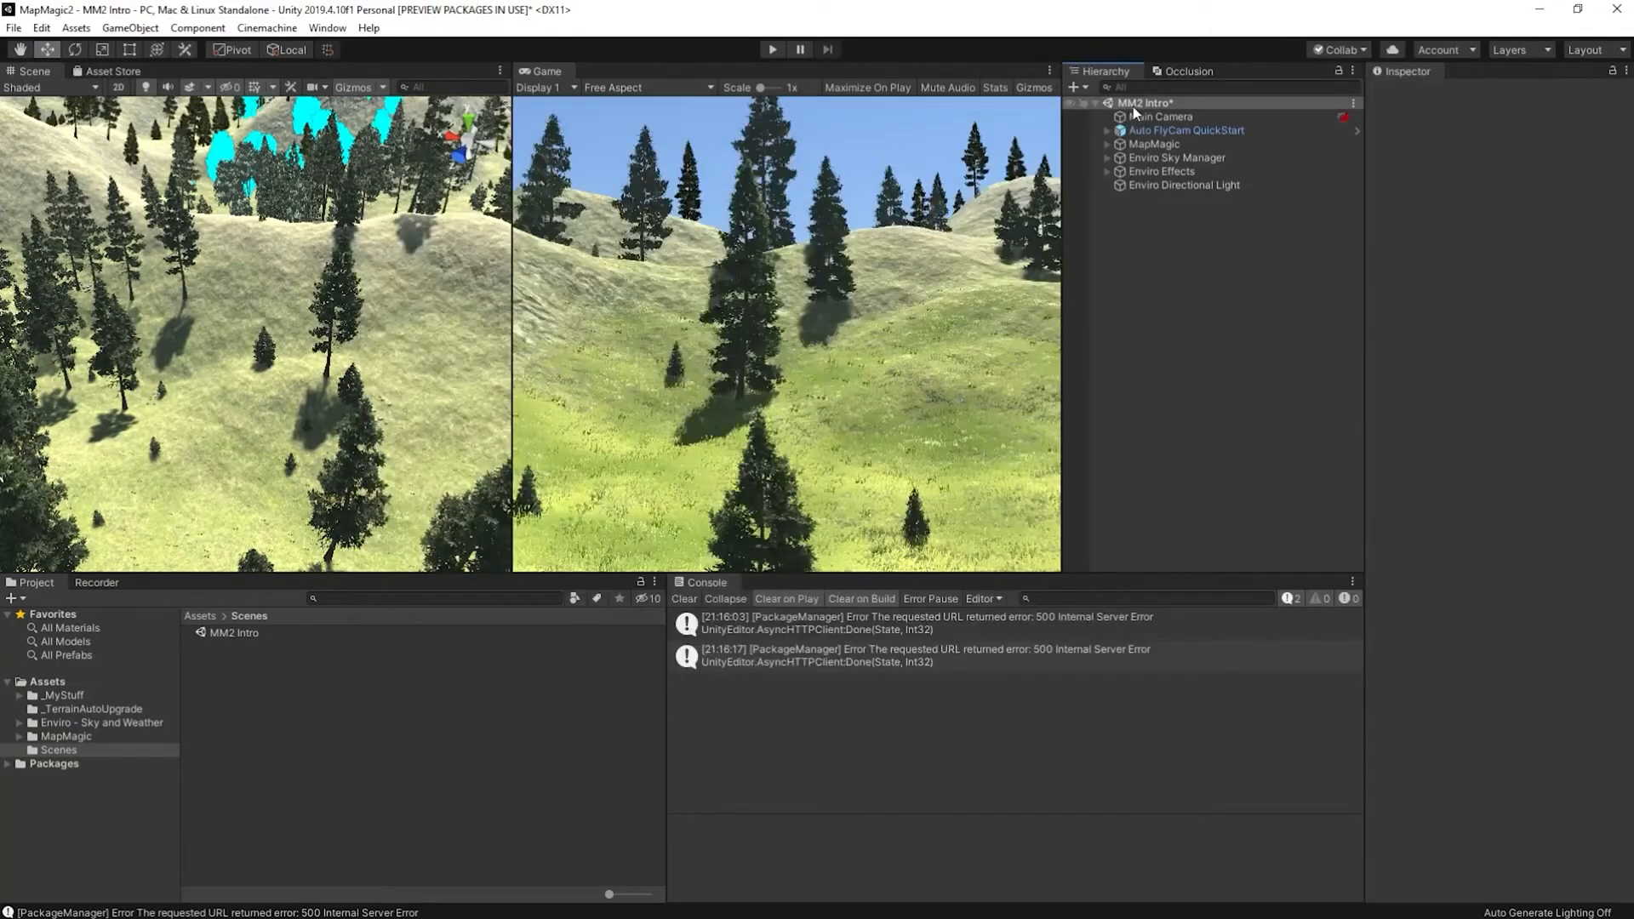
Enable Distance Blur, Aurora and Light Shafts on the EnviroSky Standard instance
click(1186, 171)
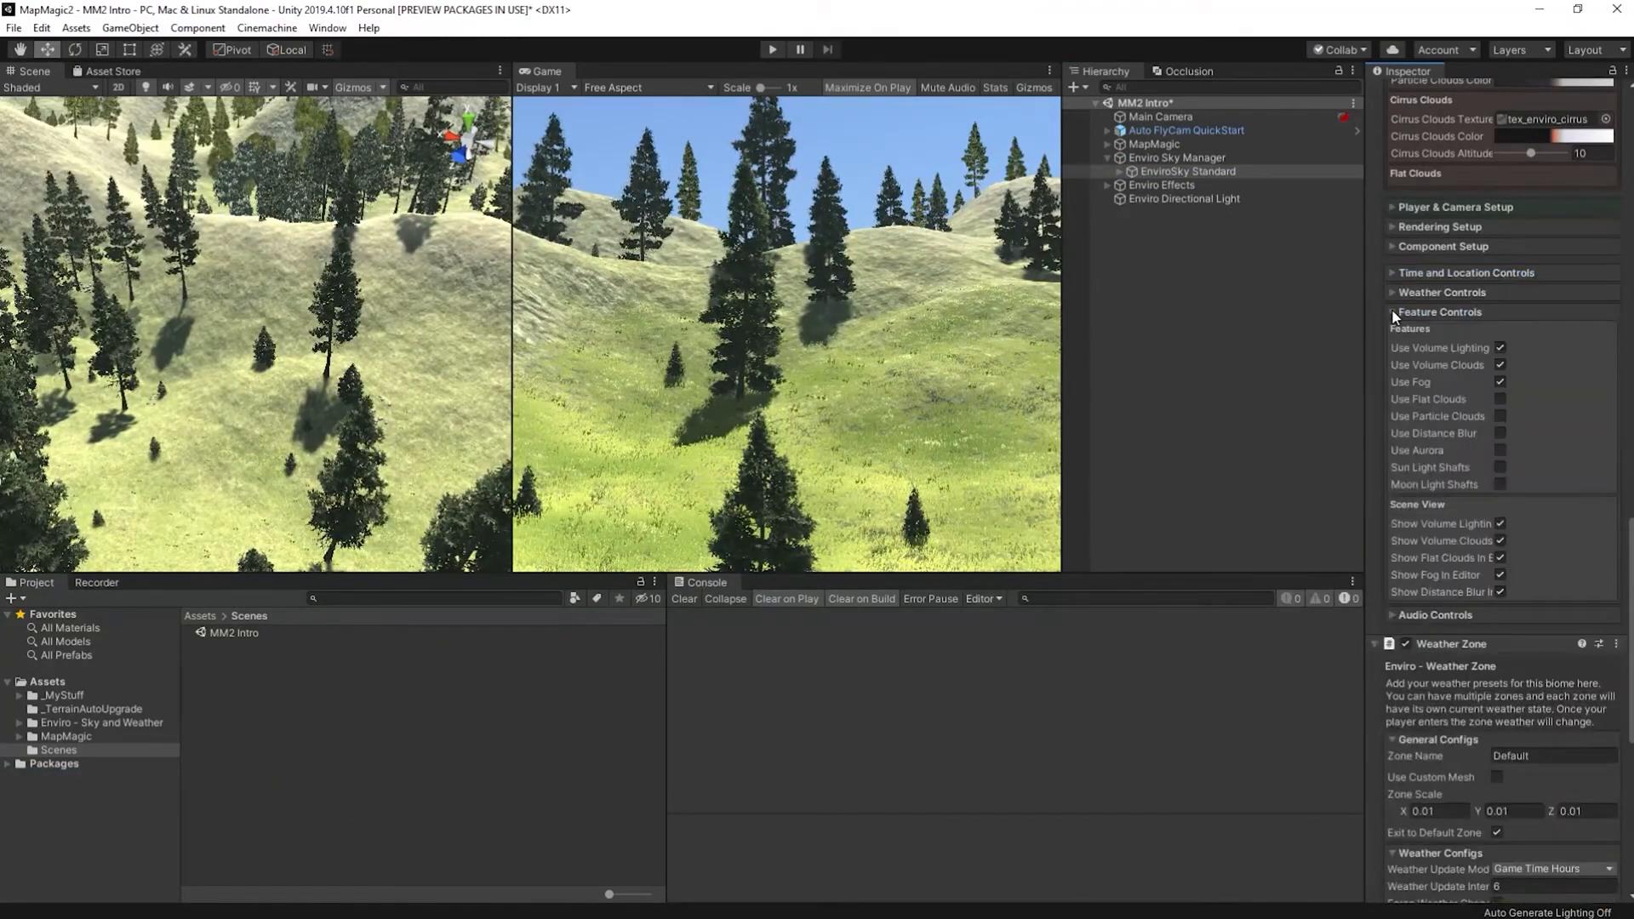
click(1498, 432)
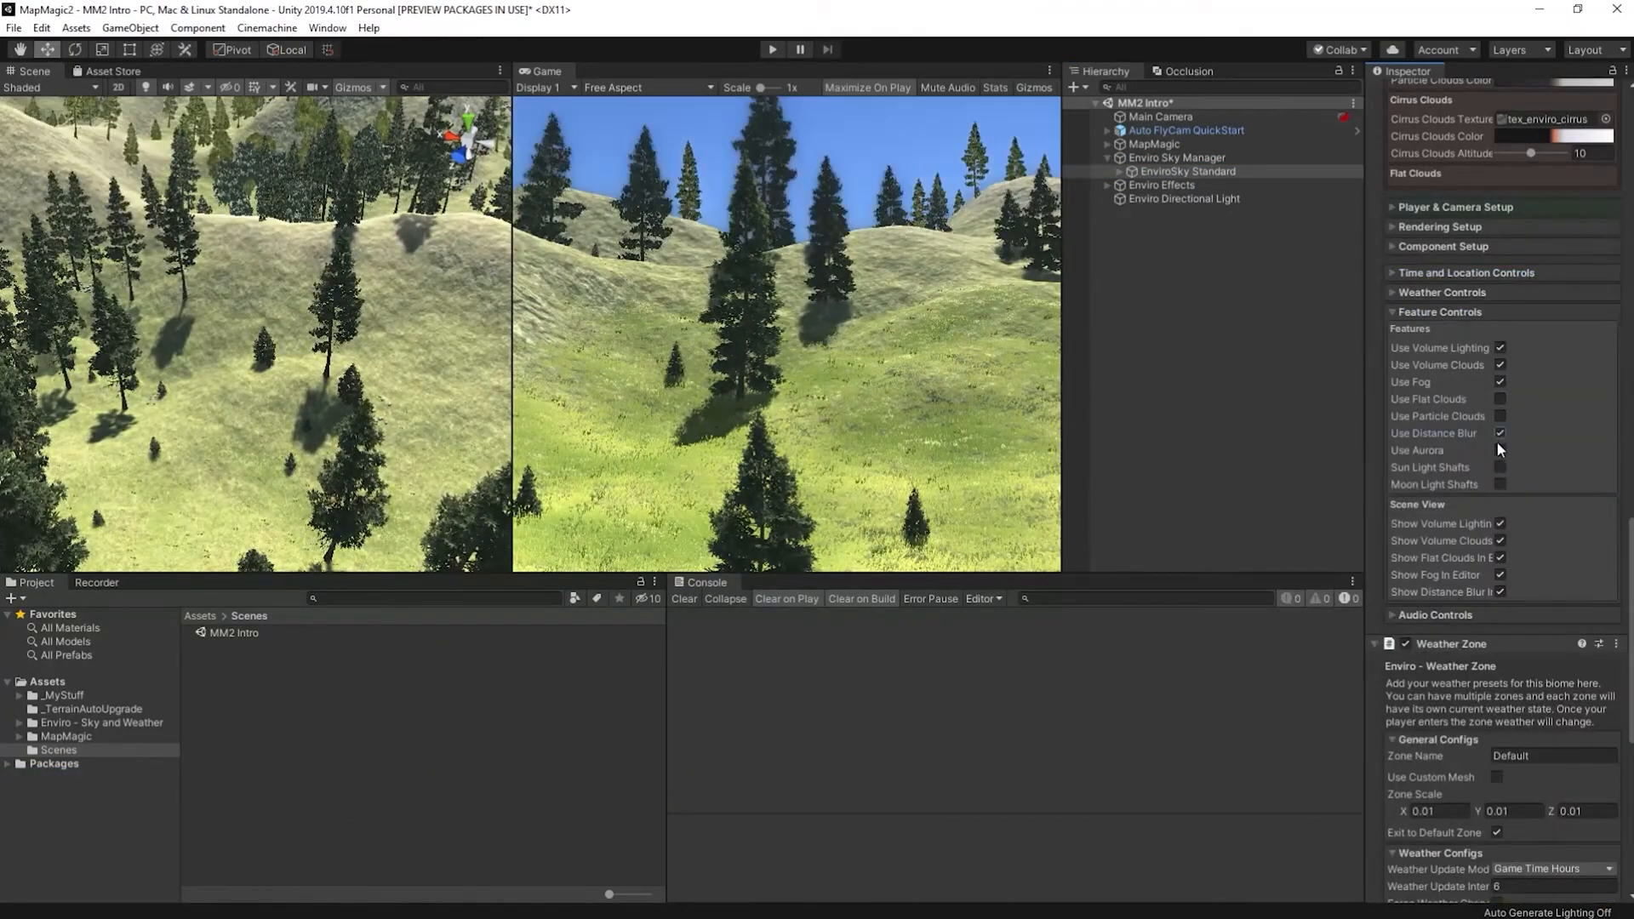
click(1499, 484)
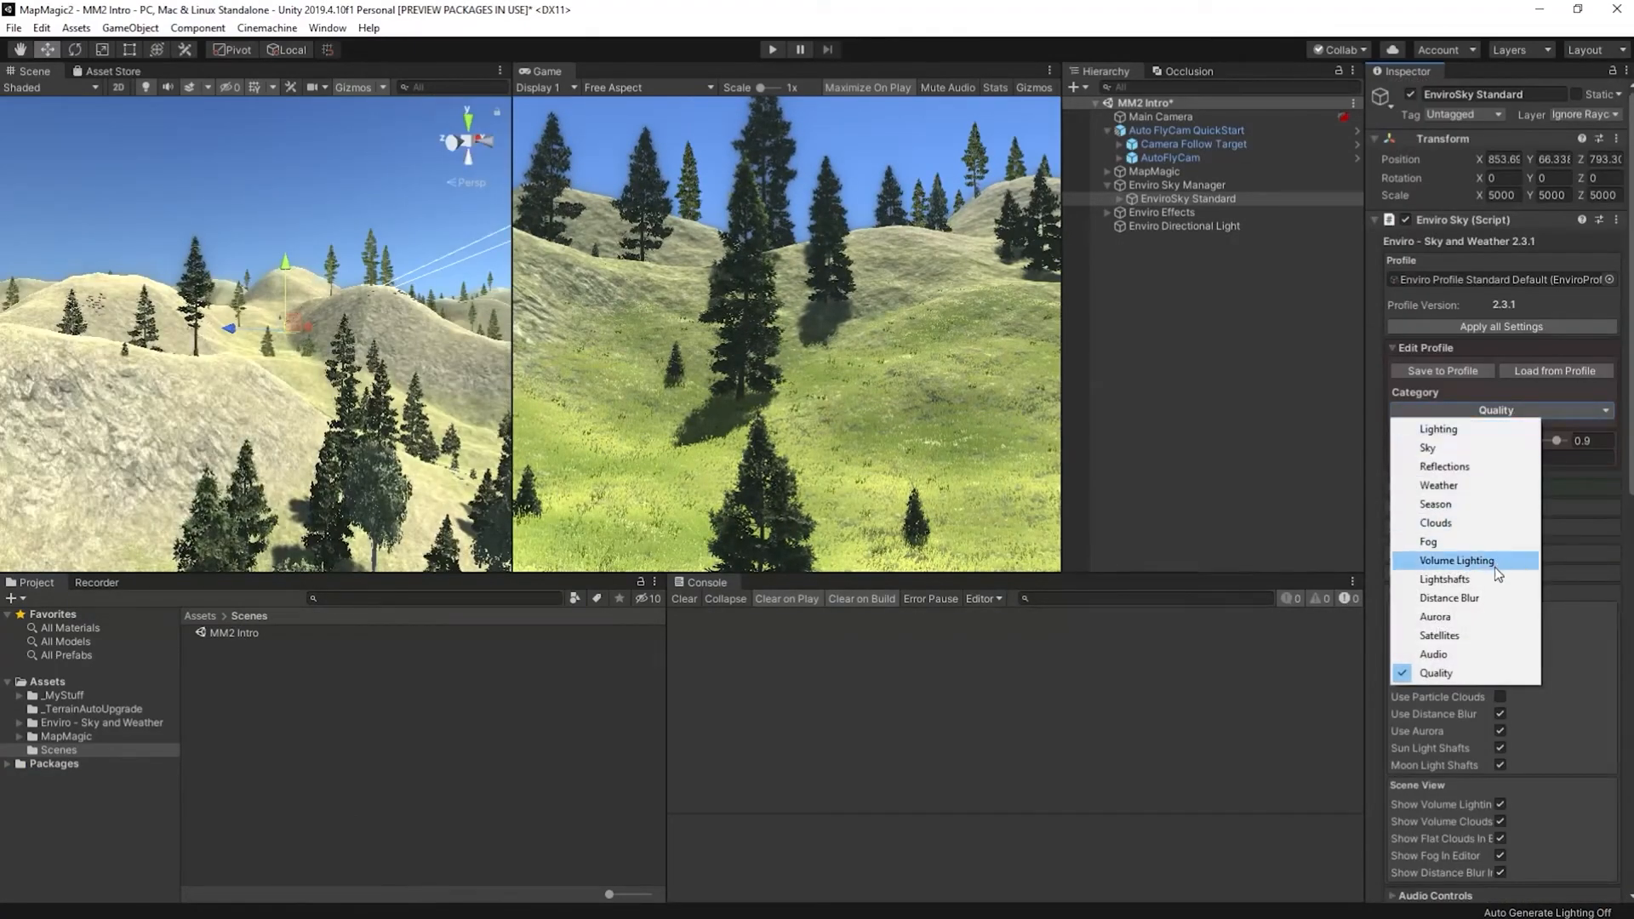
click(1440, 485)
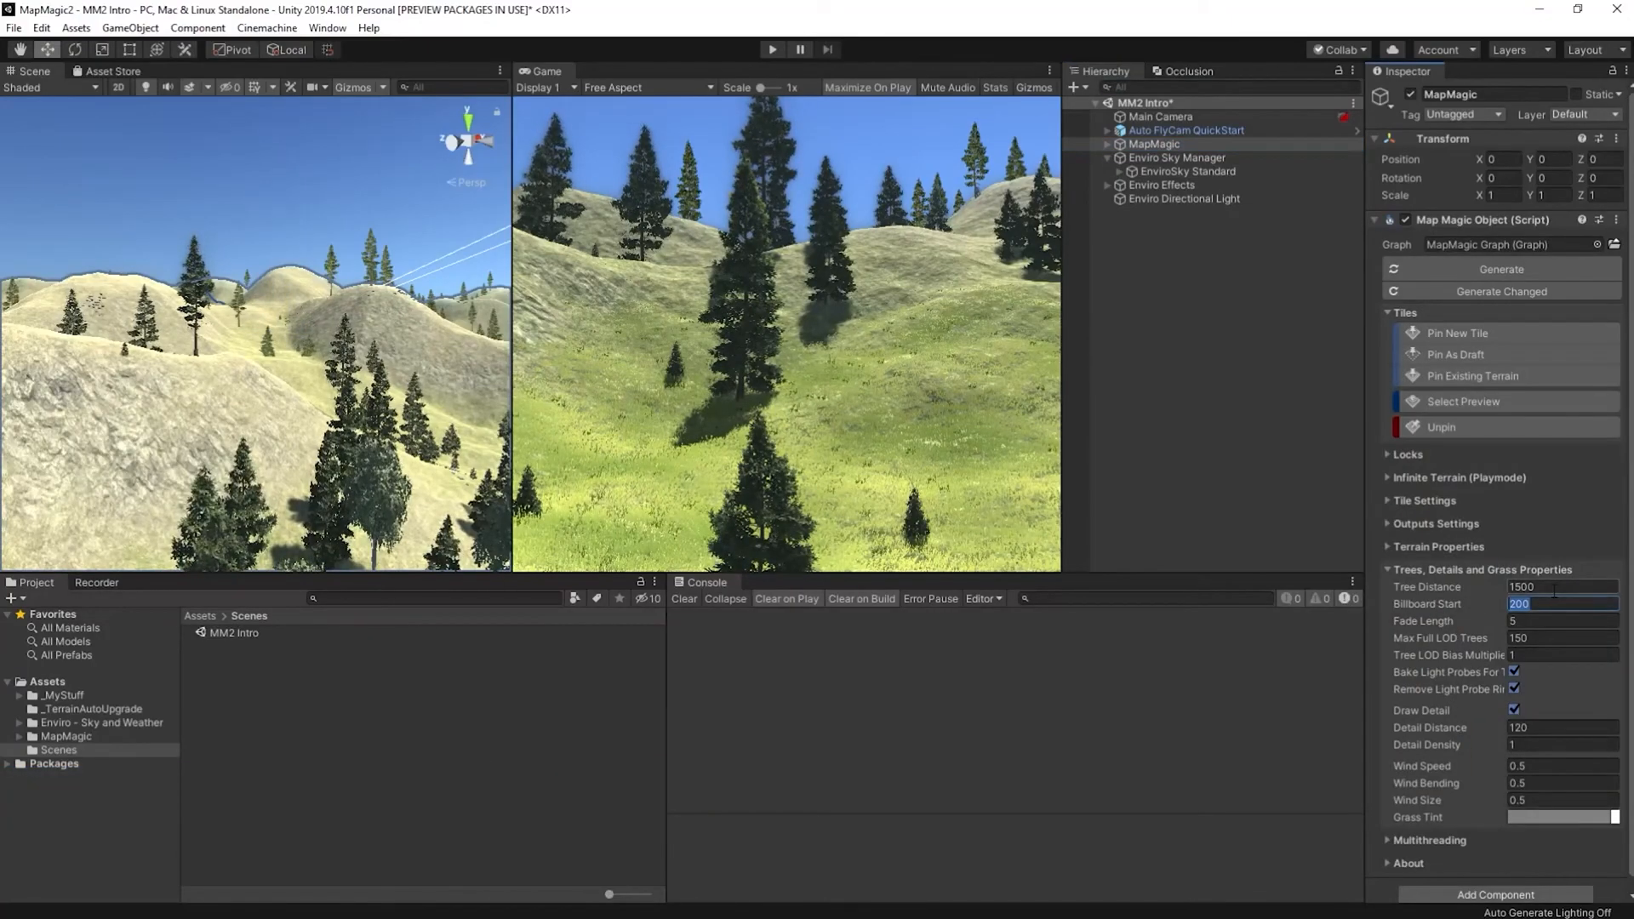
Set Billboard Start 750, Tree Distance 2500 and Fade Length 10 for MapMagic trees
text(750)
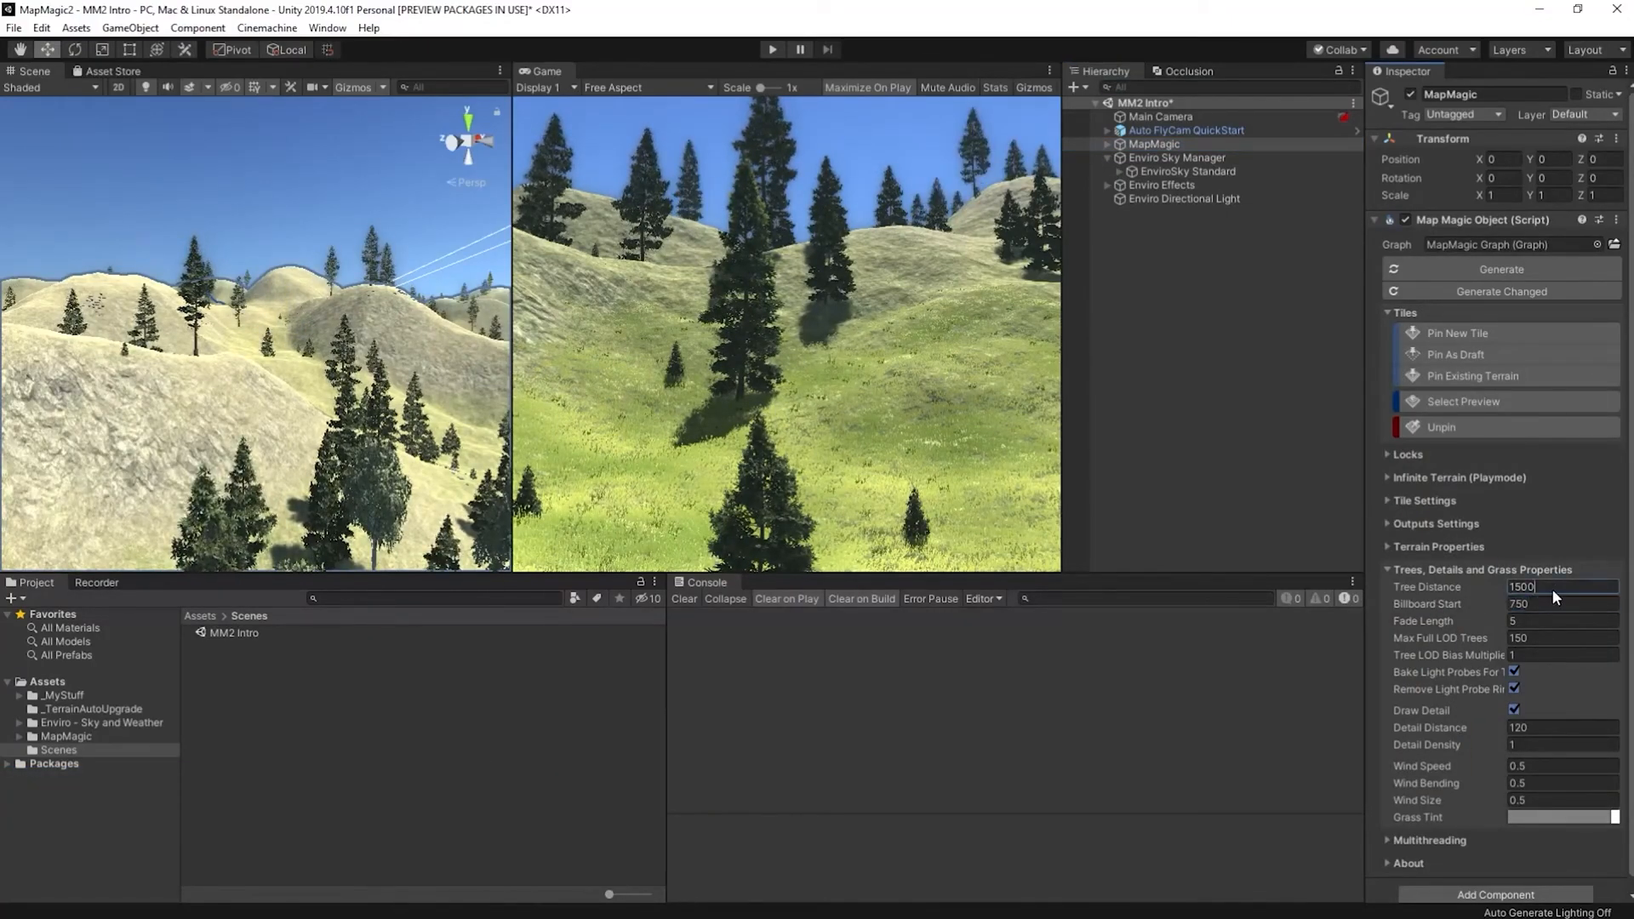
text(250)
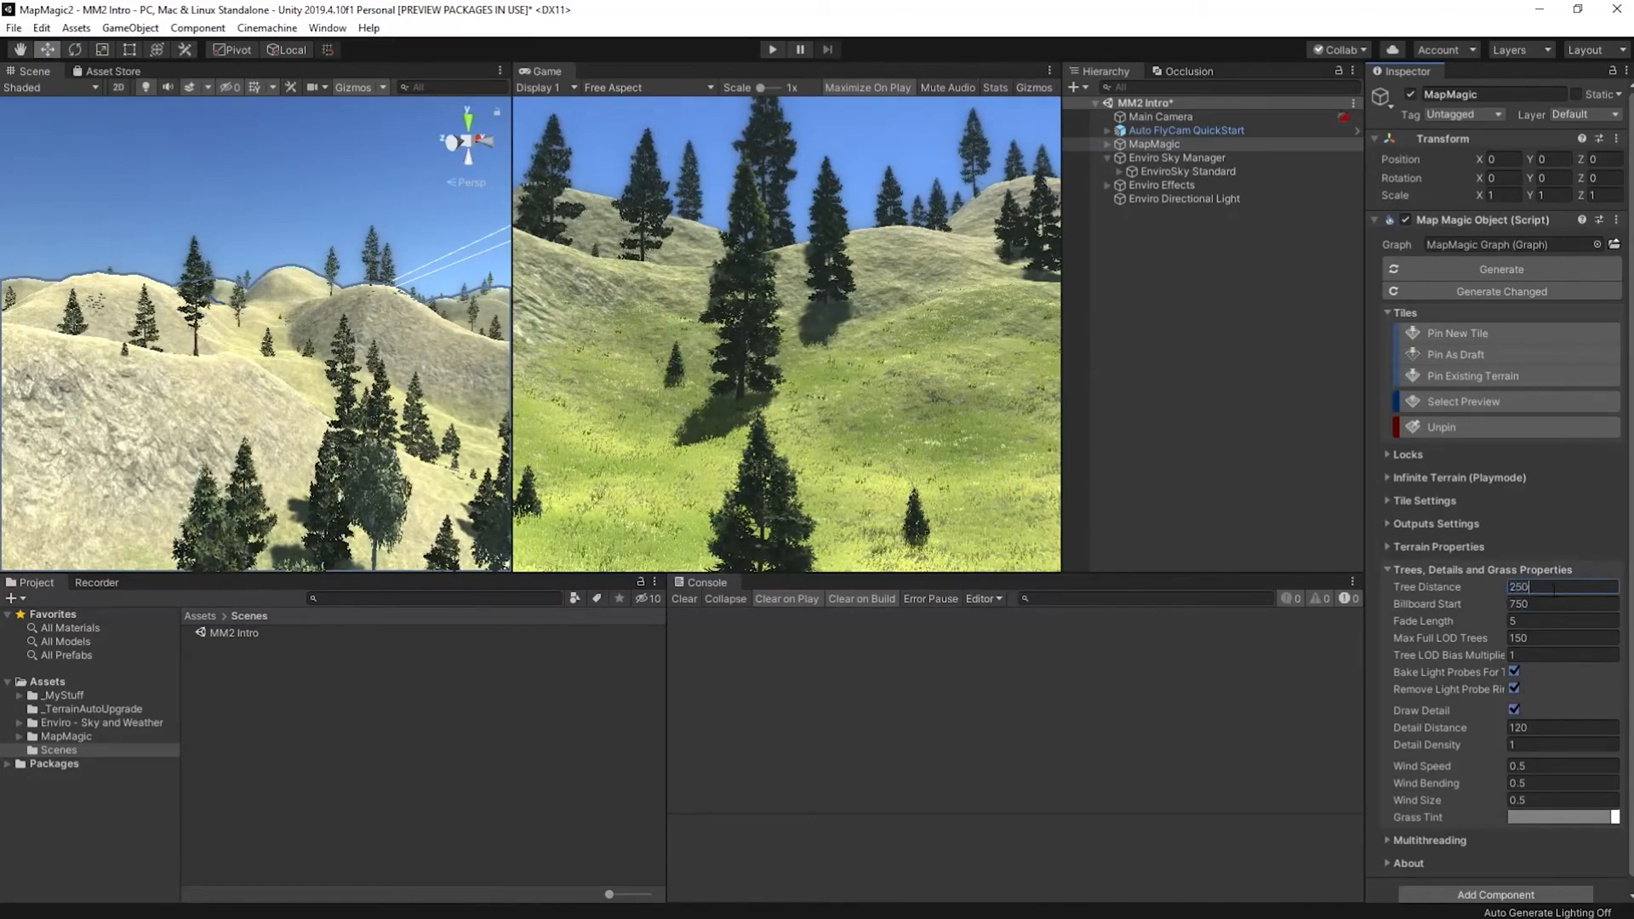
text(2500)
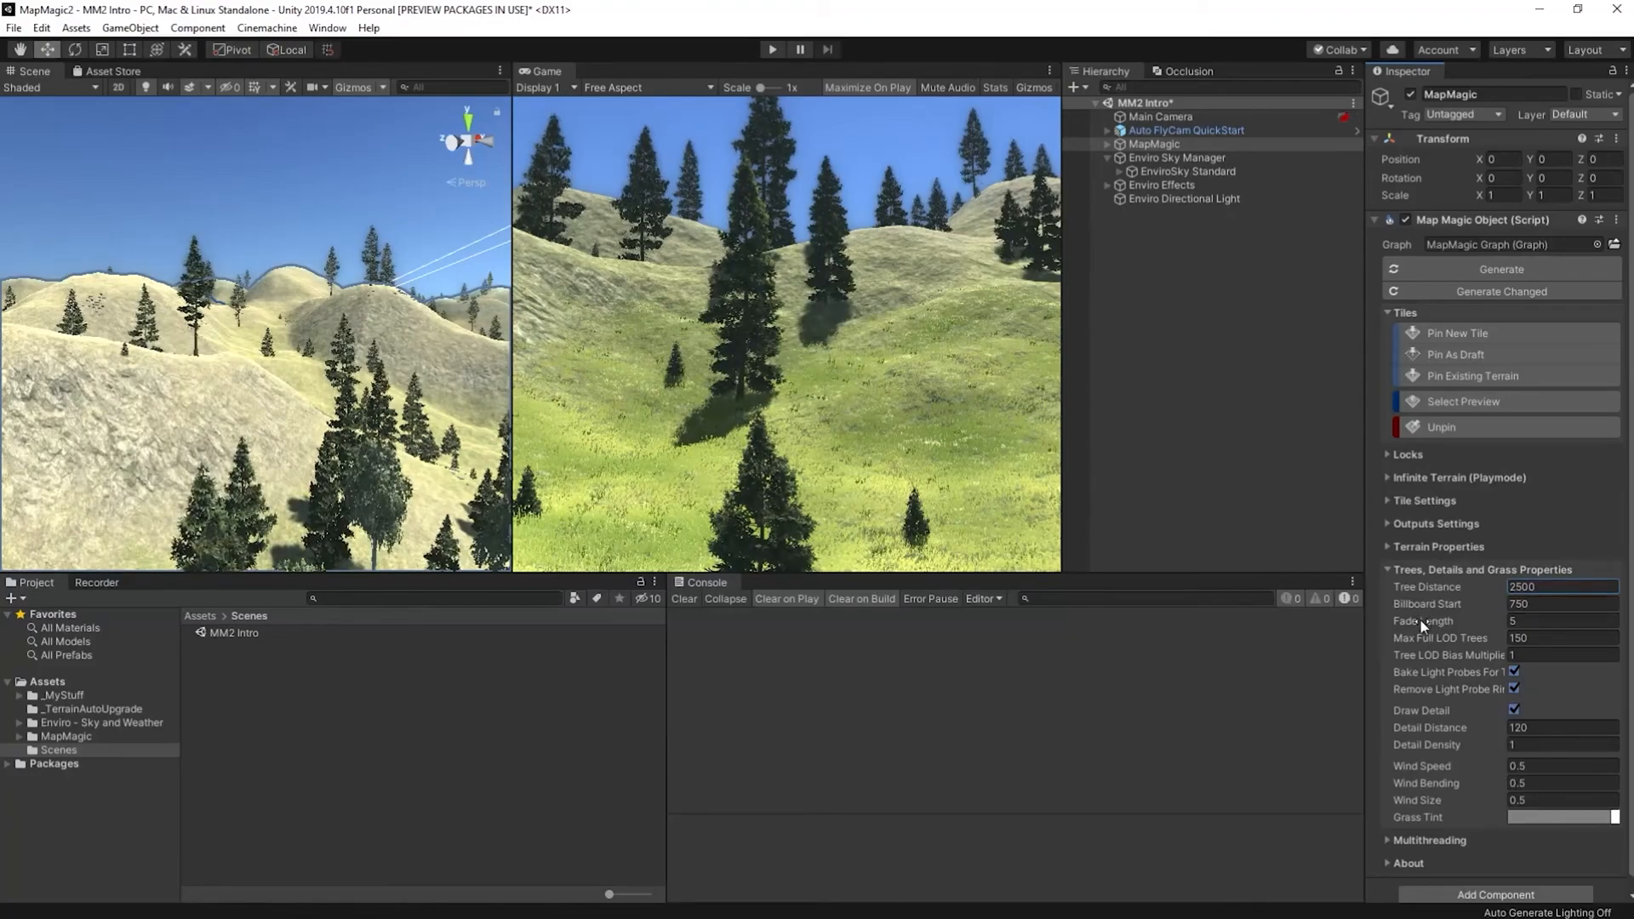
click(1562, 620)
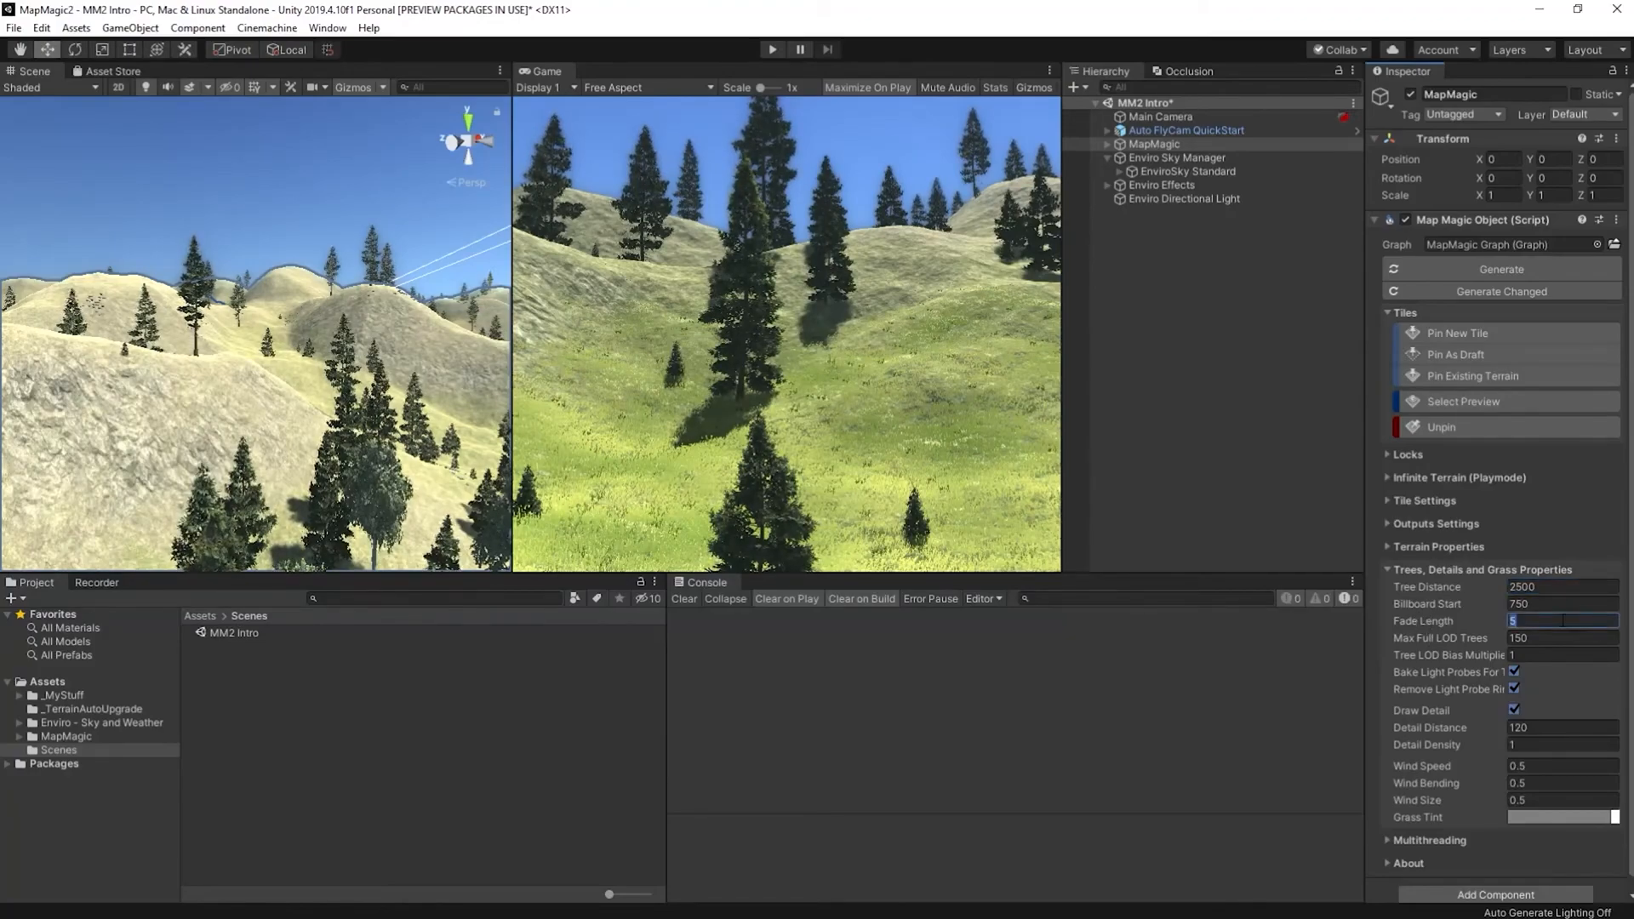
text(10)
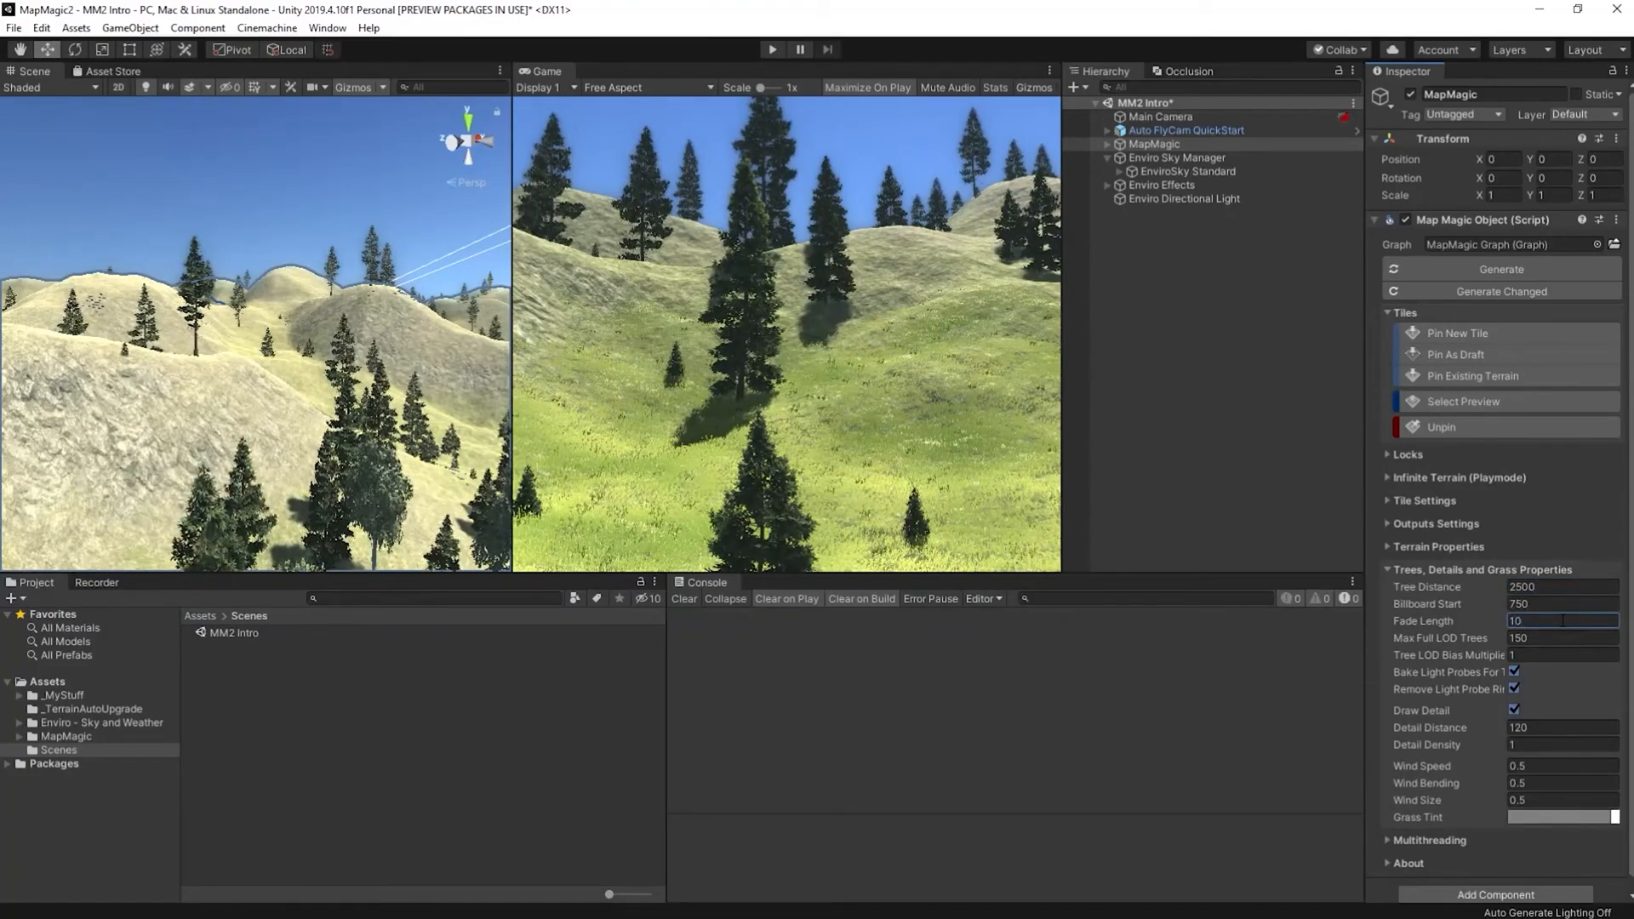